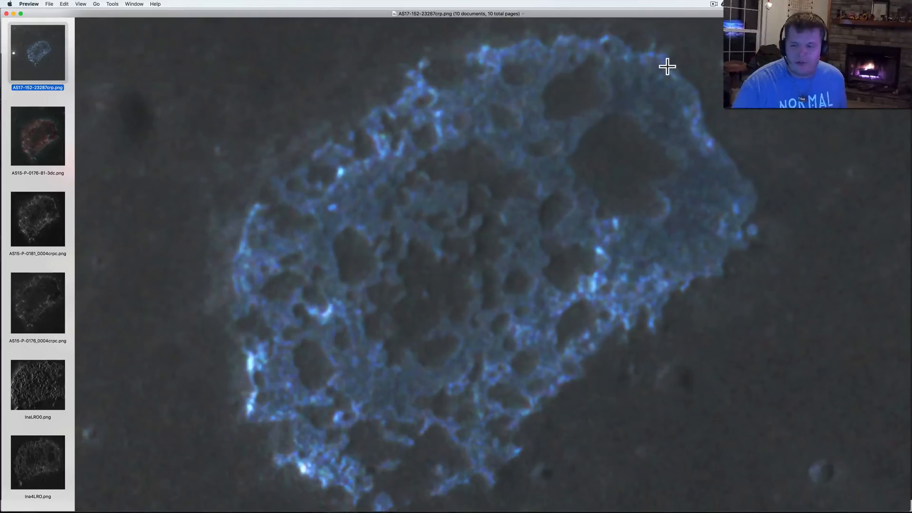
{"action": "mouse_move", "coordinate": [627, 63]}
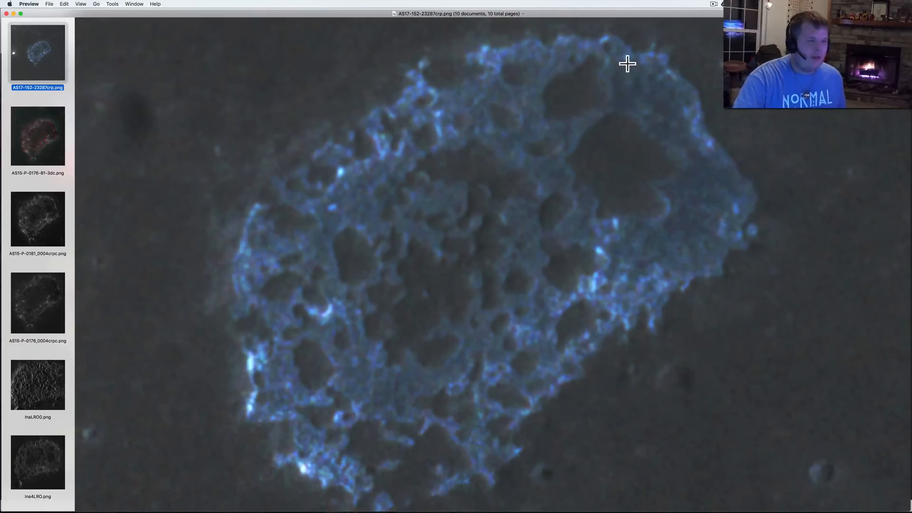
{"action": "mouse_move", "coordinate": [618, 56]}
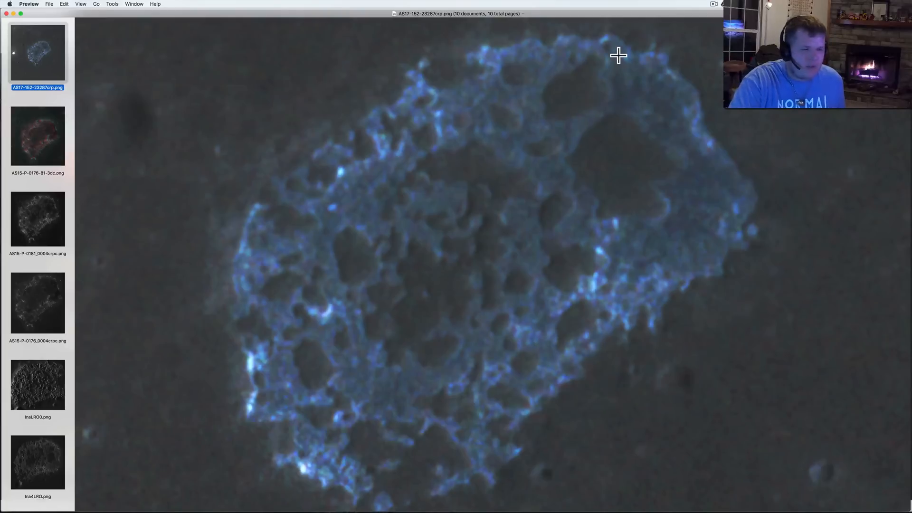
{"action": "mouse_move", "coordinate": [287, 133]}
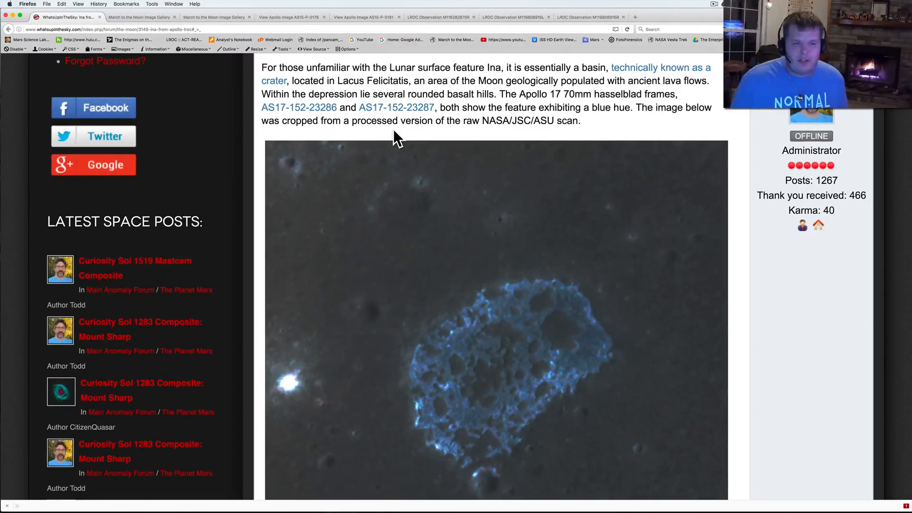
{"action": "mouse_move", "coordinate": [378, 119]}
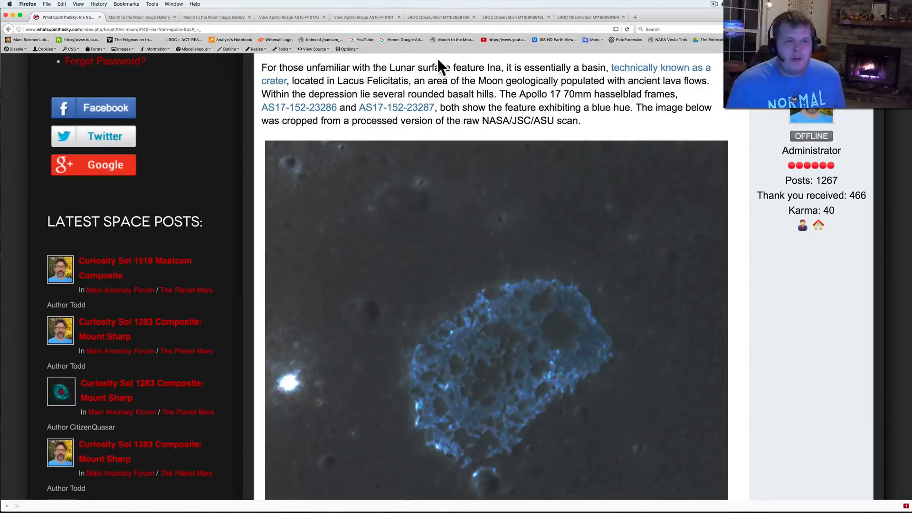
{"action": "mouse_move", "coordinate": [811, 113]}
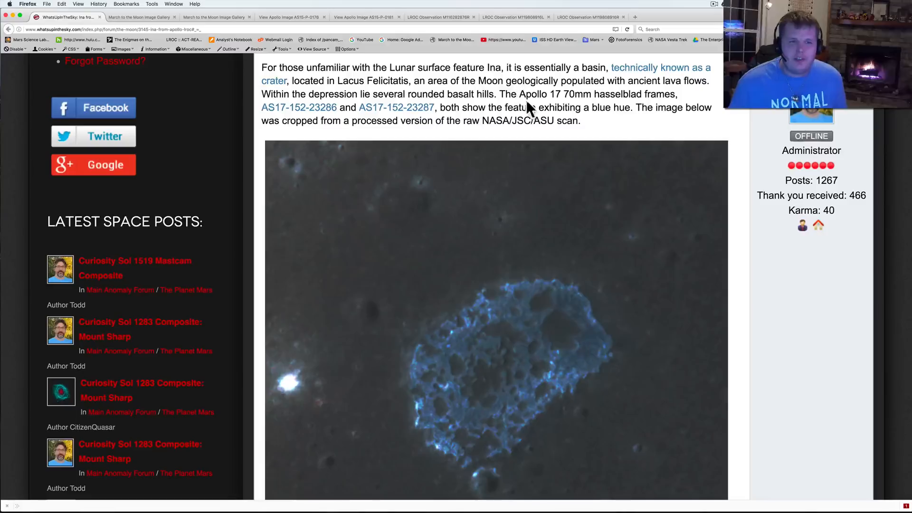
{"action": "mouse_move", "coordinate": [625, 124]}
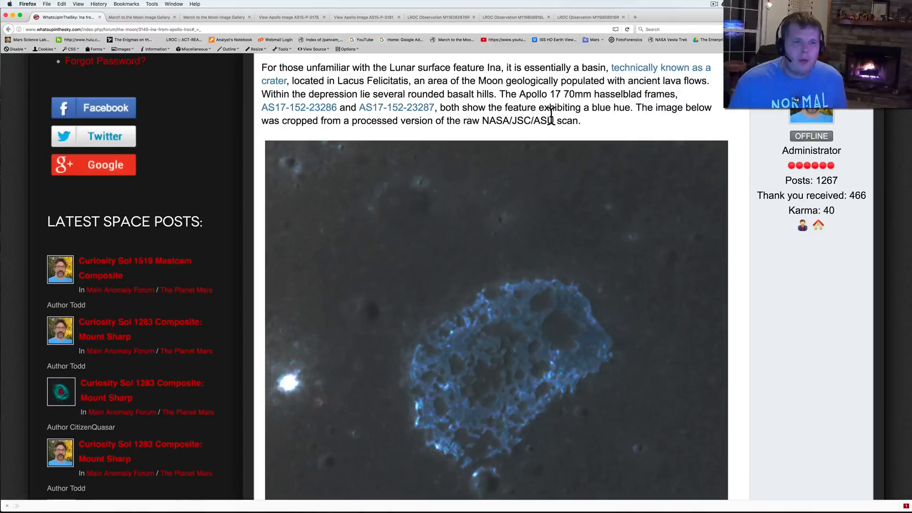
{"action": "mouse_move", "coordinate": [617, 120]}
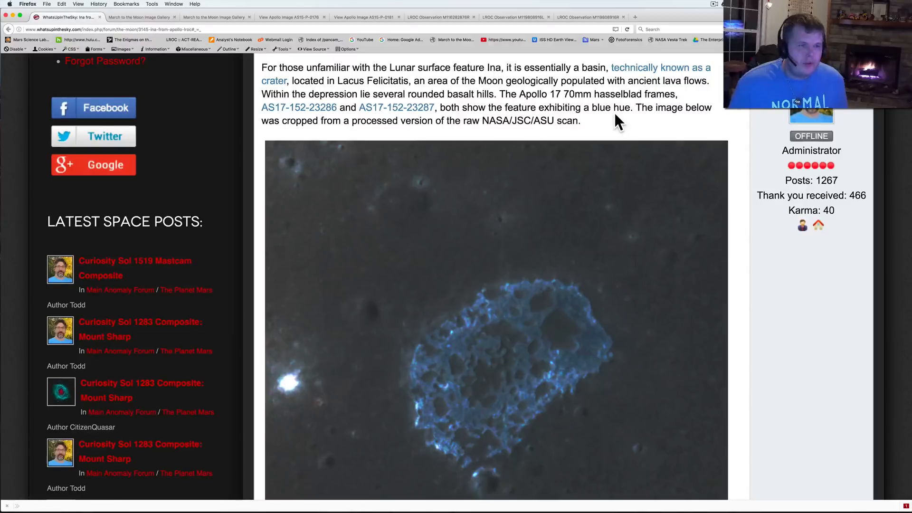
{"action": "mouse_move", "coordinate": [593, 85]}
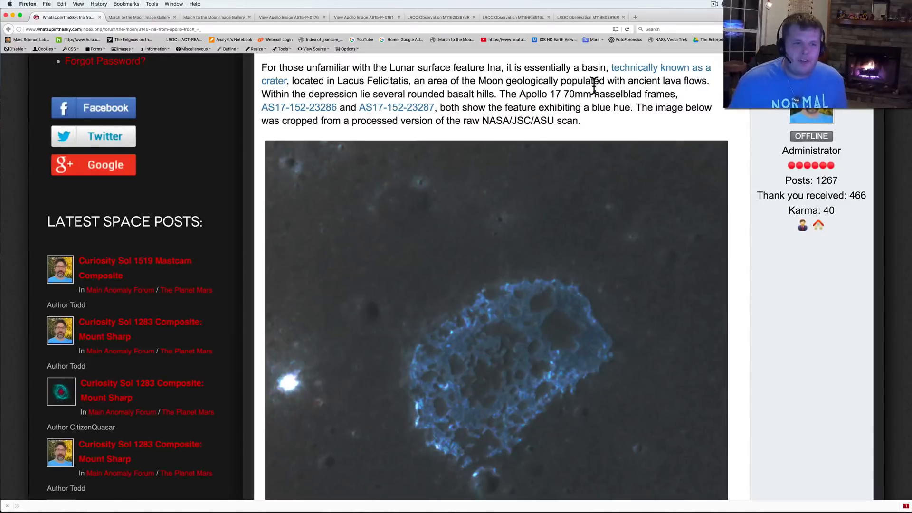
Scroll down the Ina thread past the LROC close-ups and replies to the M119808916LE image.
{"action": "scroll", "scroll_direction": "down", "scroll_amount": 3}
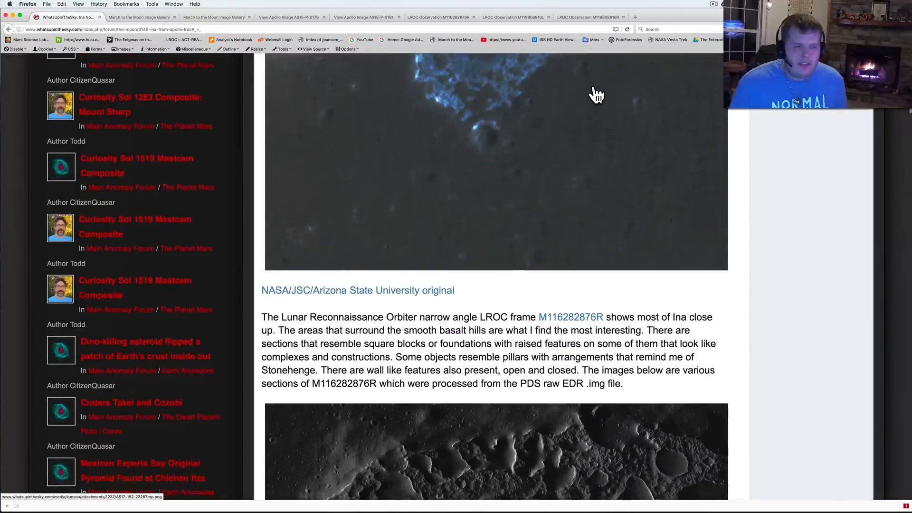
{"action": "scroll", "scroll_direction": "down", "scroll_amount": 3}
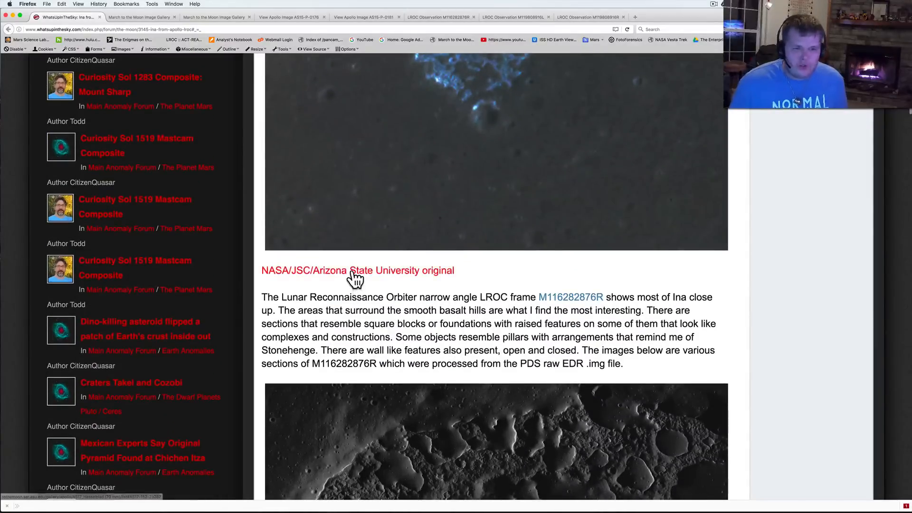
{"action": "scroll", "scroll_direction": "down", "scroll_amount": 3}
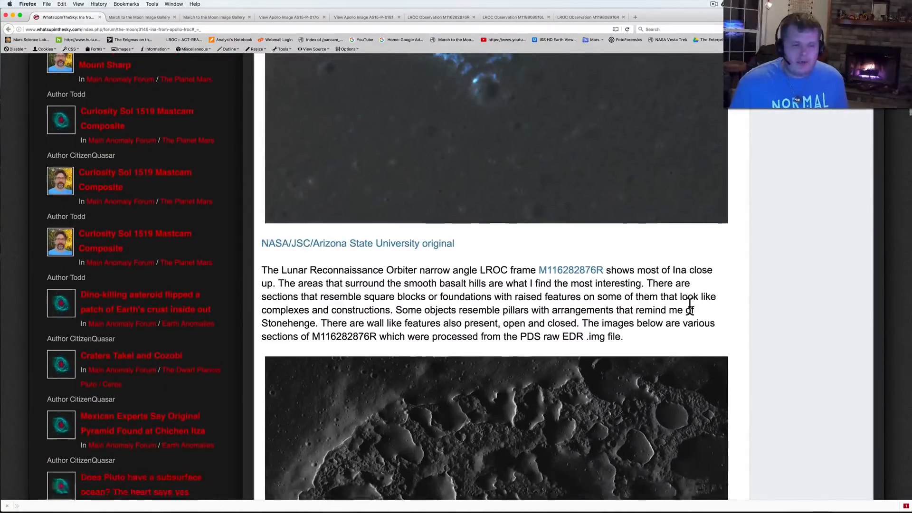
{"action": "scroll", "scroll_direction": "down", "scroll_amount": 3}
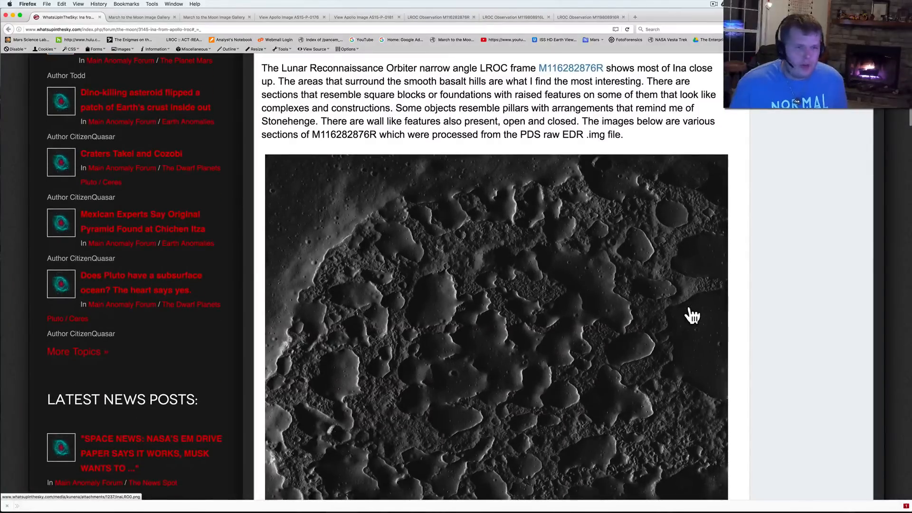
{"action": "scroll", "scroll_direction": "down", "scroll_amount": 3}
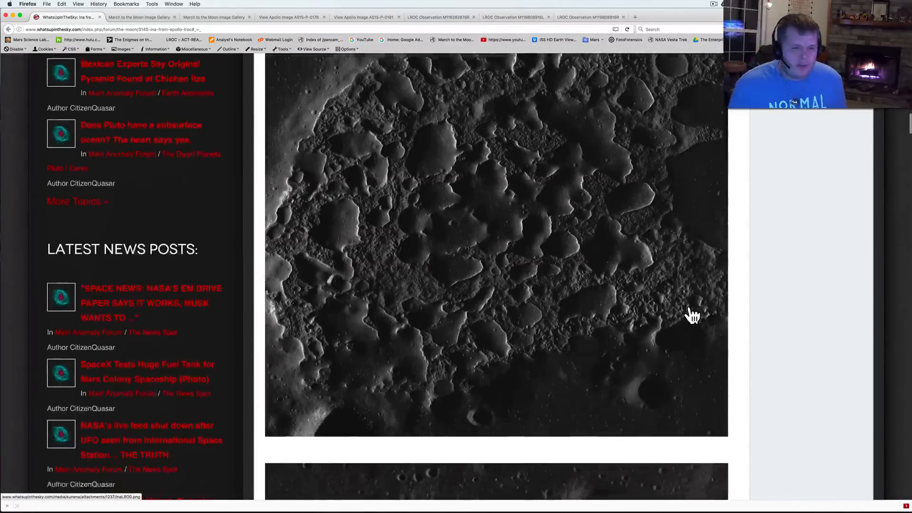
{"action": "scroll", "scroll_direction": "down", "scroll_amount": 3}
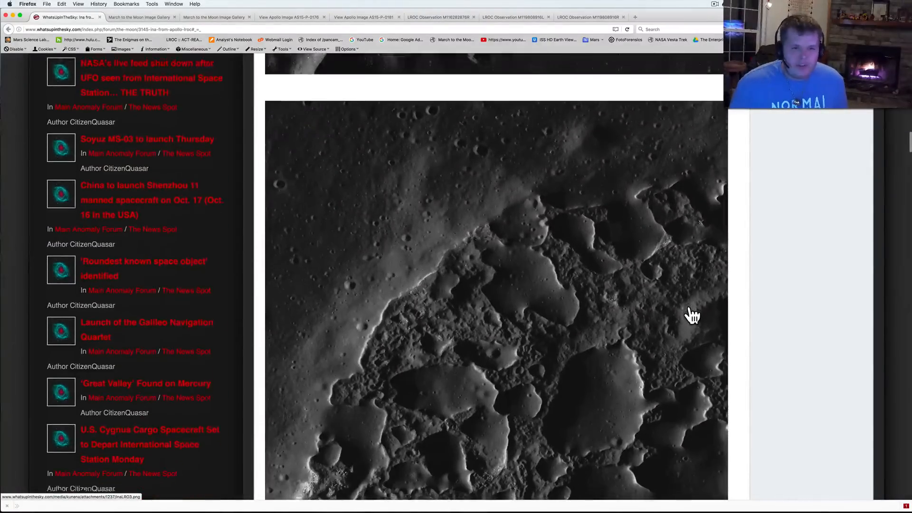
{"action": "scroll", "scroll_direction": "down", "scroll_amount": 3}
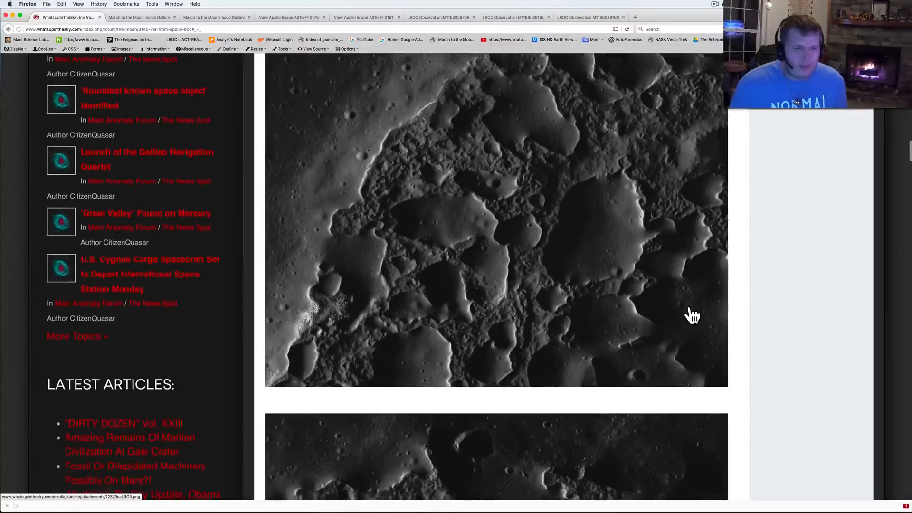
{"action": "scroll", "scroll_direction": "down", "scroll_amount": 3}
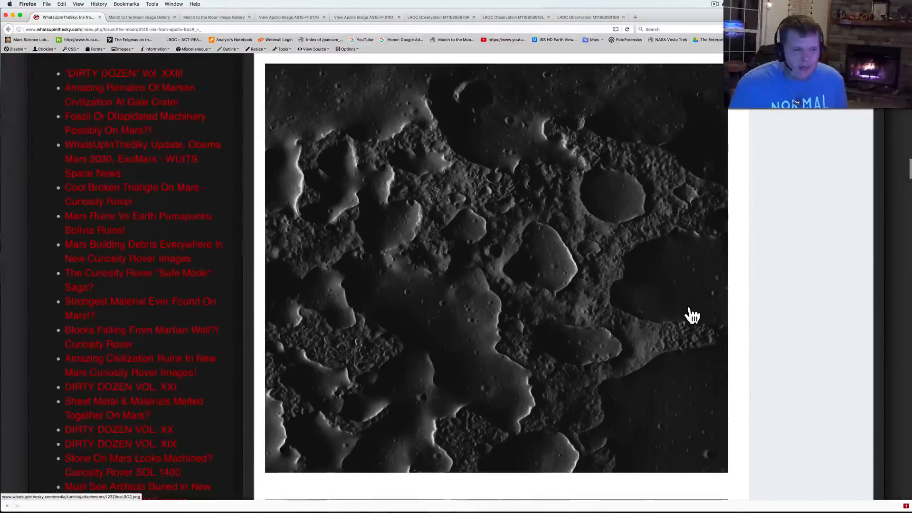
{"action": "scroll", "scroll_direction": "down", "scroll_amount": 3}
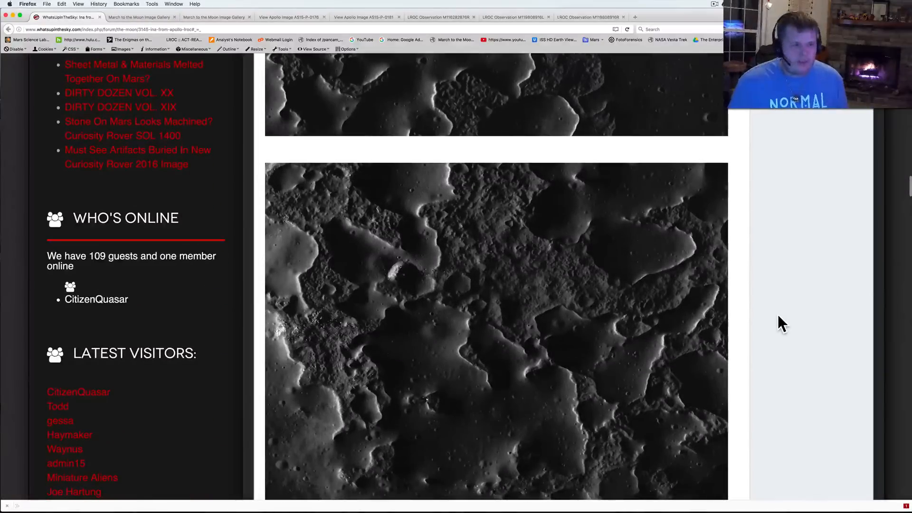
{"action": "scroll", "scroll_direction": "down", "scroll_amount": 3}
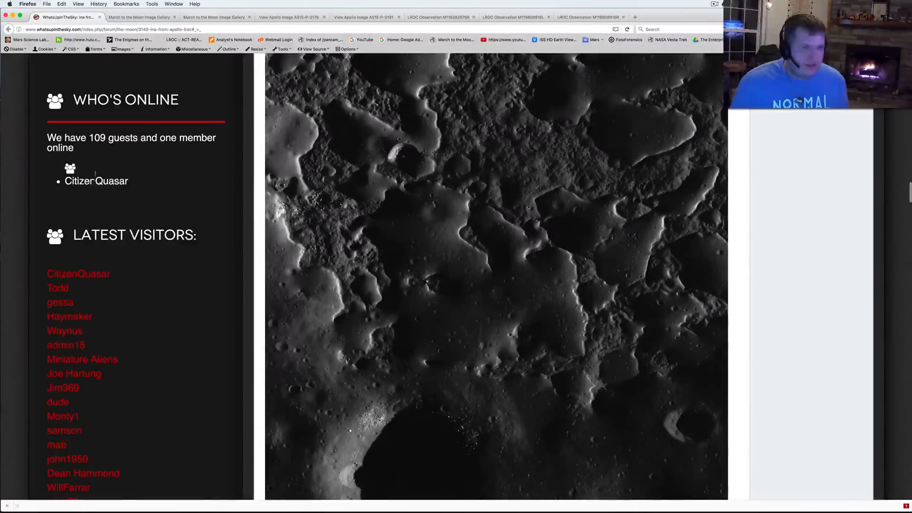
{"action": "scroll", "scroll_direction": "down", "scroll_amount": 3}
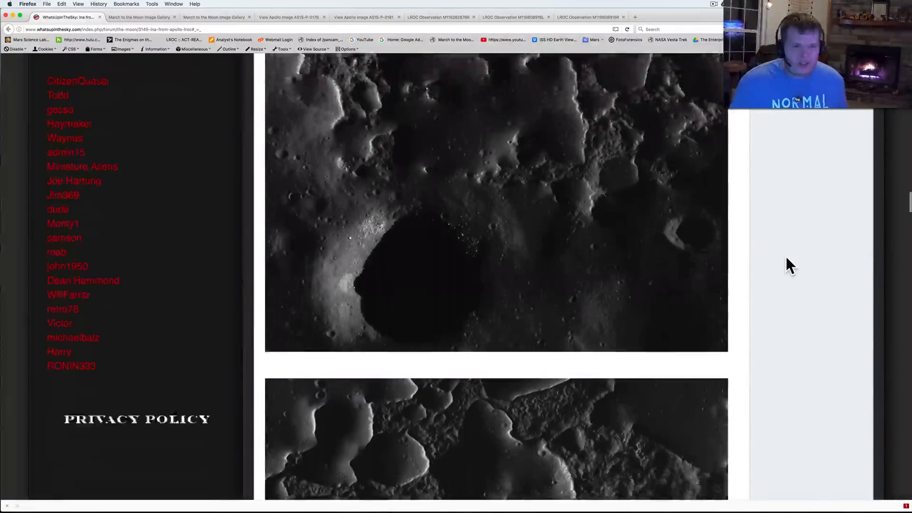
{"action": "scroll", "scroll_direction": "down", "scroll_amount": 3}
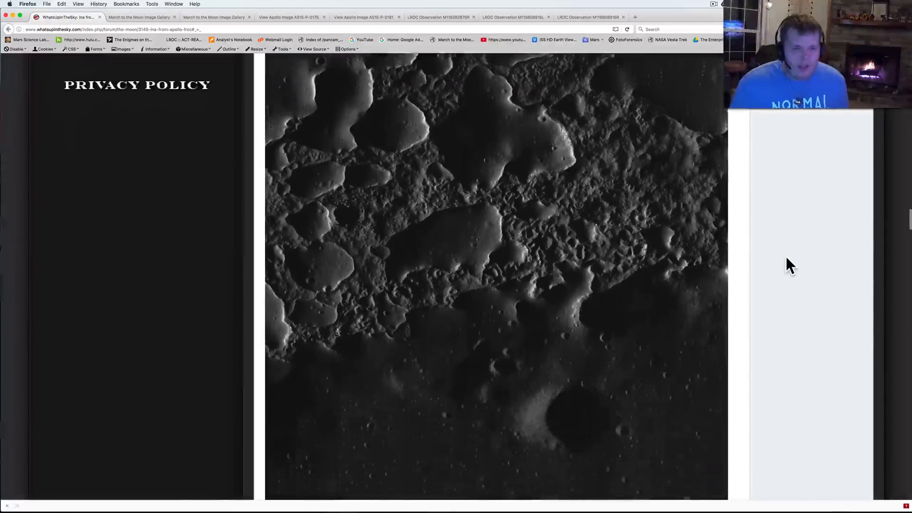
{"action": "scroll", "scroll_direction": "down", "scroll_amount": 3}
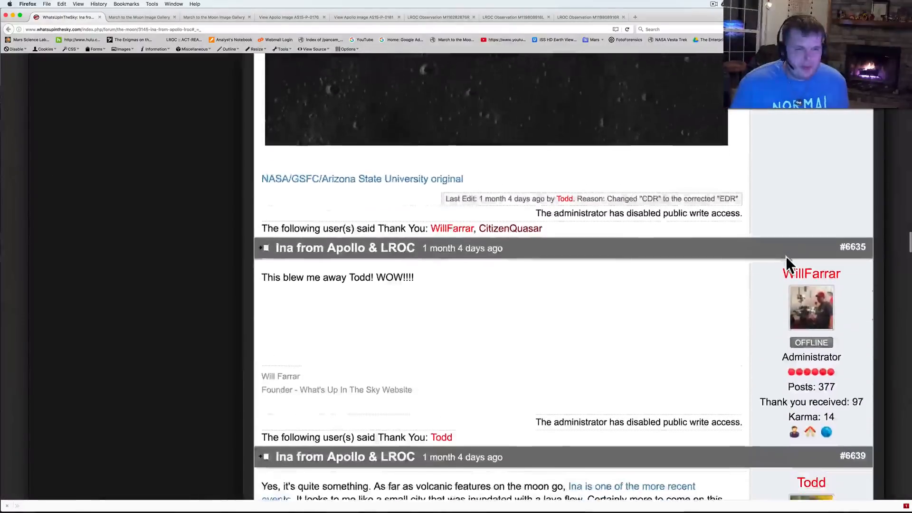
{"action": "scroll", "scroll_direction": "down", "scroll_amount": 3}
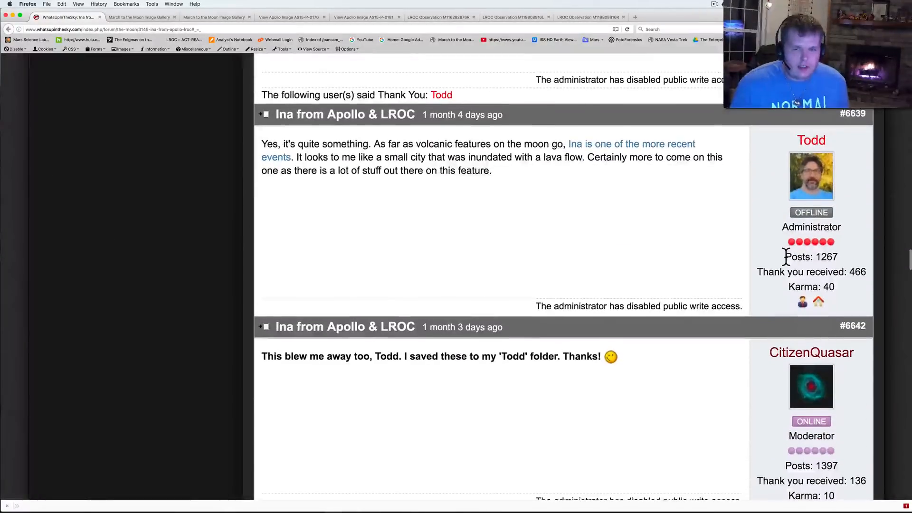
{"action": "scroll", "scroll_direction": "down", "scroll_amount": 3}
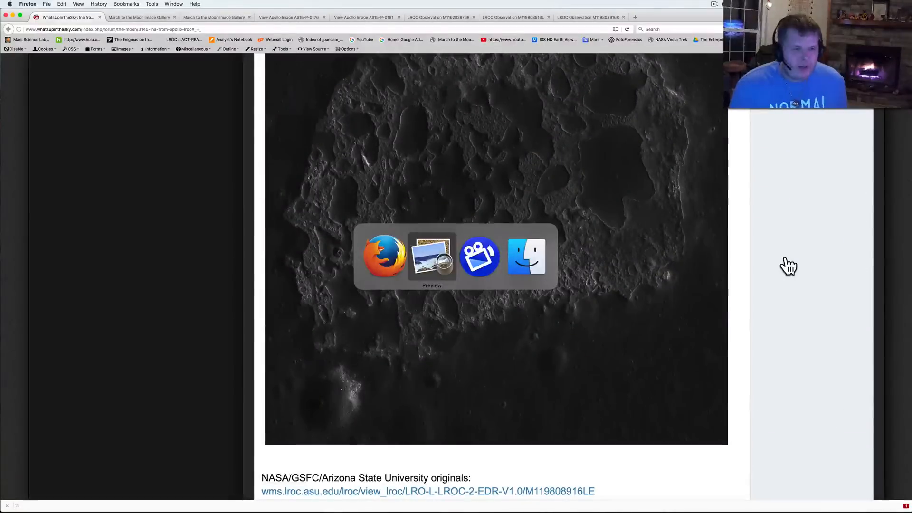
Return to Preview and show the red-cyan 3D anaglyph AS15-P-0176-81-3dc.
{"action": "left_click", "coordinate": [432, 257]}
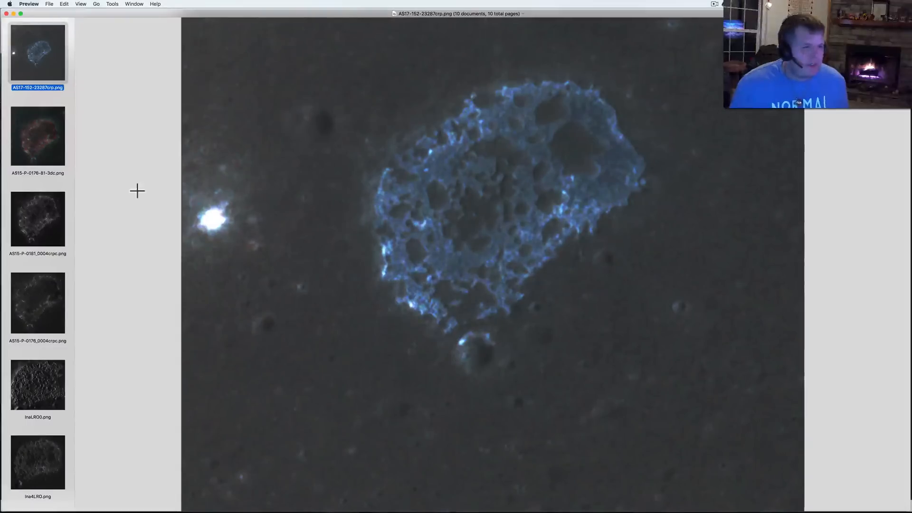
{"action": "left_click", "coordinate": [37, 135]}
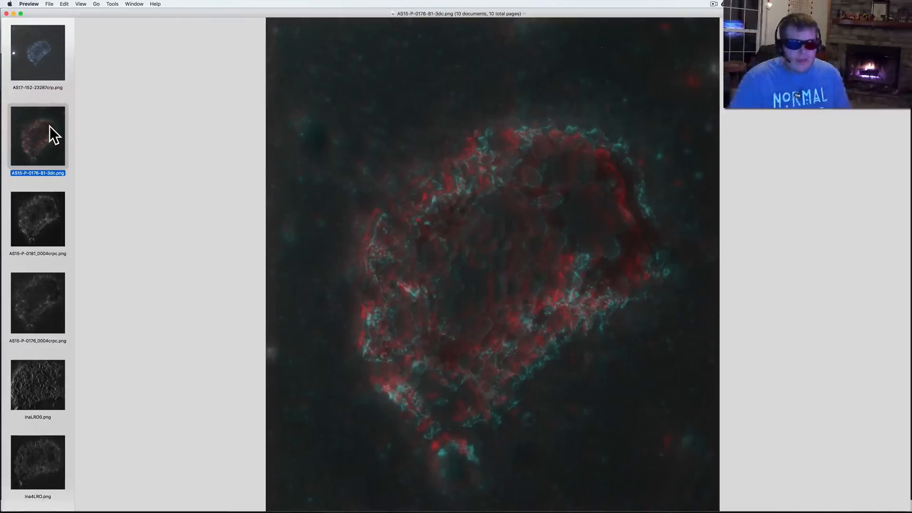
{"action": "mouse_move", "coordinate": [497, 276]}
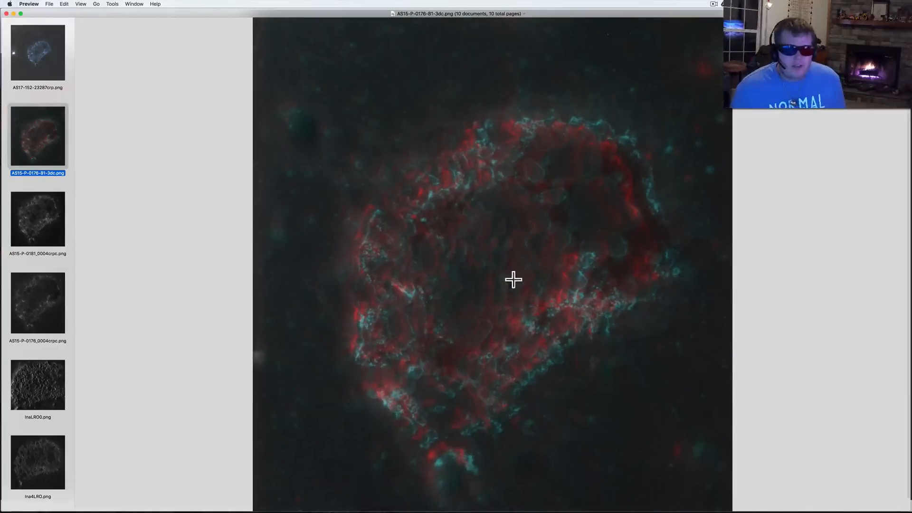
{"action": "mouse_move", "coordinate": [363, 305]}
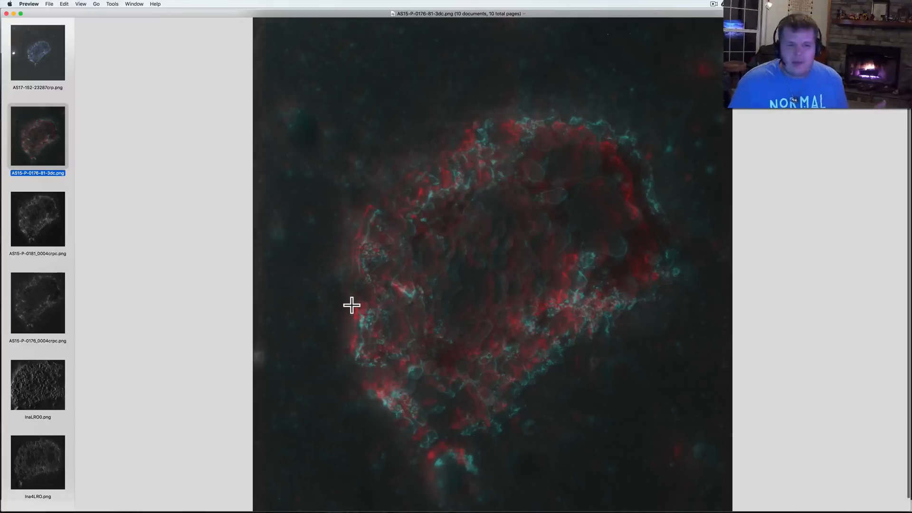
{"action": "mouse_move", "coordinate": [174, 215]}
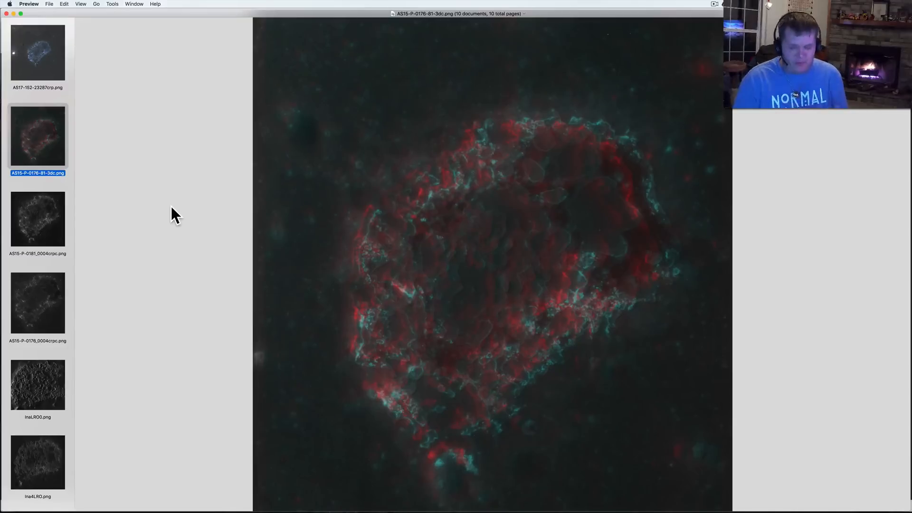
{"action": "mouse_move", "coordinate": [29, 206]}
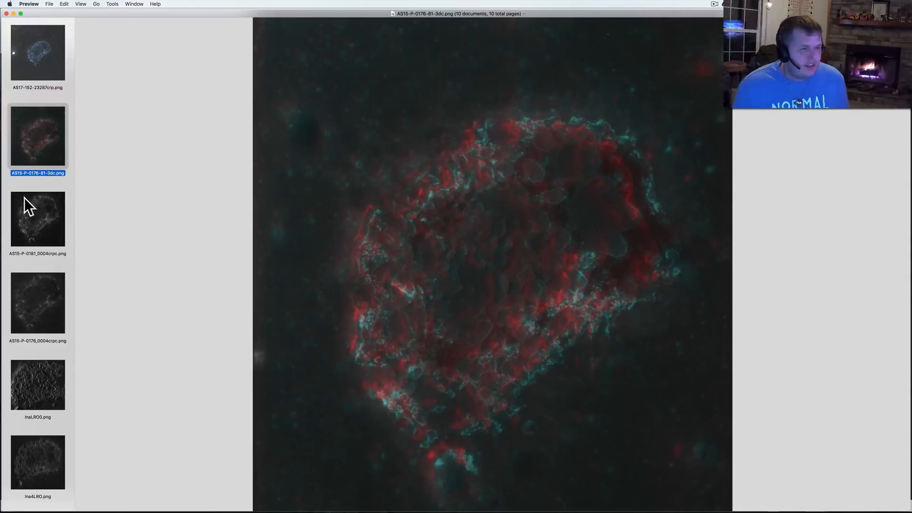
View the grayscale Apollo 15 crops of Ina, then the Ina4LRO and InaLRO4 close-ups.
{"action": "left_click", "coordinate": [37, 219]}
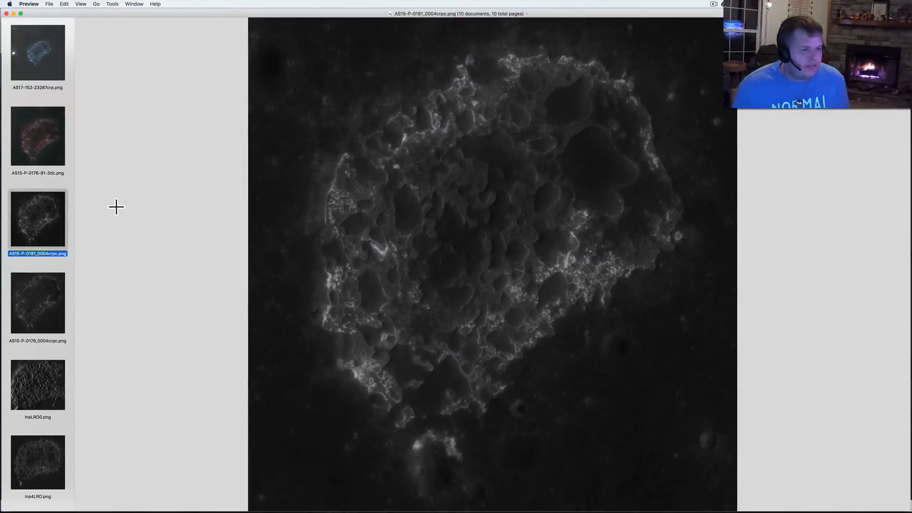
{"action": "mouse_move", "coordinate": [144, 275]}
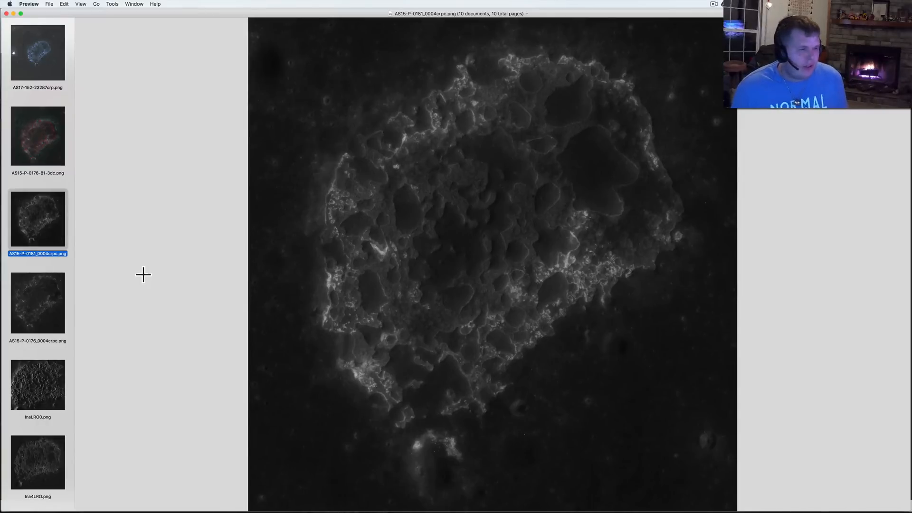
{"action": "mouse_move", "coordinate": [51, 296]}
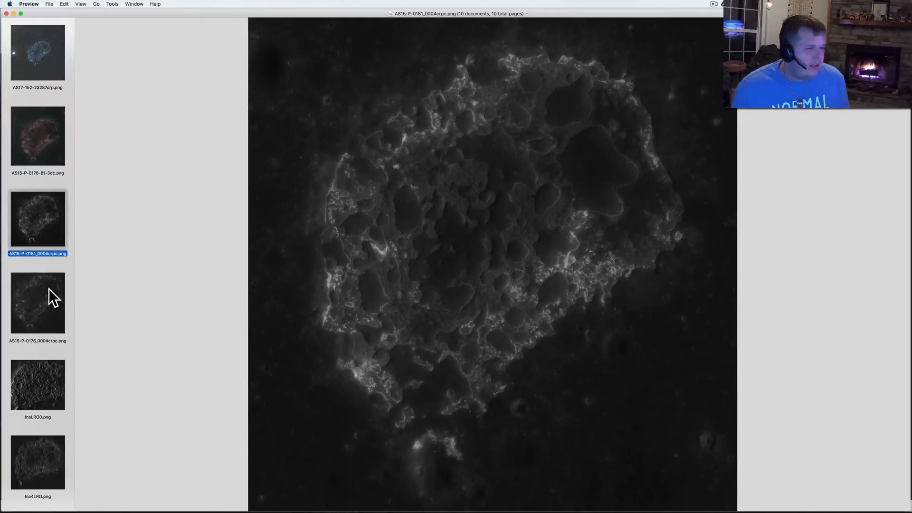
{"action": "left_click", "coordinate": [37, 302]}
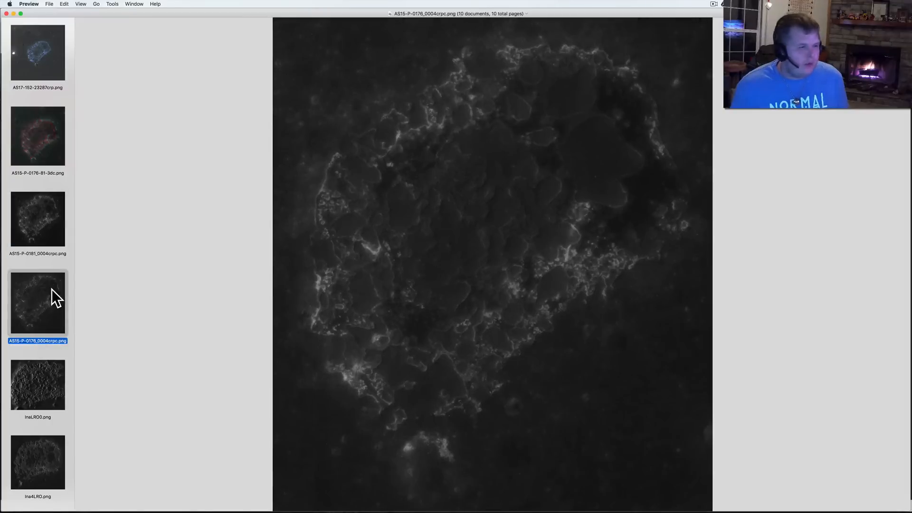
{"action": "mouse_move", "coordinate": [121, 340]}
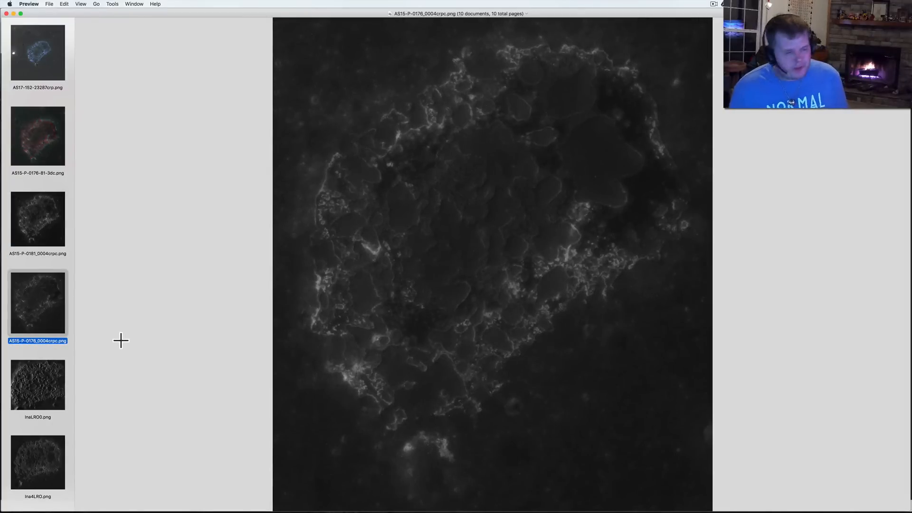
{"action": "left_click", "coordinate": [37, 383]}
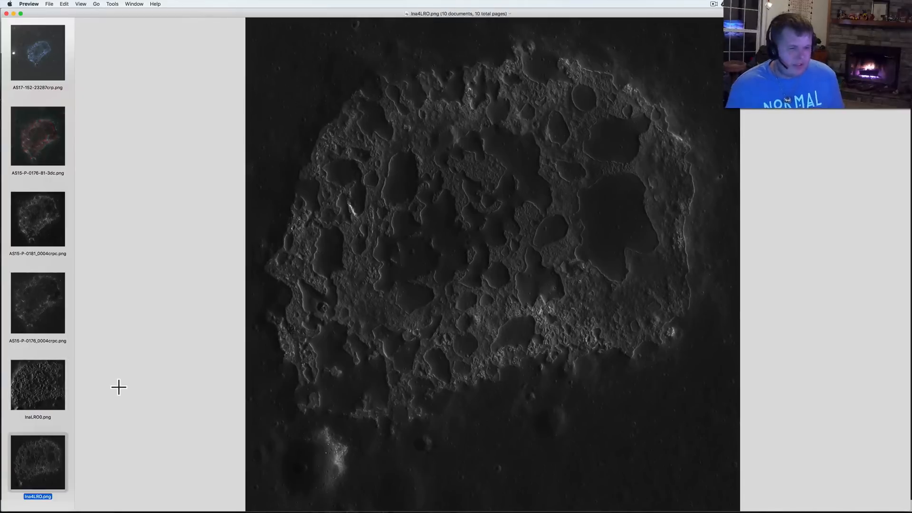
{"action": "scroll", "scroll_direction": "down", "scroll_amount": 3}
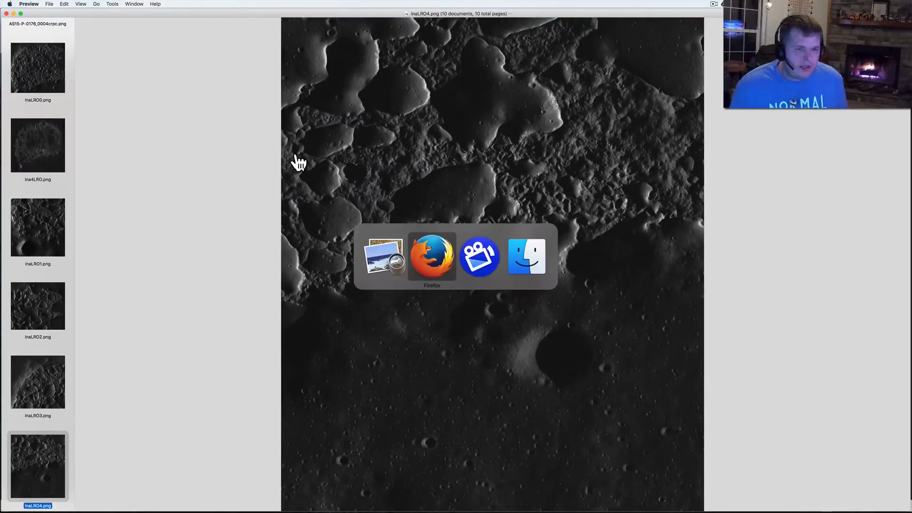
Bring Firefox forward and load page 2 of the thread down to Todd's M116282876R image.
{"action": "left_click", "coordinate": [431, 256]}
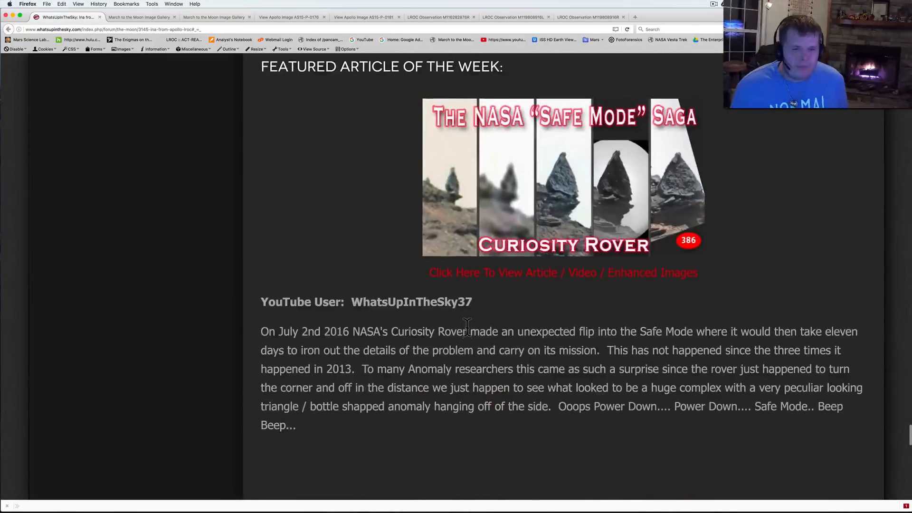
{"action": "left_click", "coordinate": [856, 203]}
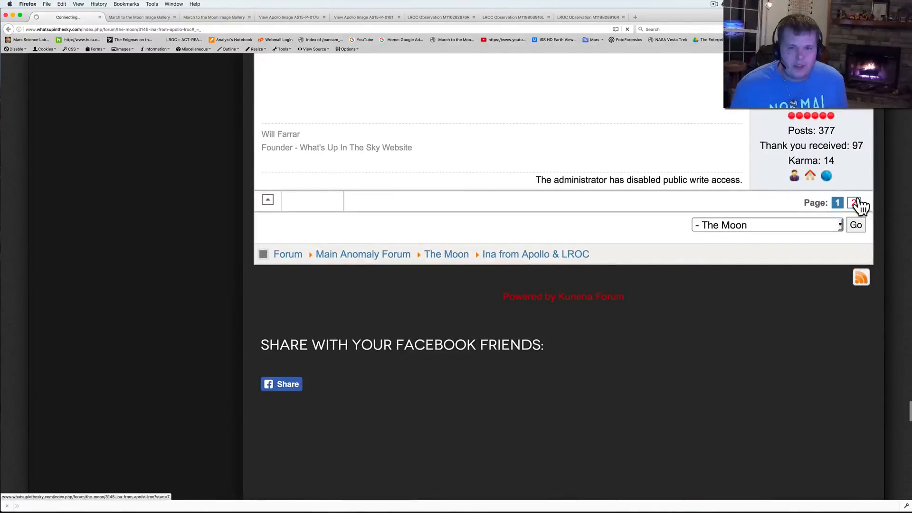
{"action": "left_click", "coordinate": [852, 203]}
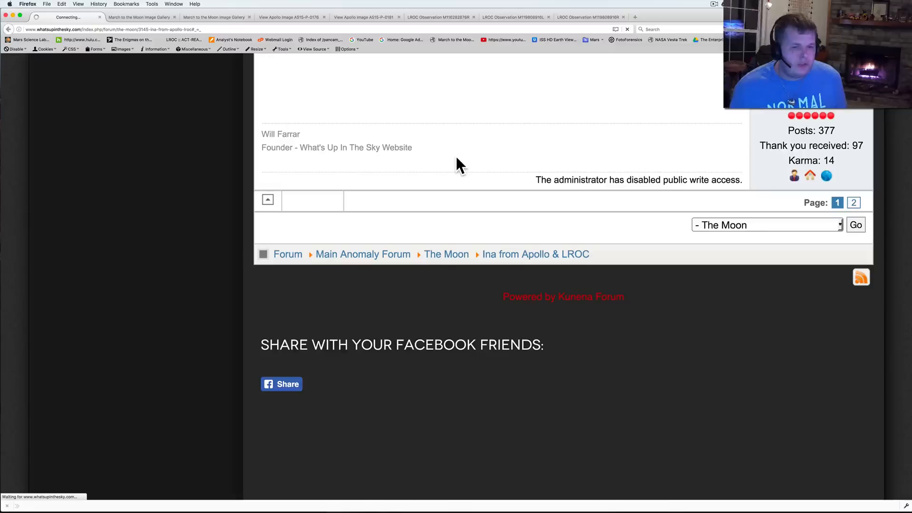
{"action": "left_click", "coordinate": [853, 203]}
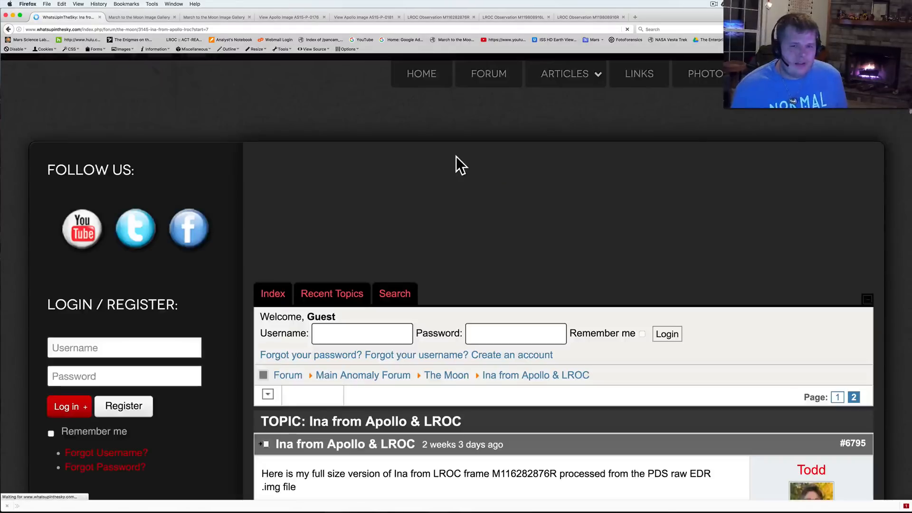
{"action": "scroll", "scroll_direction": "down", "scroll_amount": 3}
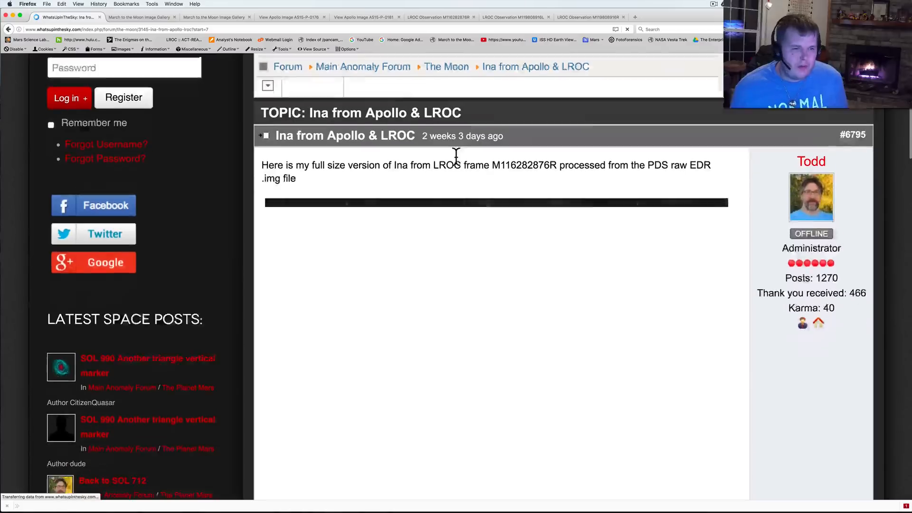
{"action": "scroll", "scroll_direction": "down", "scroll_amount": 3}
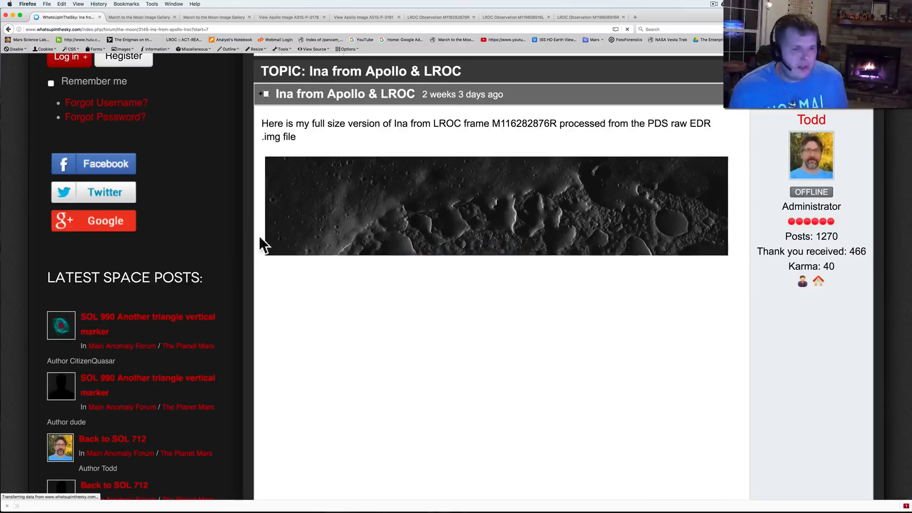
Show Apollo frame AS15-P-0176, zoom out to the film markings, then back in on Ina.
{"action": "left_click", "coordinate": [290, 17]}
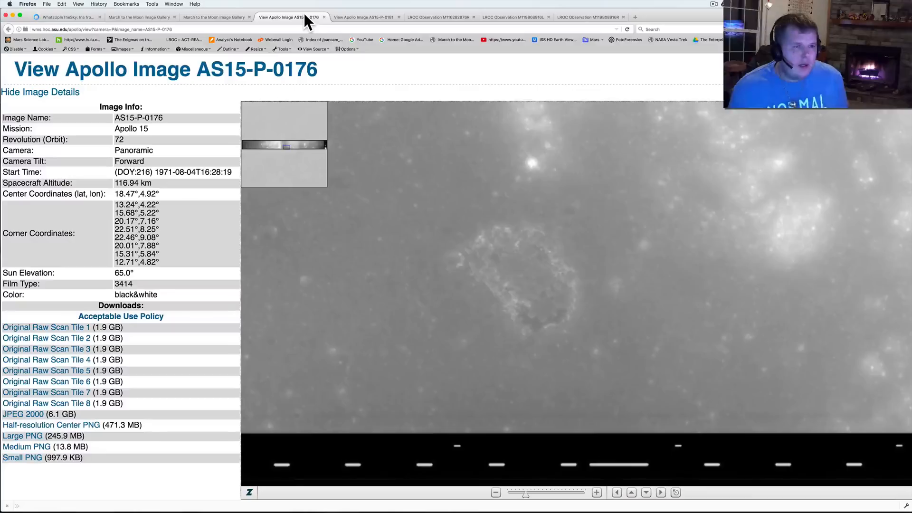
{"action": "mouse_move", "coordinate": [452, 247]}
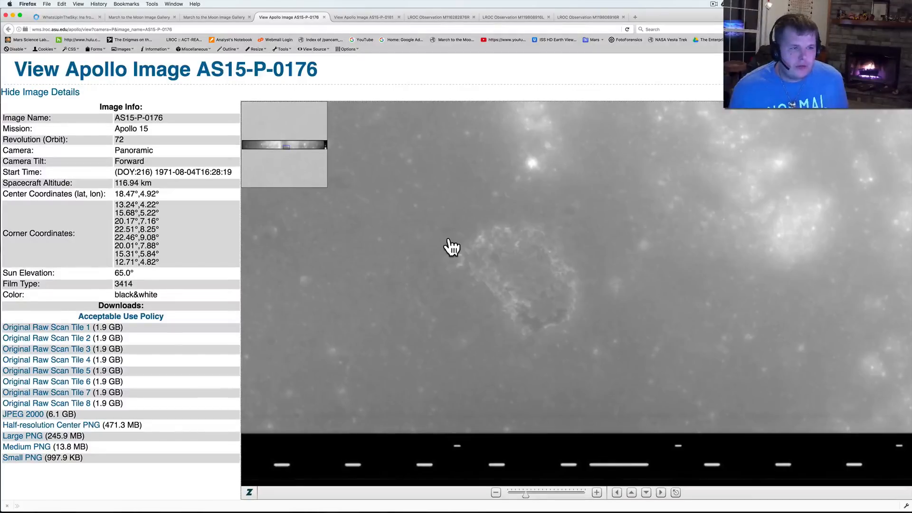
{"action": "mouse_move", "coordinate": [484, 229]}
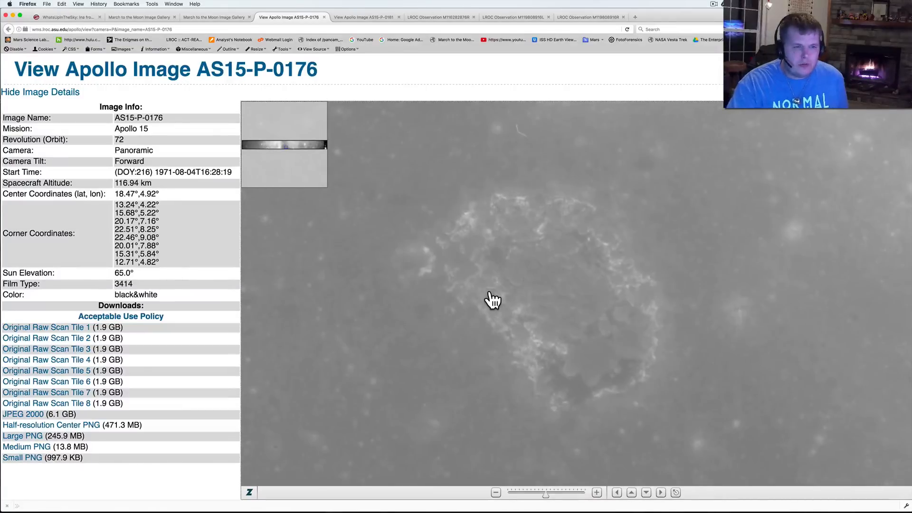
{"action": "mouse_move", "coordinate": [291, 260]}
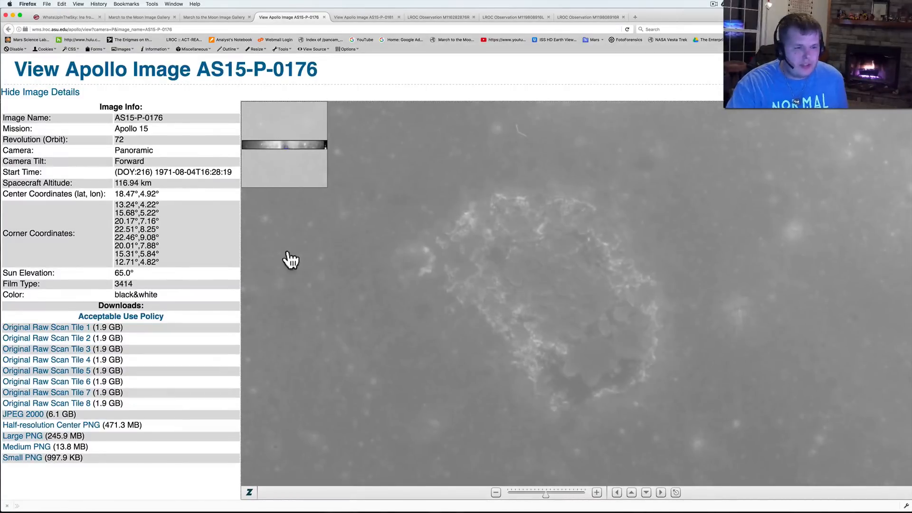
{"action": "left_click", "coordinate": [495, 492]}
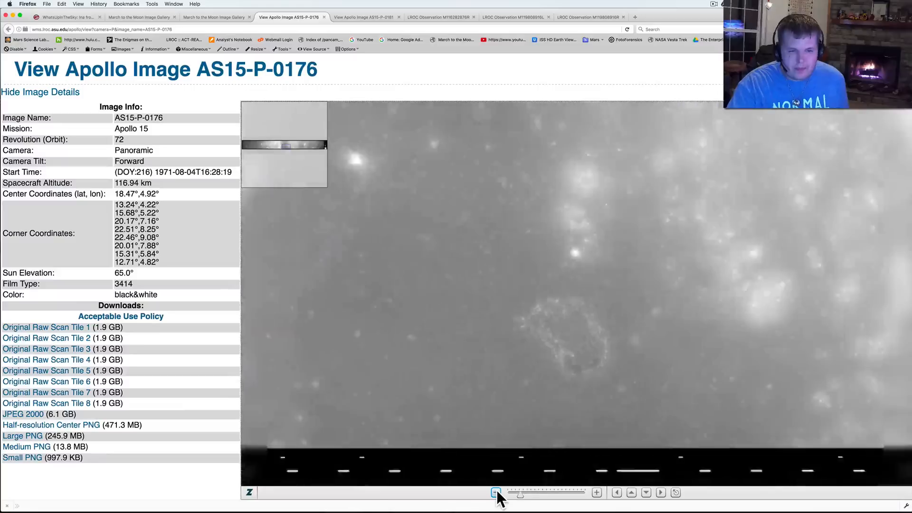
{"action": "left_click", "coordinate": [495, 493]}
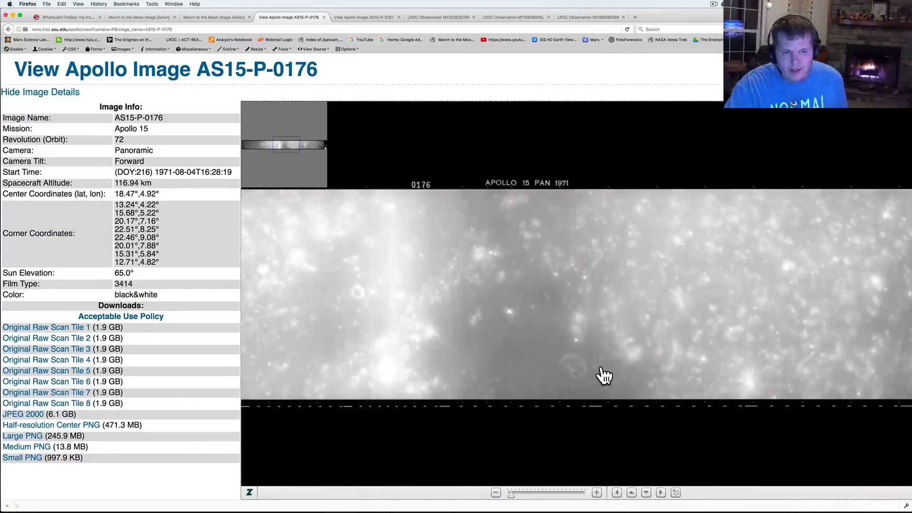
{"action": "mouse_move", "coordinate": [599, 375]}
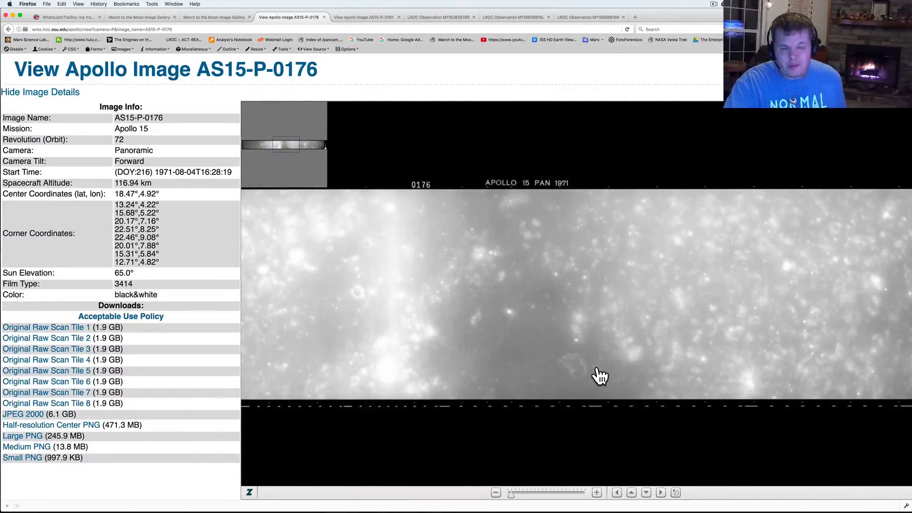
{"action": "left_click", "coordinate": [495, 492]}
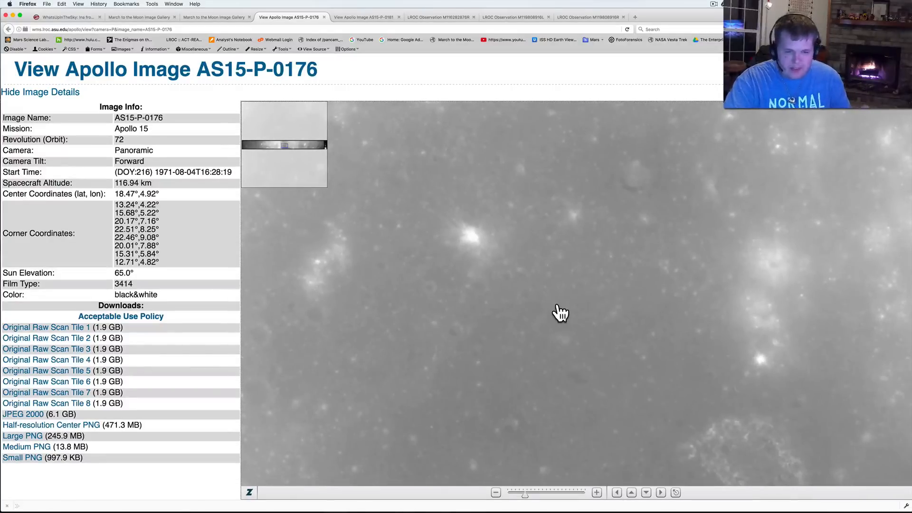
{"action": "mouse_move", "coordinate": [584, 459]}
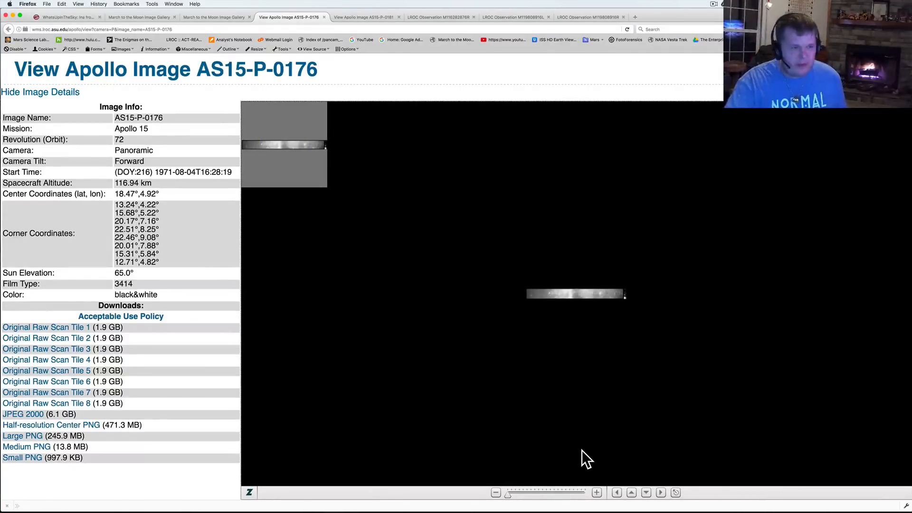
{"action": "mouse_move", "coordinate": [251, 349]}
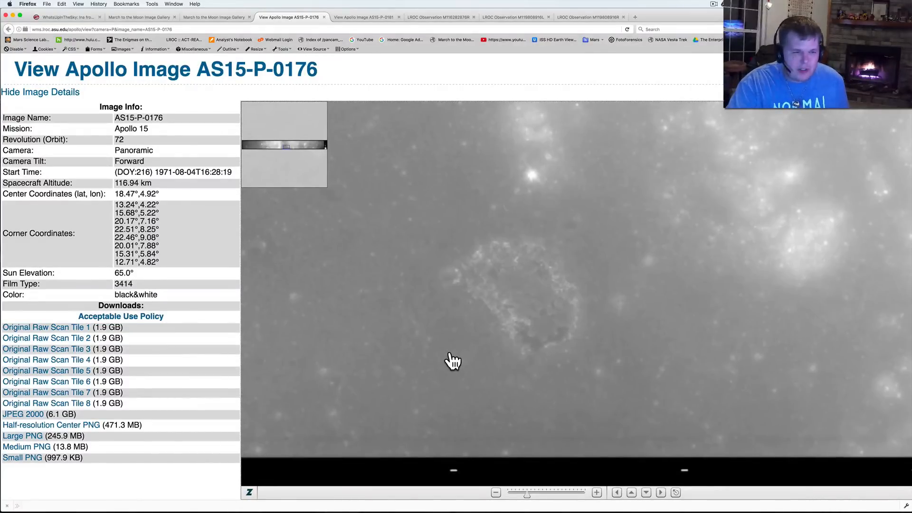
{"action": "mouse_move", "coordinate": [476, 365]}
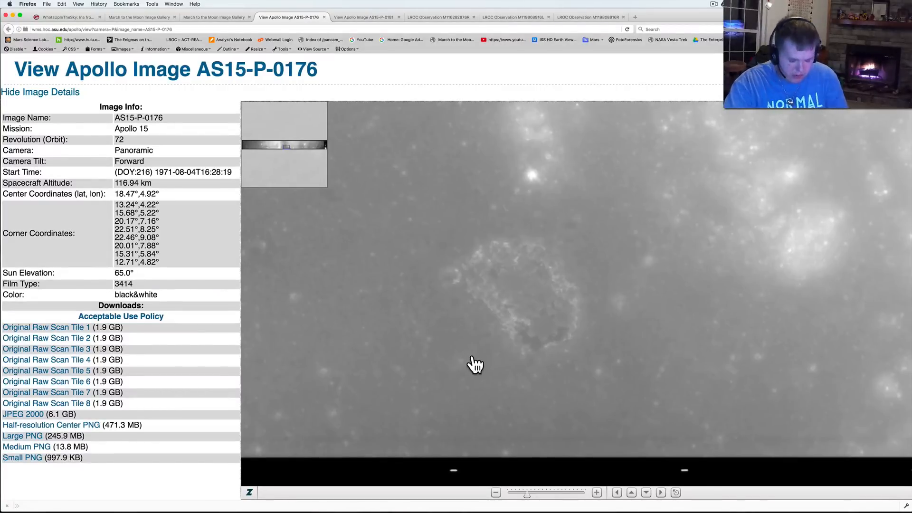
Bring up the View menu and dismiss it without changes.
{"action": "left_click", "coordinate": [77, 3]}
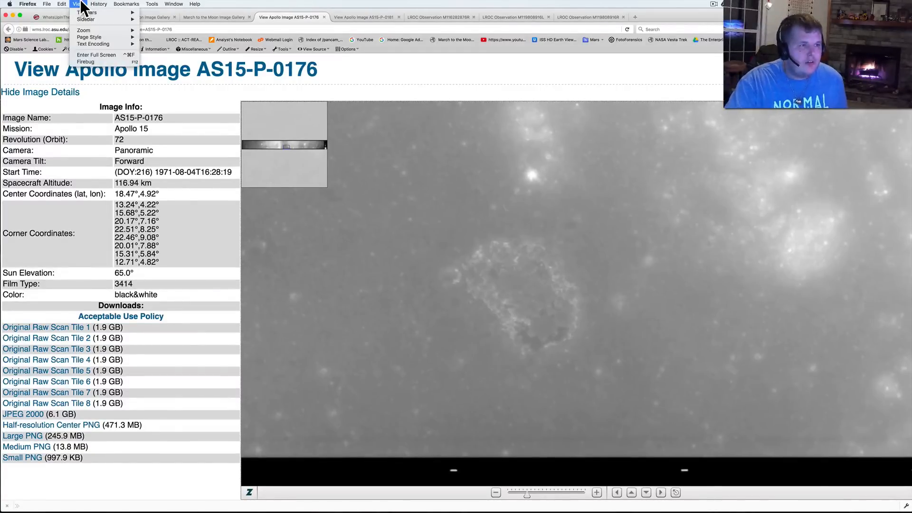
{"action": "left_click", "coordinate": [84, 30]}
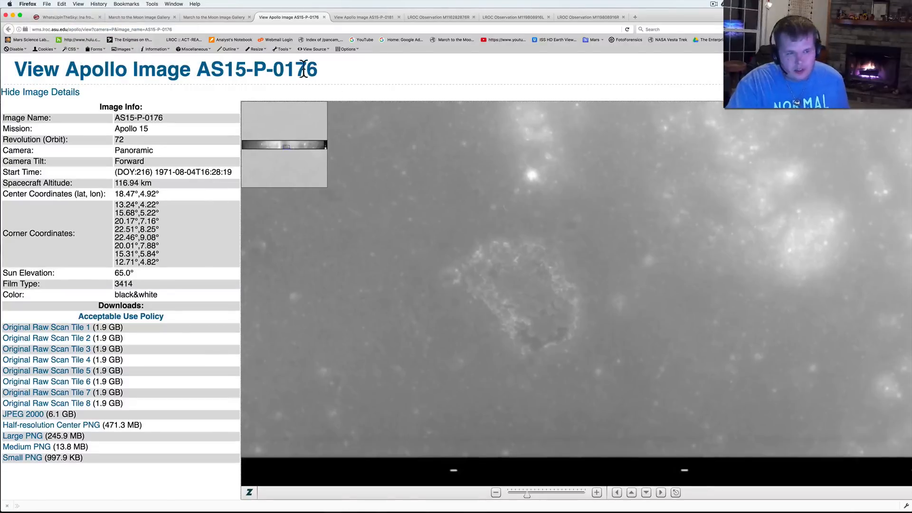
{"action": "mouse_move", "coordinate": [539, 241]}
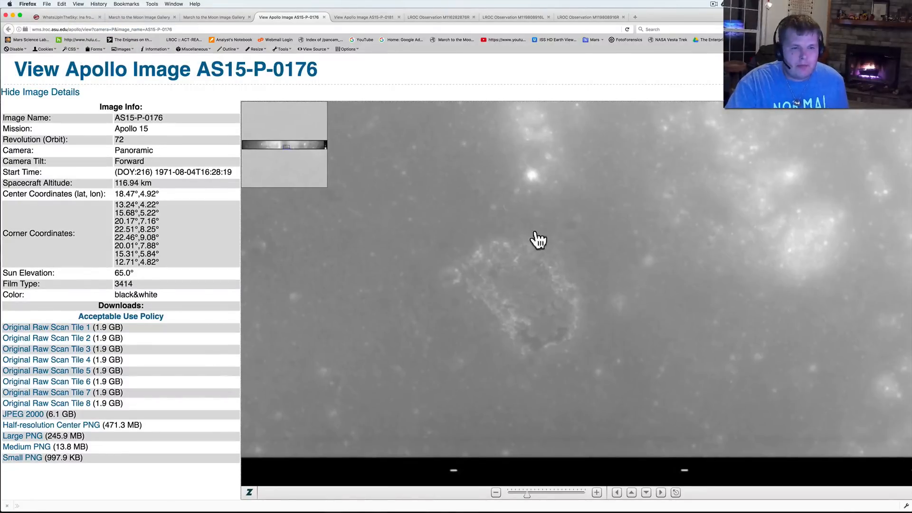
{"action": "mouse_move", "coordinate": [340, 76]}
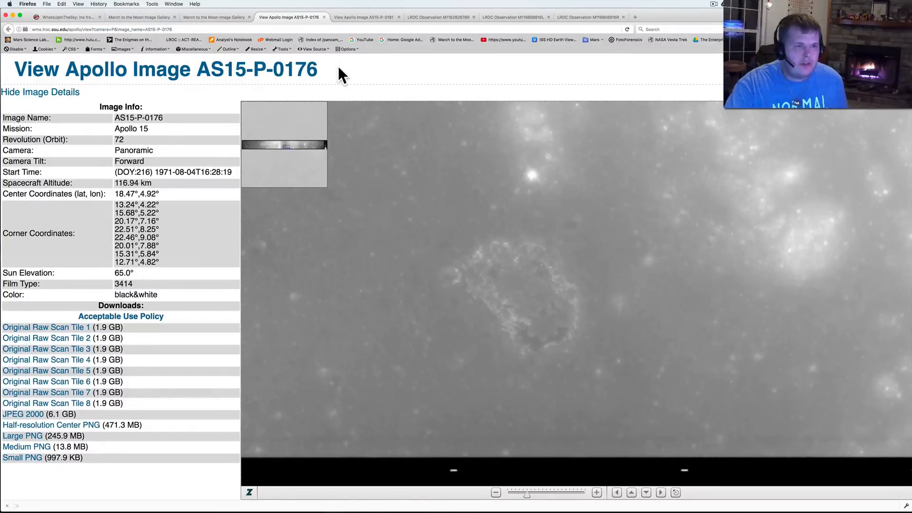
Show the companion aft-camera Apollo frame AS15-P-0181 zoomed on Ina.
{"action": "left_click", "coordinate": [366, 18]}
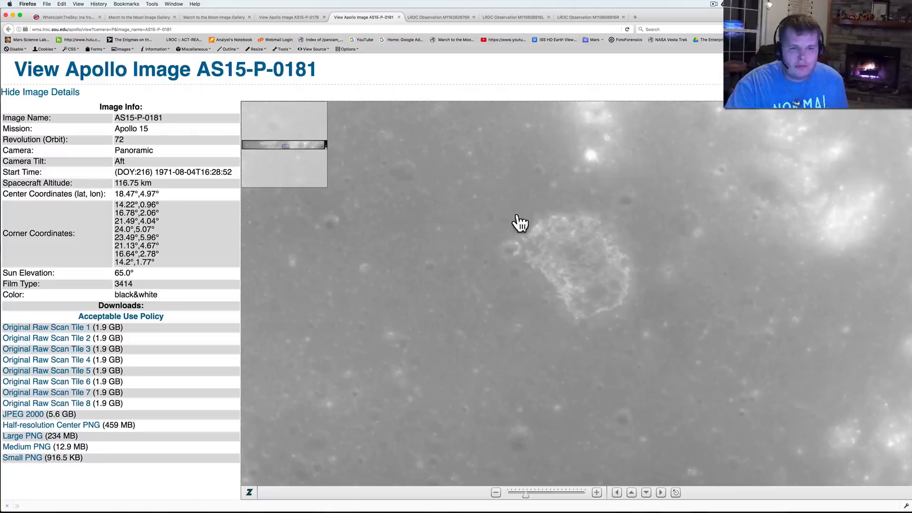
{"action": "mouse_move", "coordinate": [560, 163]}
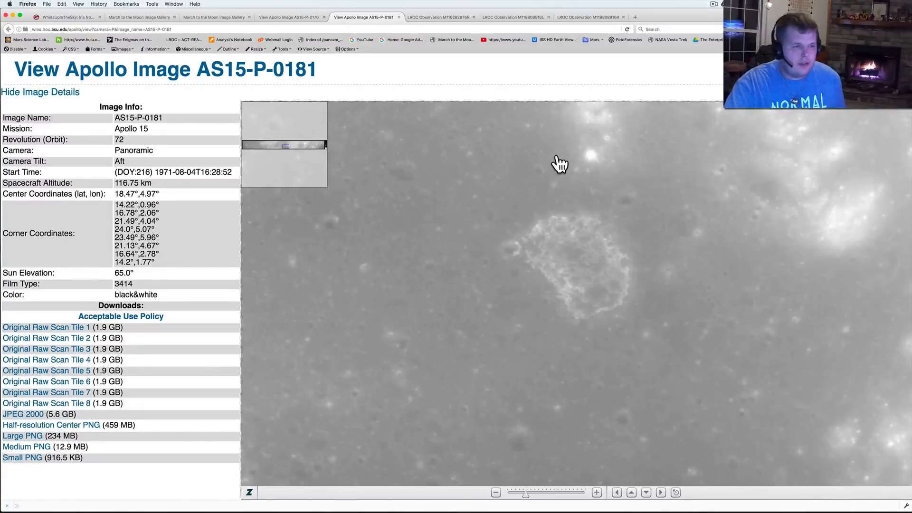
{"action": "mouse_move", "coordinate": [350, 149]}
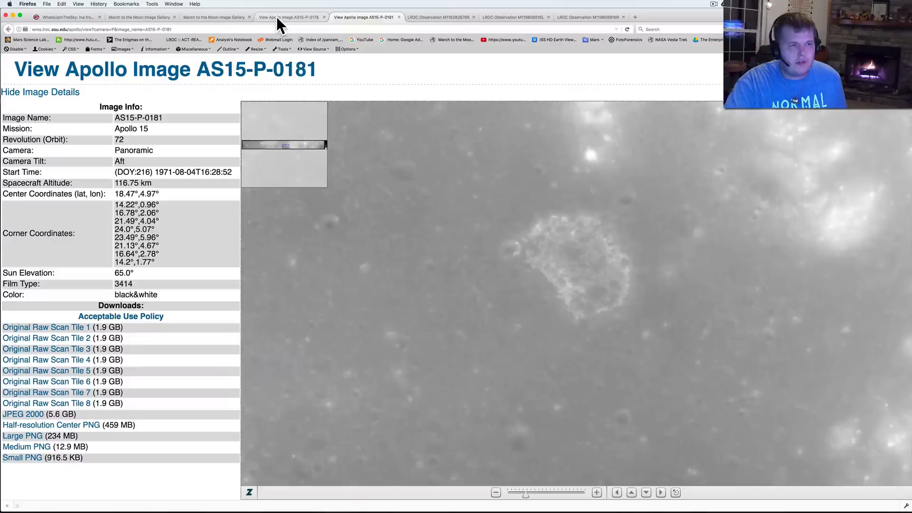
{"action": "left_click", "coordinate": [215, 17]}
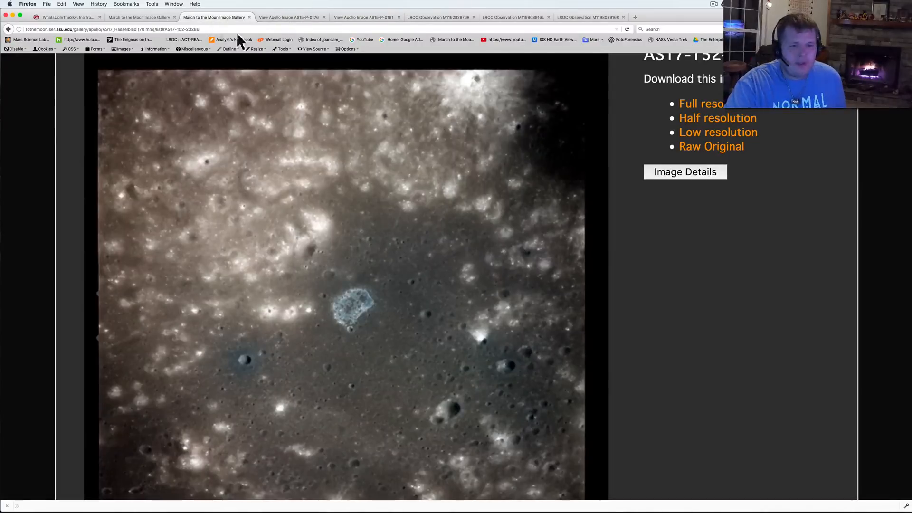
{"action": "mouse_move", "coordinate": [527, 291]}
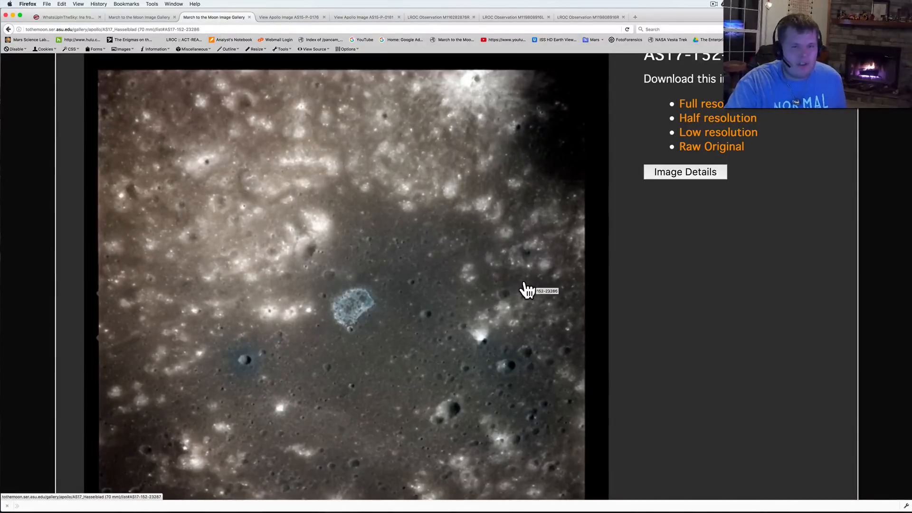
{"action": "mouse_move", "coordinate": [391, 412]}
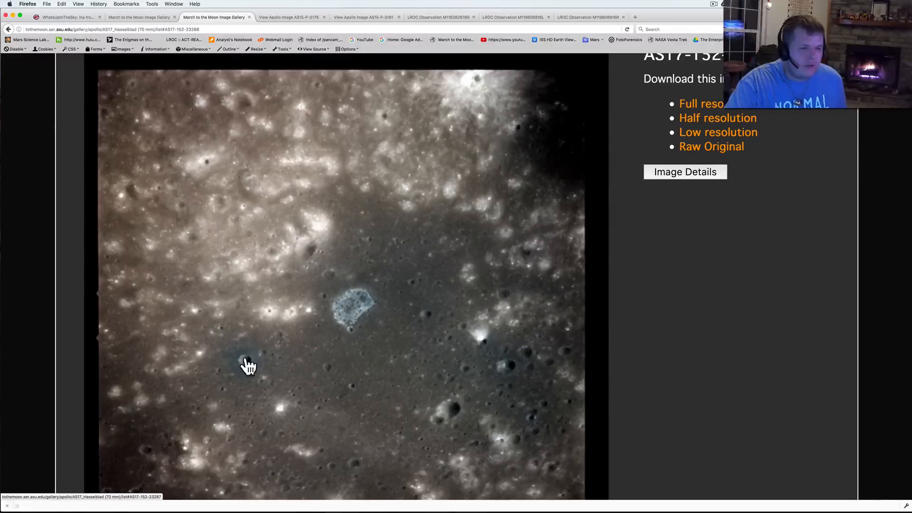
{"action": "mouse_move", "coordinate": [309, 319]}
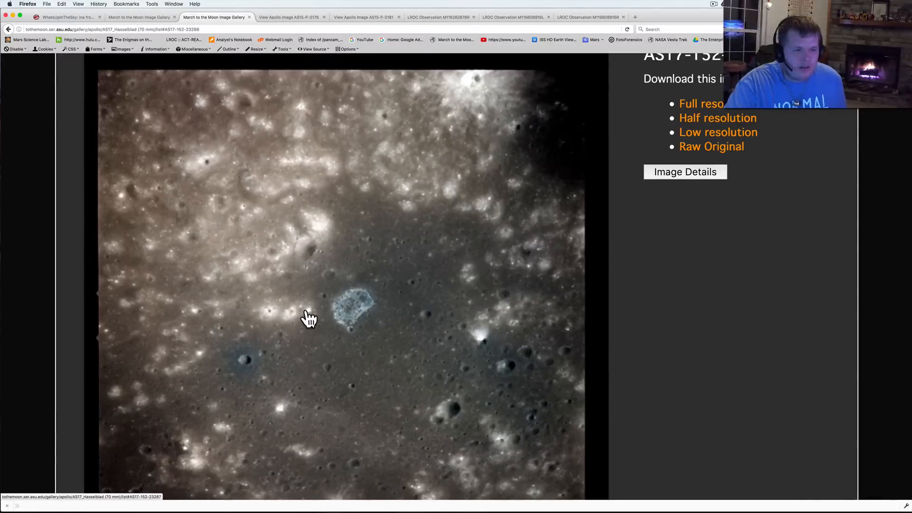
{"action": "mouse_move", "coordinate": [140, 29]}
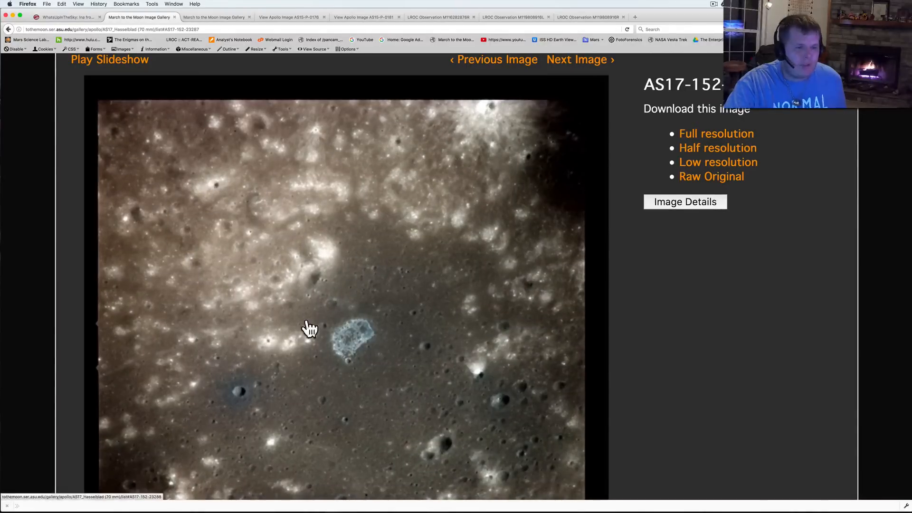
{"action": "scroll", "scroll_direction": "down", "scroll_amount": 3}
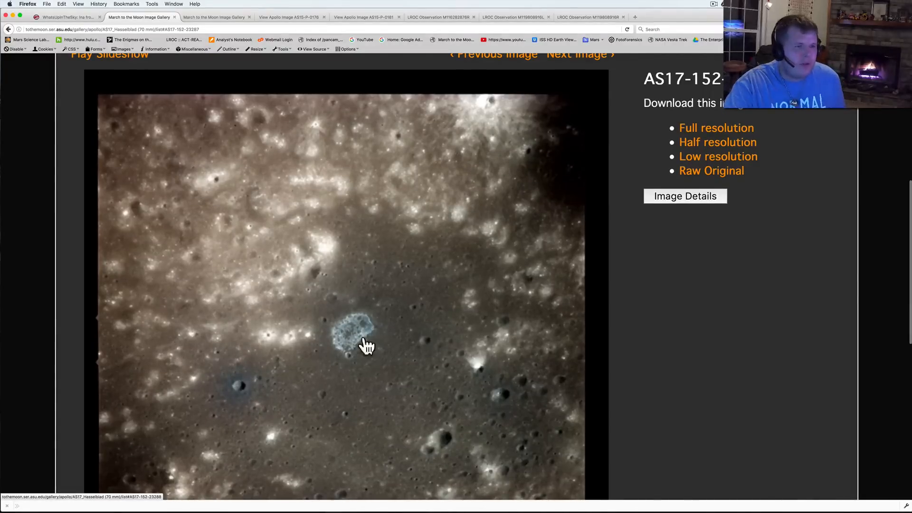
{"action": "mouse_move", "coordinate": [209, 67]}
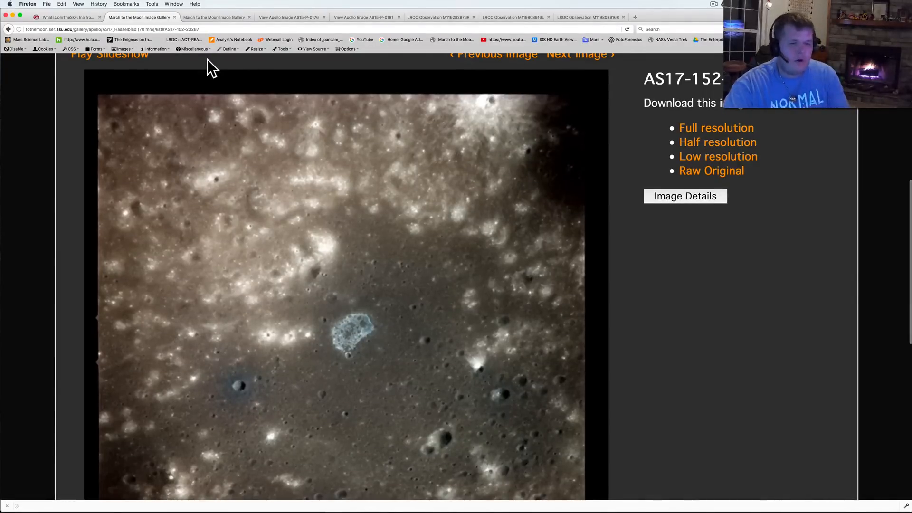
{"action": "scroll", "scroll_direction": "down", "scroll_amount": 3}
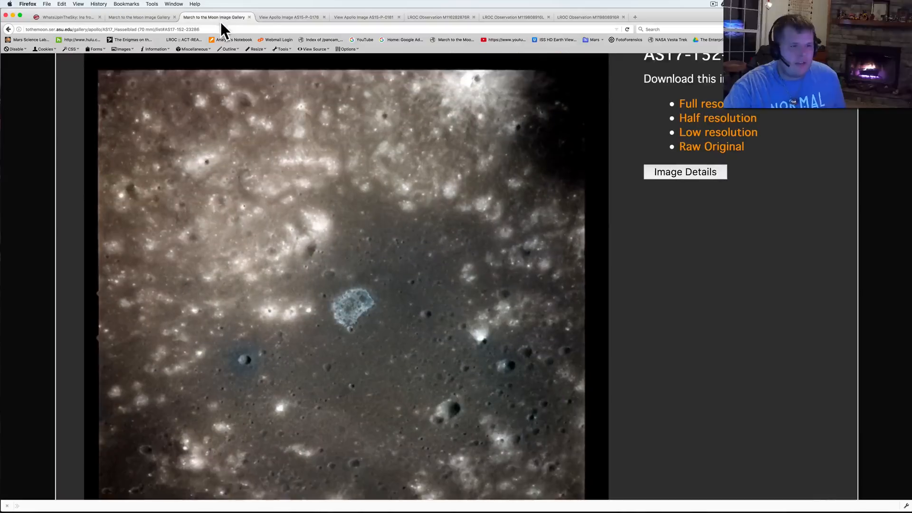
Pass AS15-P-0181 and show LROC observation M116282876R close-up of Ina's floor.
{"action": "left_click", "coordinate": [366, 17]}
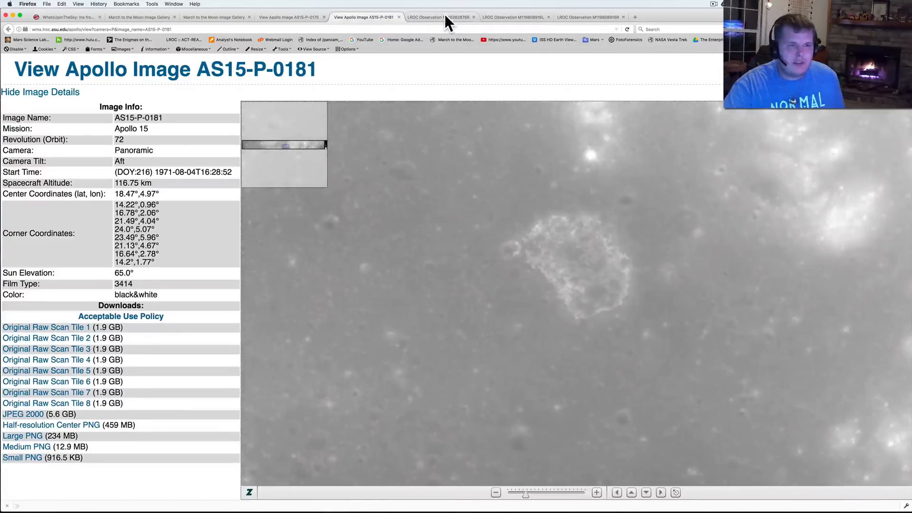
{"action": "left_click", "coordinate": [439, 17]}
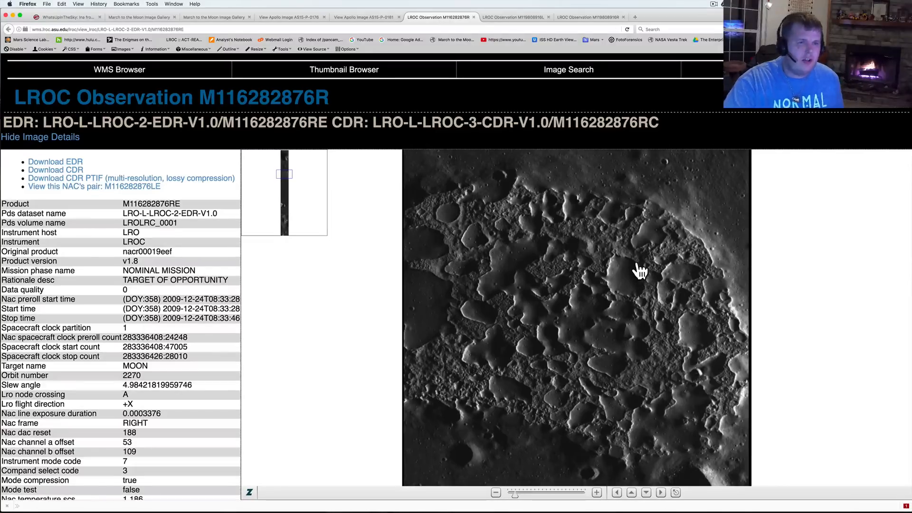
{"action": "mouse_move", "coordinate": [647, 352]}
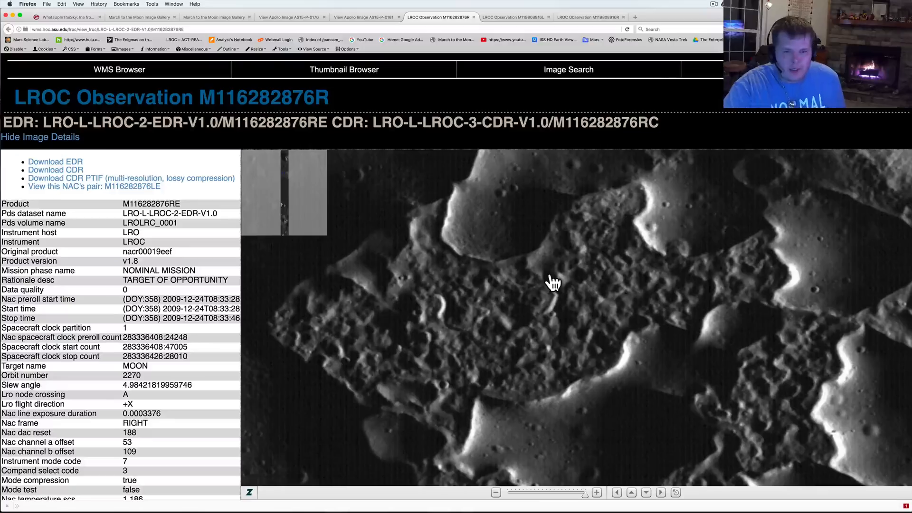
{"action": "mouse_move", "coordinate": [125, 18]}
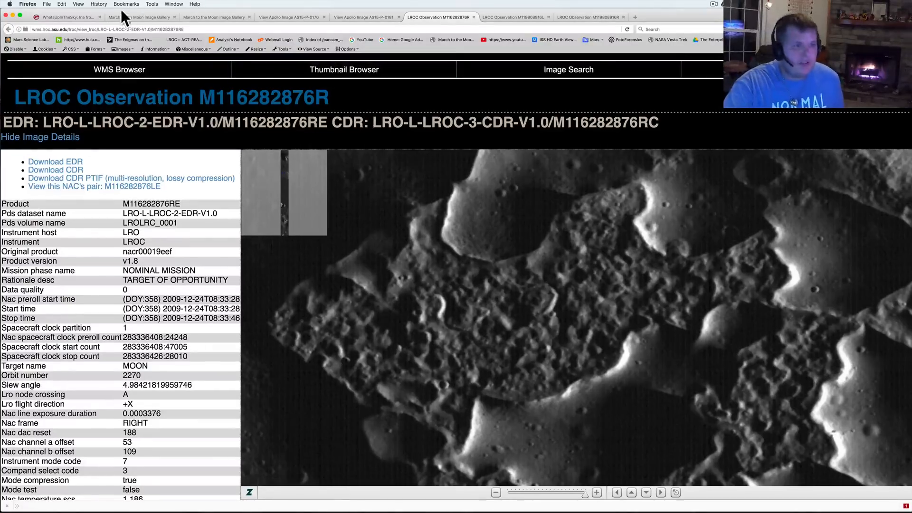
Return to the WhatsUpInTheSky Ina thread and scroll to the post introducing the M116282876R close-ups.
{"action": "left_click", "coordinate": [64, 17]}
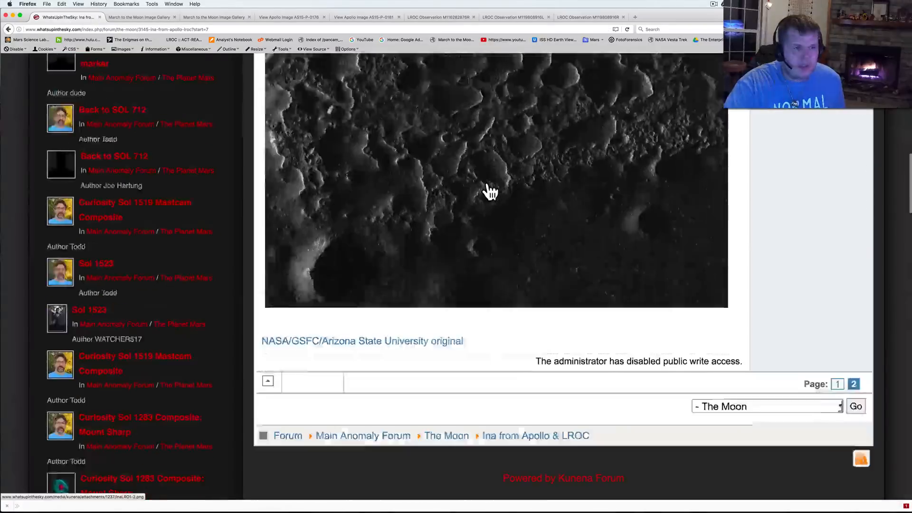
{"action": "scroll", "scroll_direction": "up", "scroll_amount": 3}
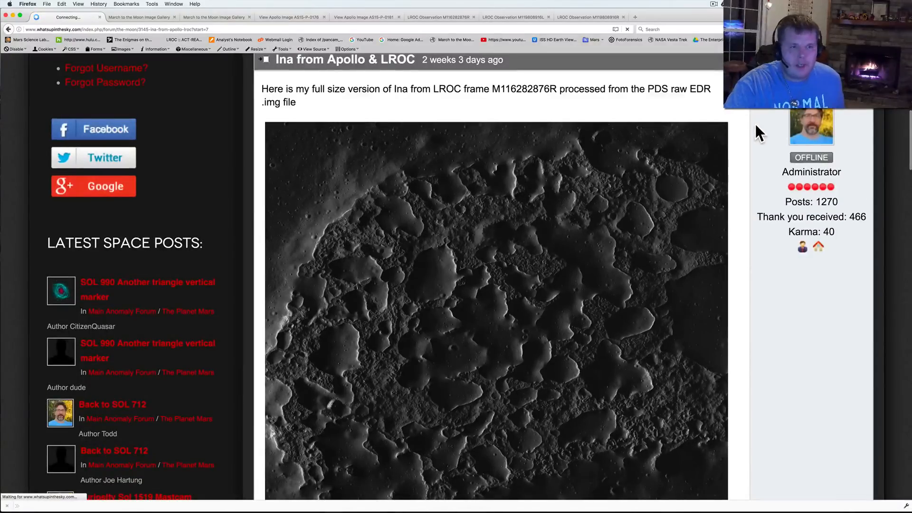
{"action": "scroll", "scroll_direction": "down", "scroll_amount": 3}
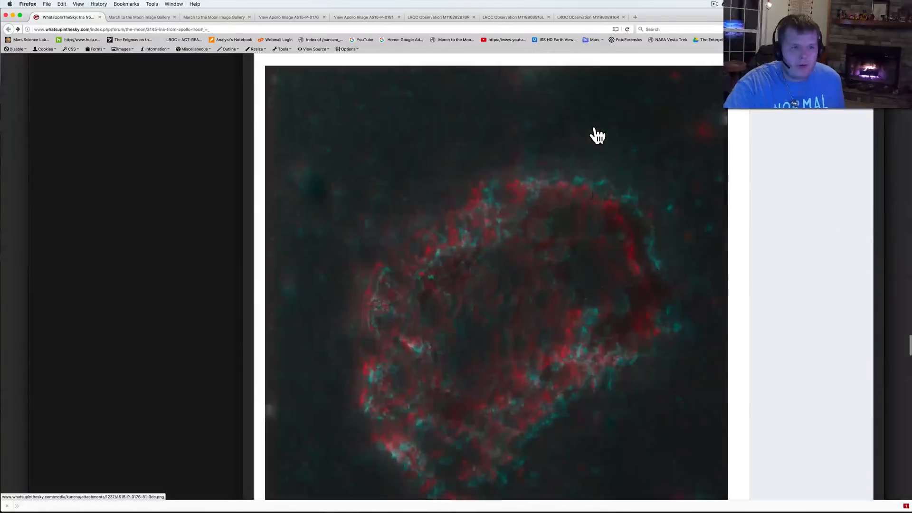
{"action": "scroll", "scroll_direction": "down", "scroll_amount": 3}
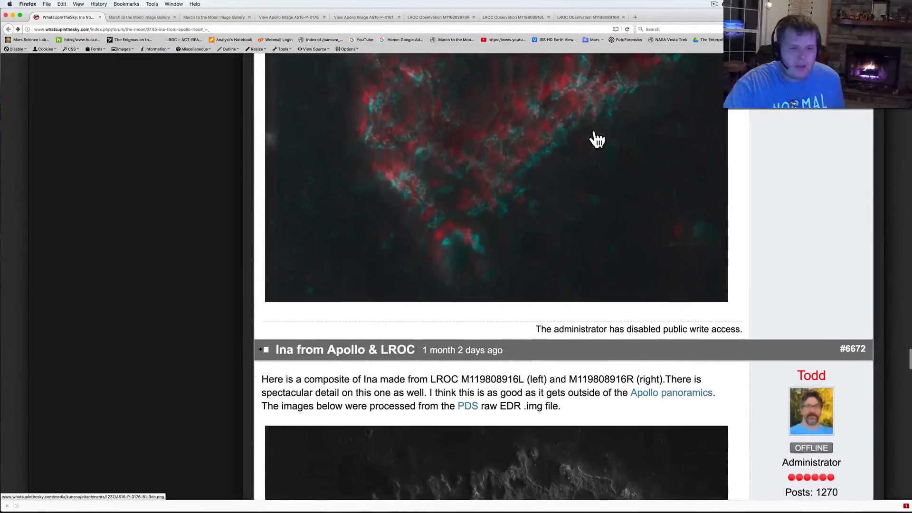
{"action": "scroll", "scroll_direction": "up", "scroll_amount": 3}
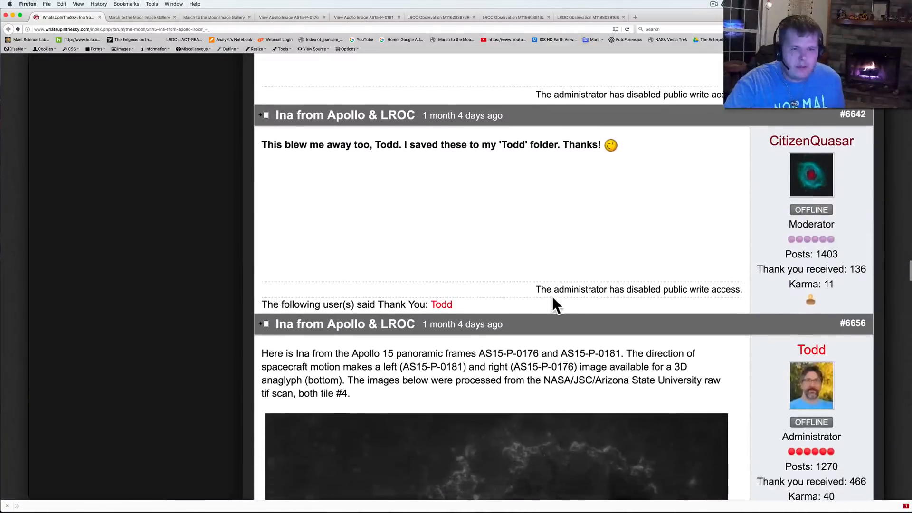
{"action": "scroll", "scroll_direction": "up", "scroll_amount": 3}
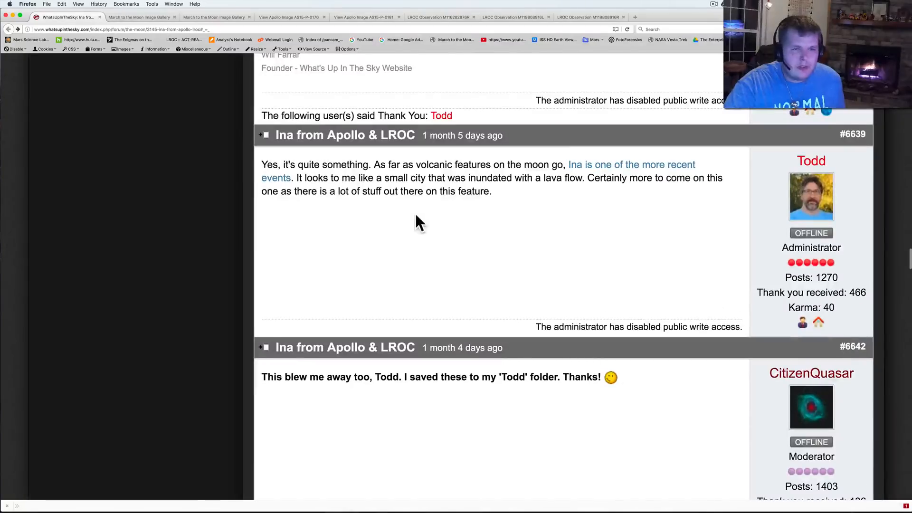
{"action": "scroll", "scroll_direction": "up", "scroll_amount": 3}
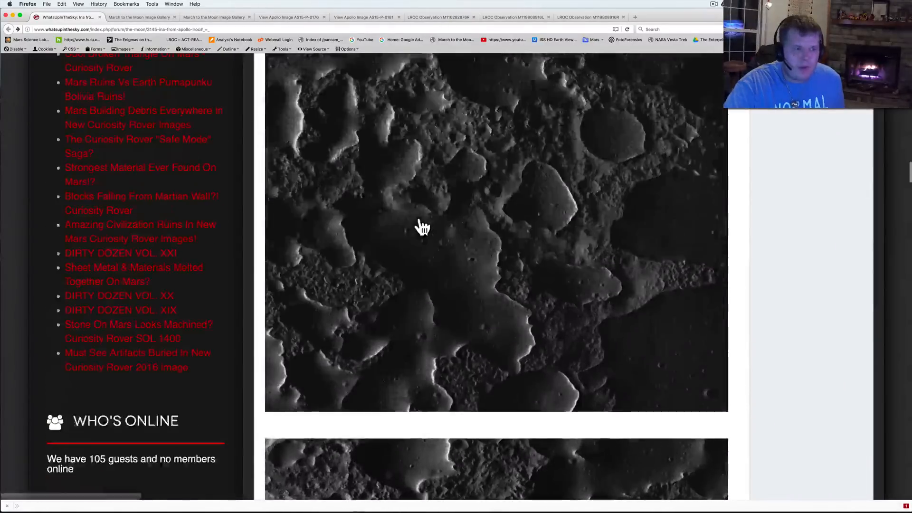
{"action": "scroll", "scroll_direction": "up", "scroll_amount": 3}
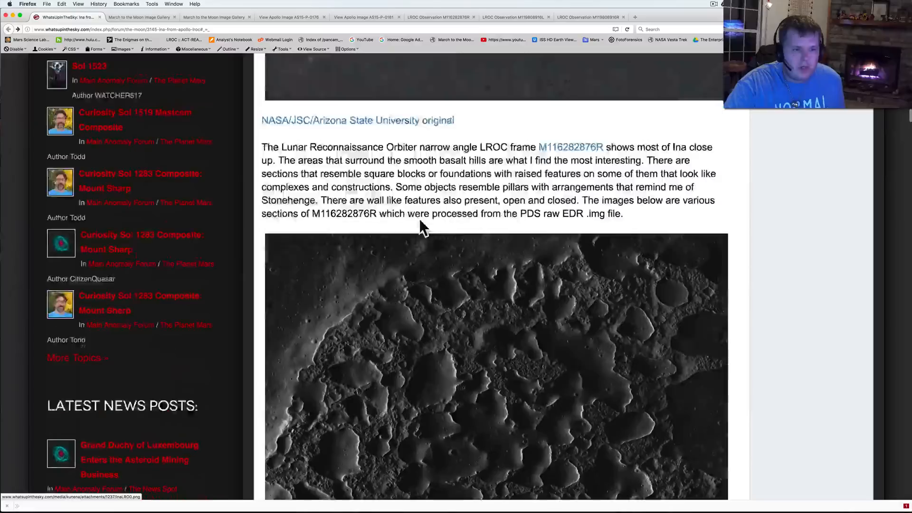
{"action": "scroll", "scroll_direction": "up", "scroll_amount": 3}
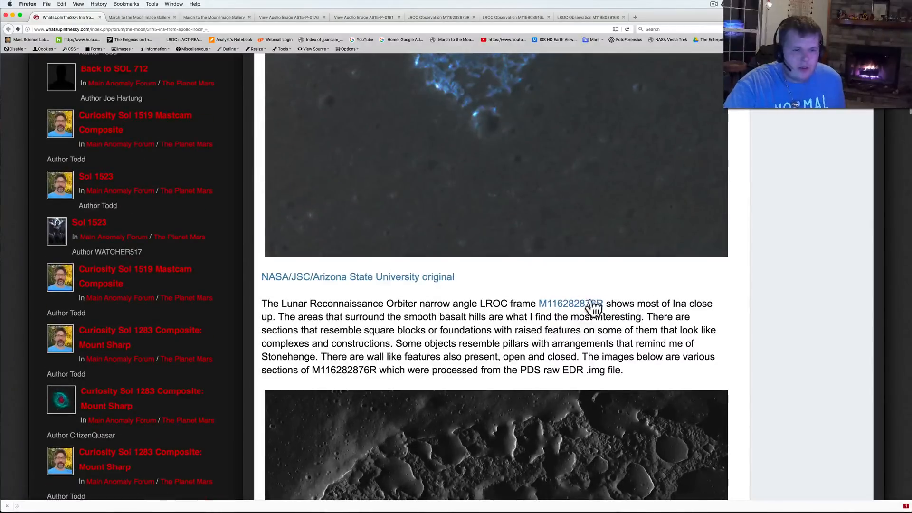
{"action": "mouse_move", "coordinate": [708, 326]}
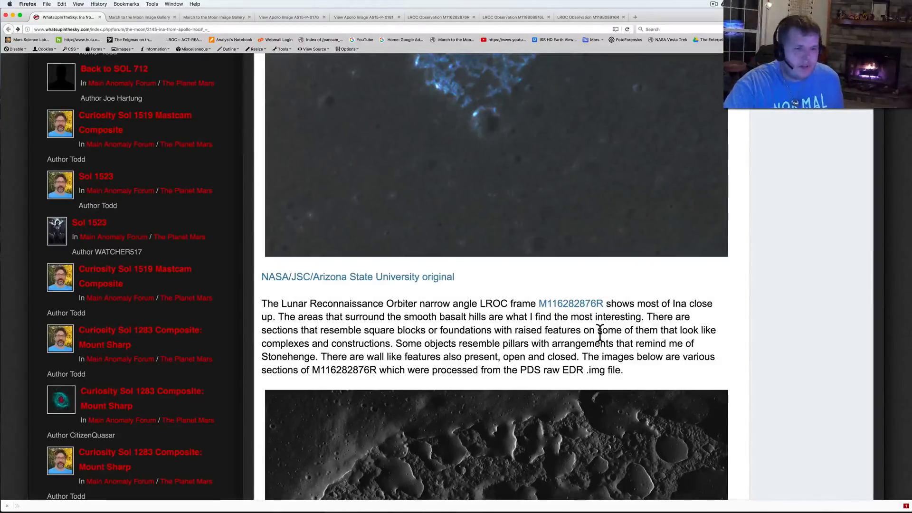
{"action": "mouse_move", "coordinate": [550, 340]}
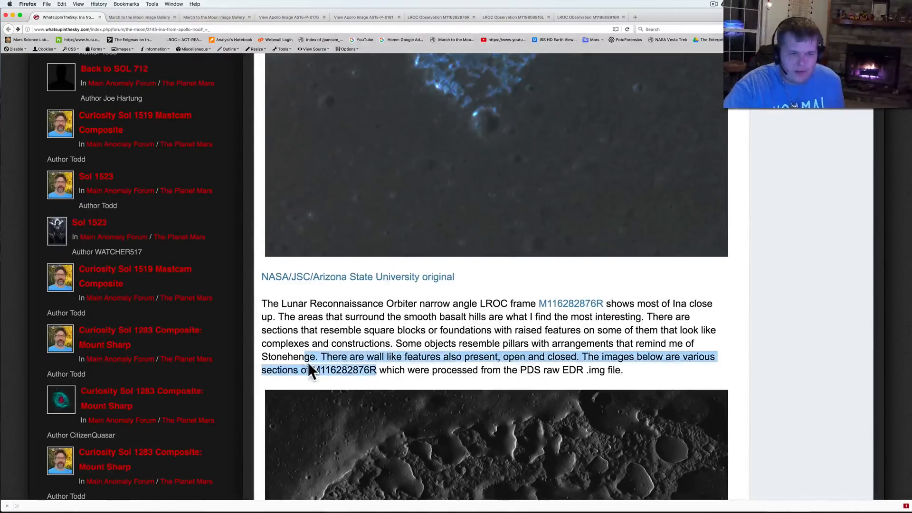
Scroll through the zoomed M116282876R section images, then move on to the processed images in Preview.
{"action": "scroll", "scroll_direction": "down", "scroll_amount": 3}
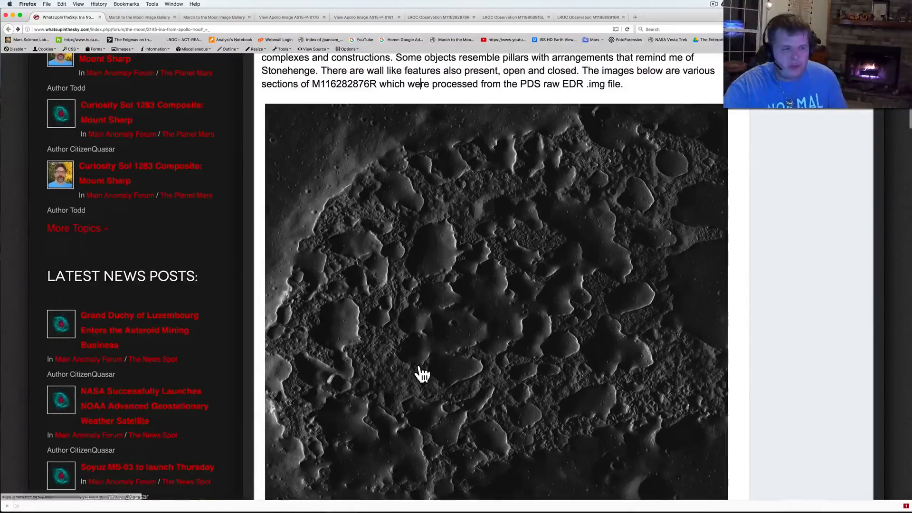
{"action": "scroll", "scroll_direction": "down", "scroll_amount": 3}
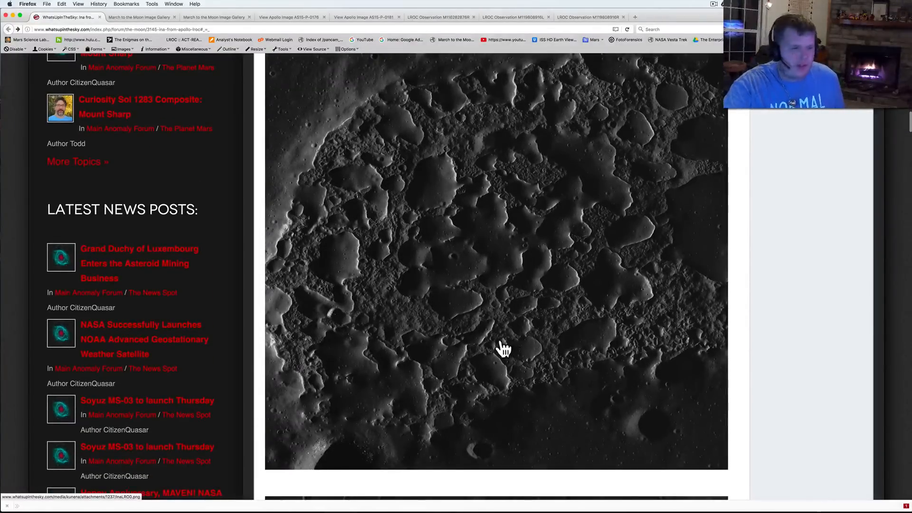
{"action": "mouse_move", "coordinate": [268, 98]}
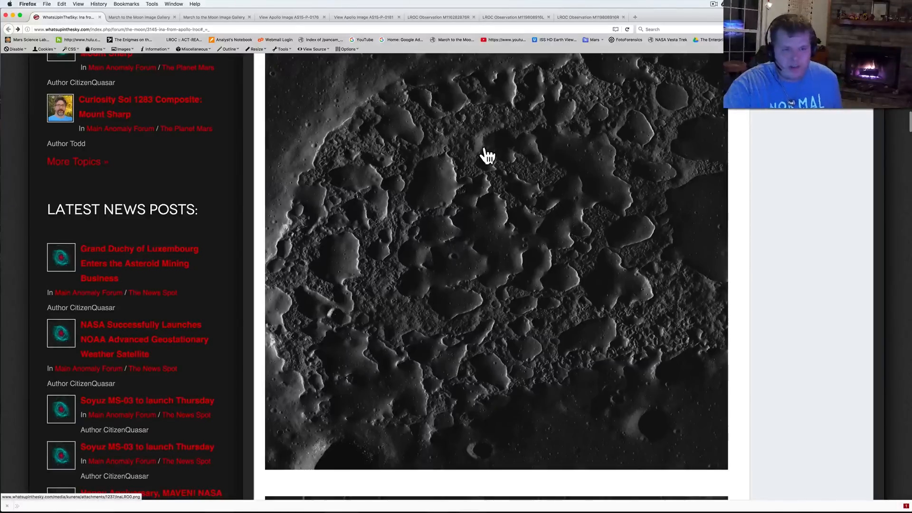
{"action": "scroll", "scroll_direction": "down", "scroll_amount": 3}
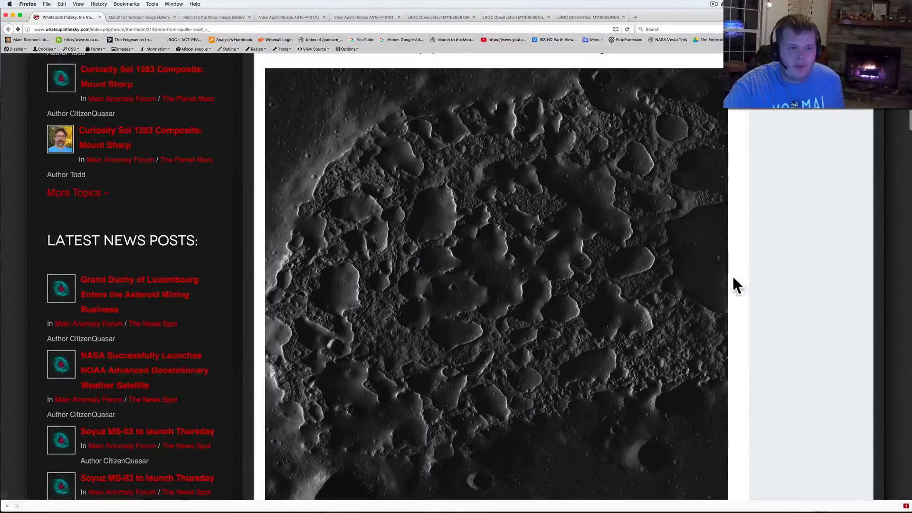
{"action": "scroll", "scroll_direction": "down", "scroll_amount": 3}
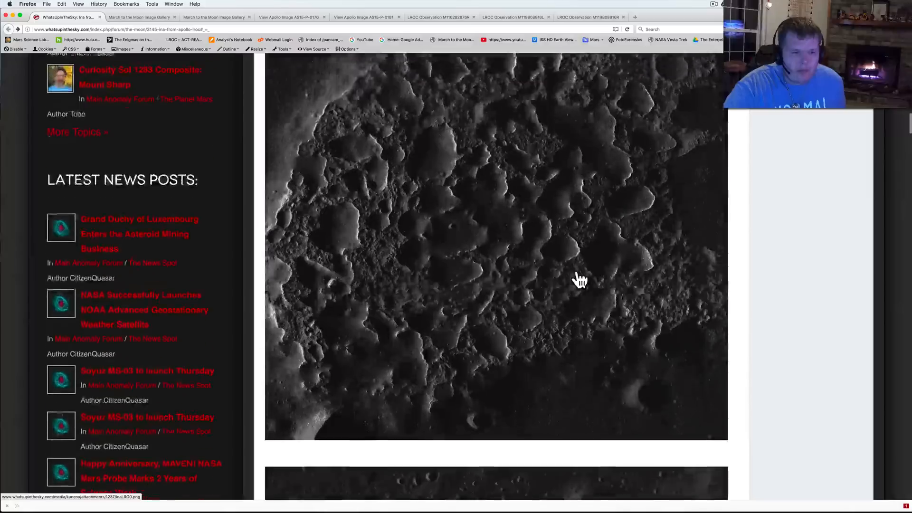
{"action": "scroll", "scroll_direction": "down", "scroll_amount": 3}
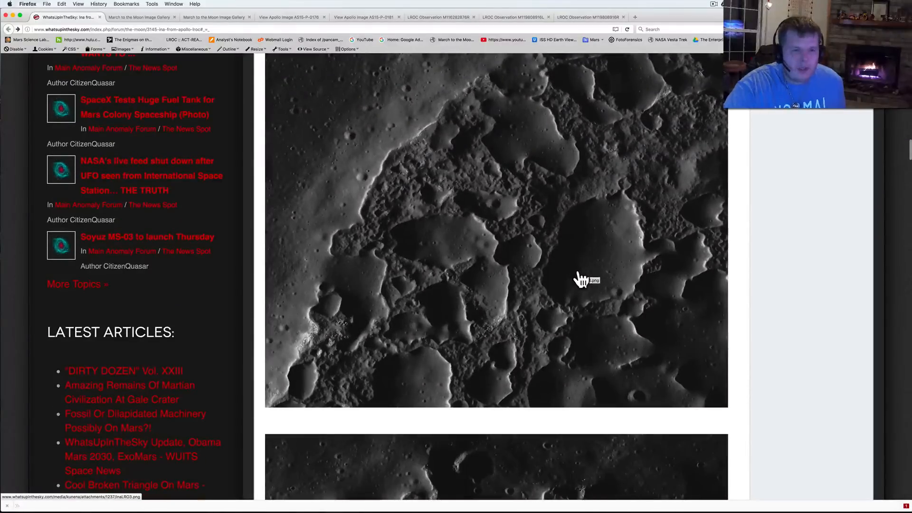
{"action": "scroll", "scroll_direction": "down", "scroll_amount": 3}
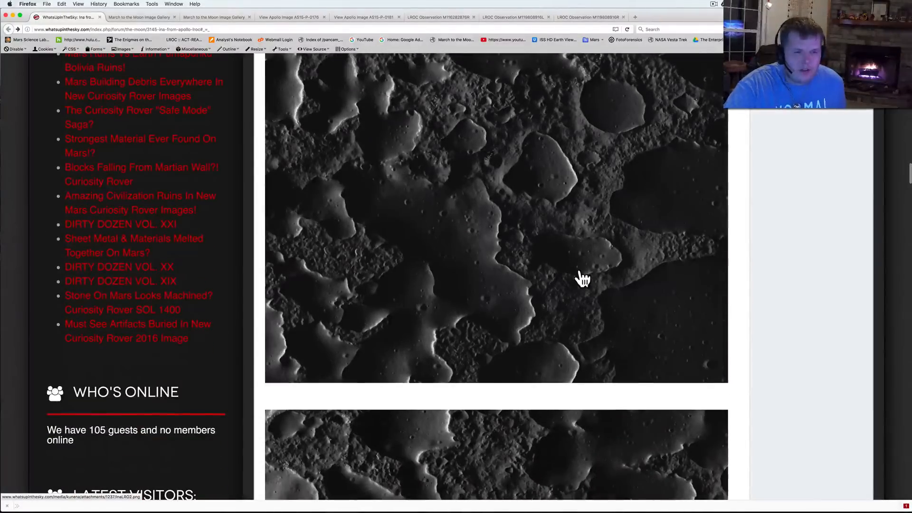
{"action": "scroll", "scroll_direction": "down", "scroll_amount": 3}
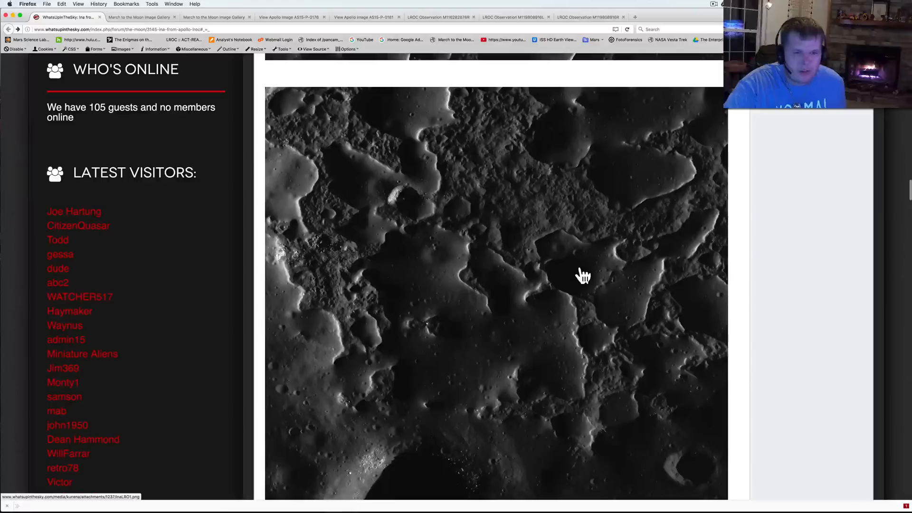
{"action": "left_click", "coordinate": [582, 277]}
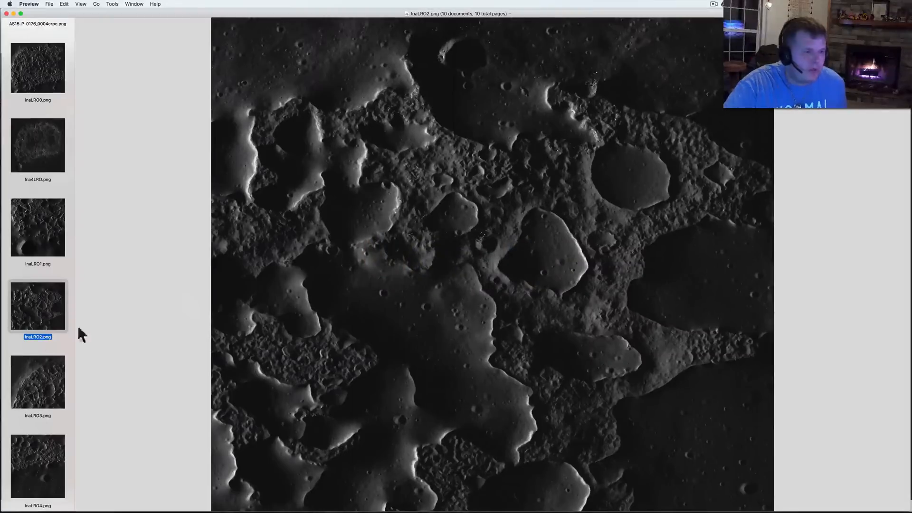
Select InaLRO4 in the sidebar, then the enlarged InaLRO3 close-up of Ina's floor.
{"action": "left_click", "coordinate": [37, 464]}
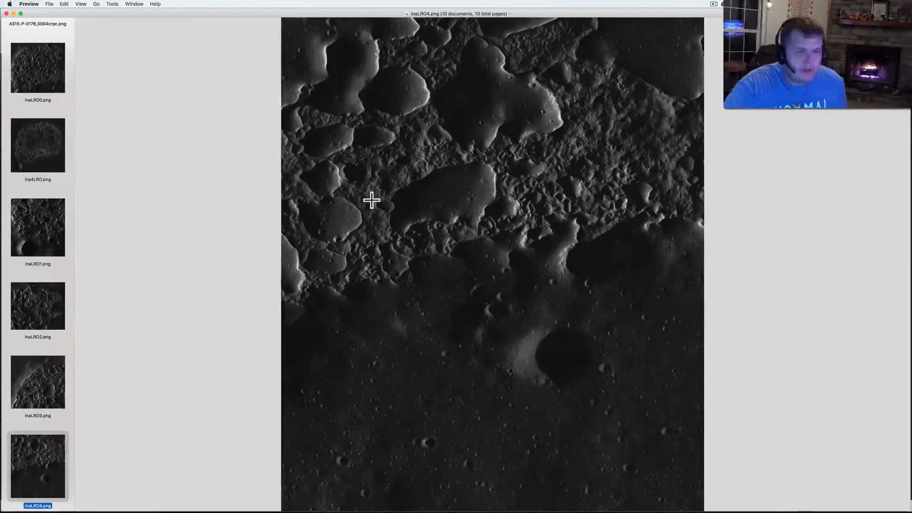
{"action": "left_click", "coordinate": [37, 381]}
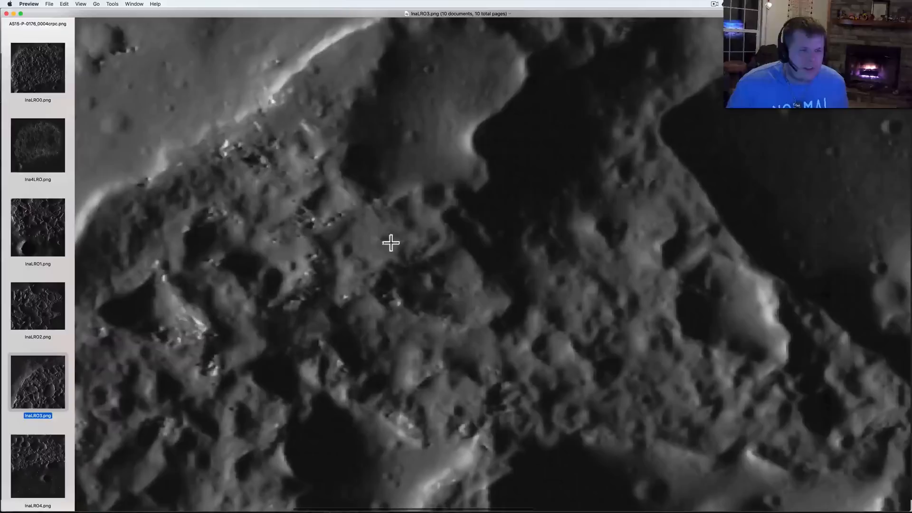
{"action": "mouse_move", "coordinate": [303, 192]}
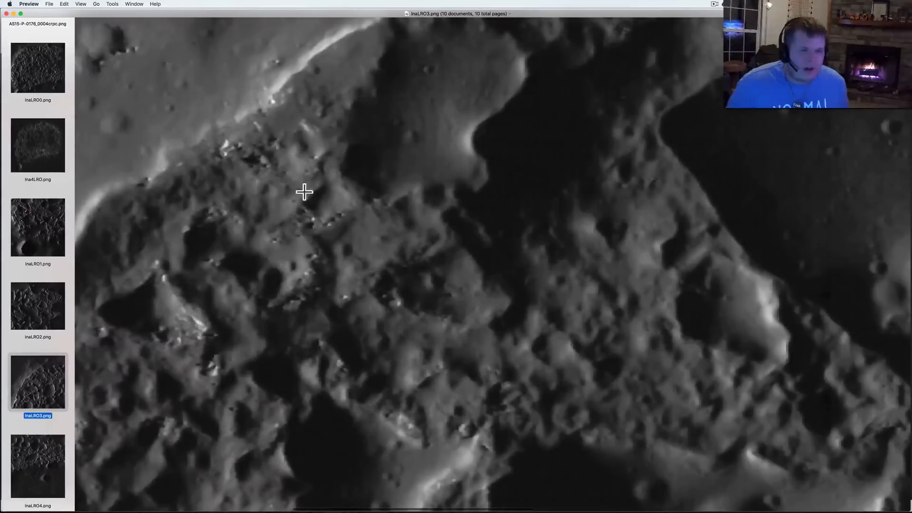
{"action": "mouse_move", "coordinate": [318, 269]}
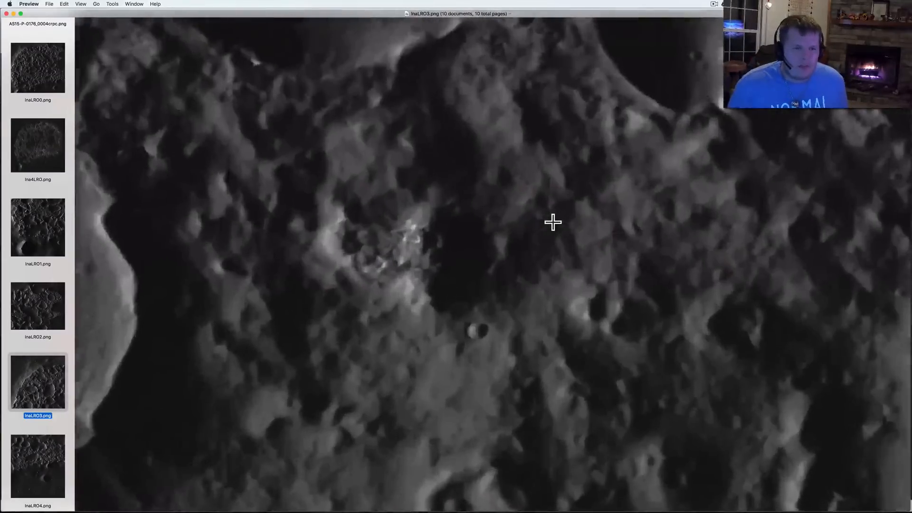
{"action": "mouse_move", "coordinate": [412, 238]}
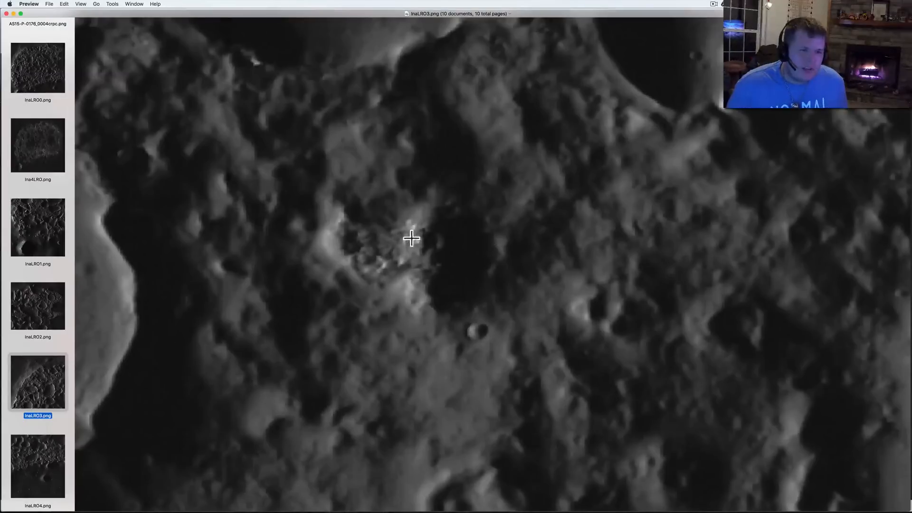
{"action": "mouse_move", "coordinate": [402, 243]}
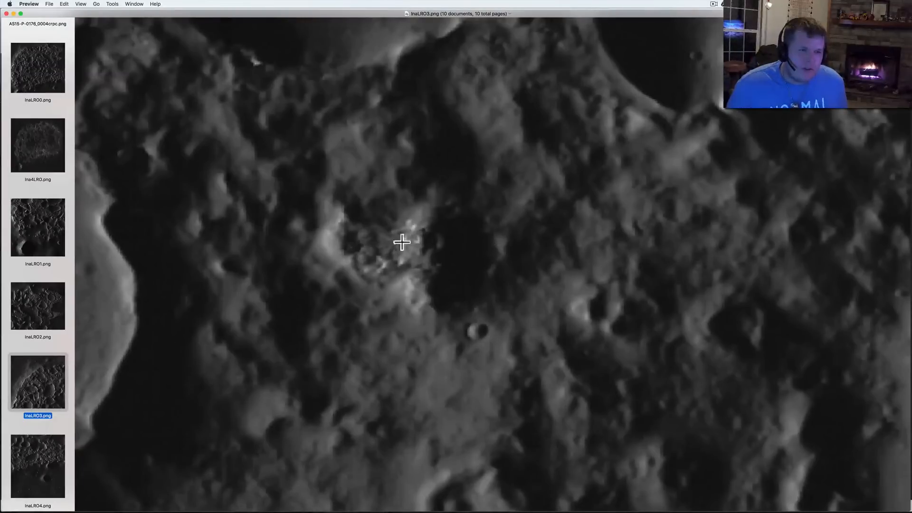
{"action": "mouse_move", "coordinate": [365, 263]}
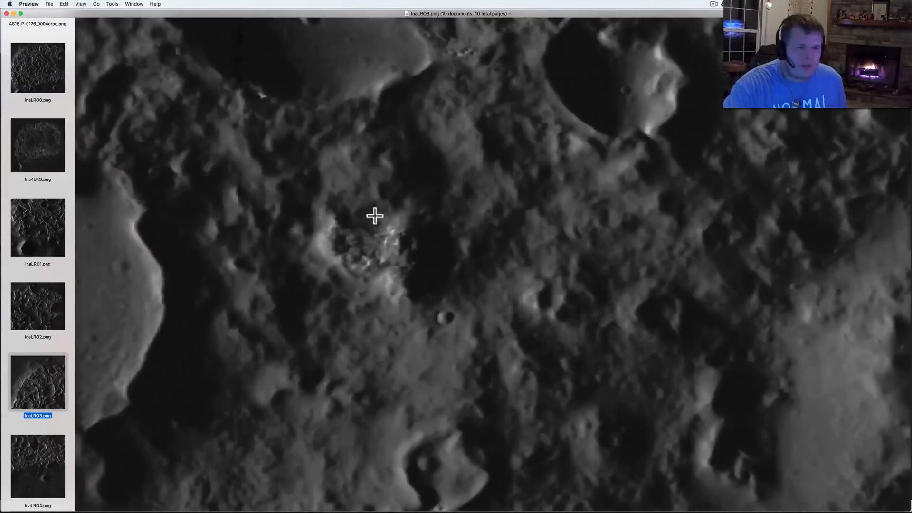
{"action": "mouse_move", "coordinate": [365, 241]}
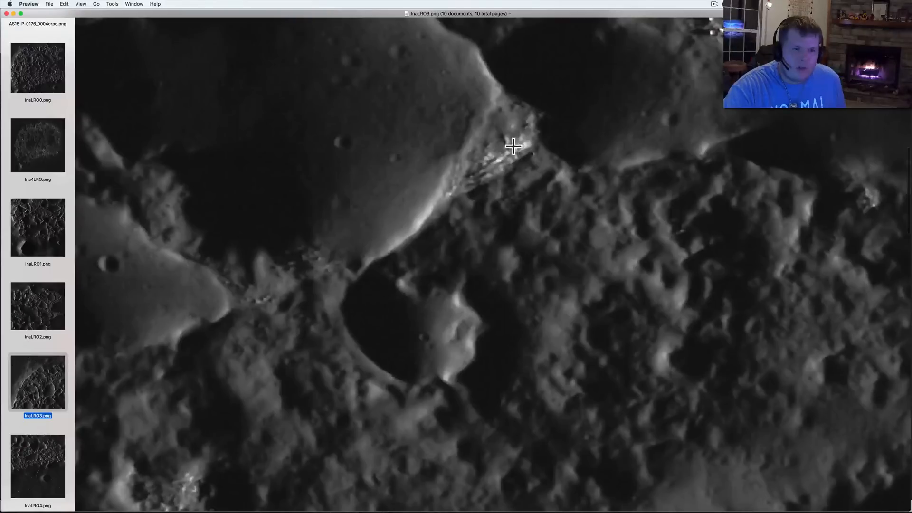
{"action": "mouse_move", "coordinate": [490, 162]}
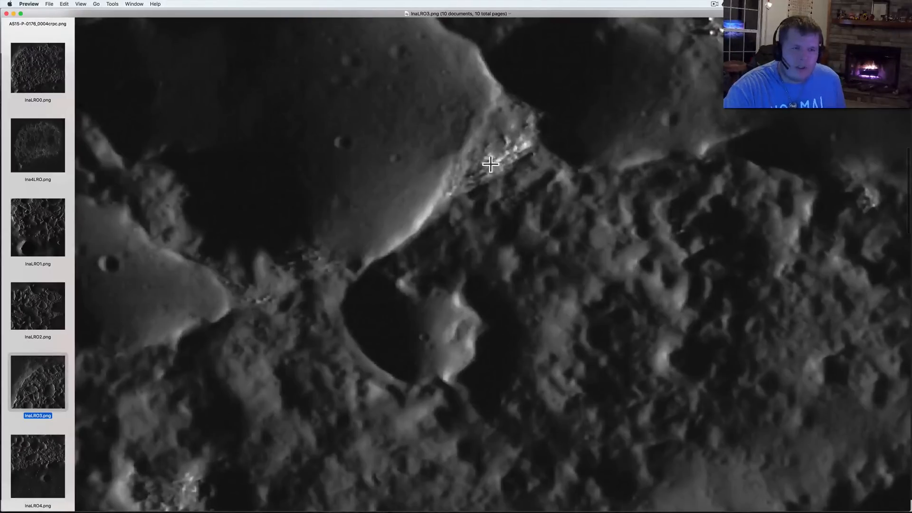
{"action": "mouse_move", "coordinate": [528, 154]}
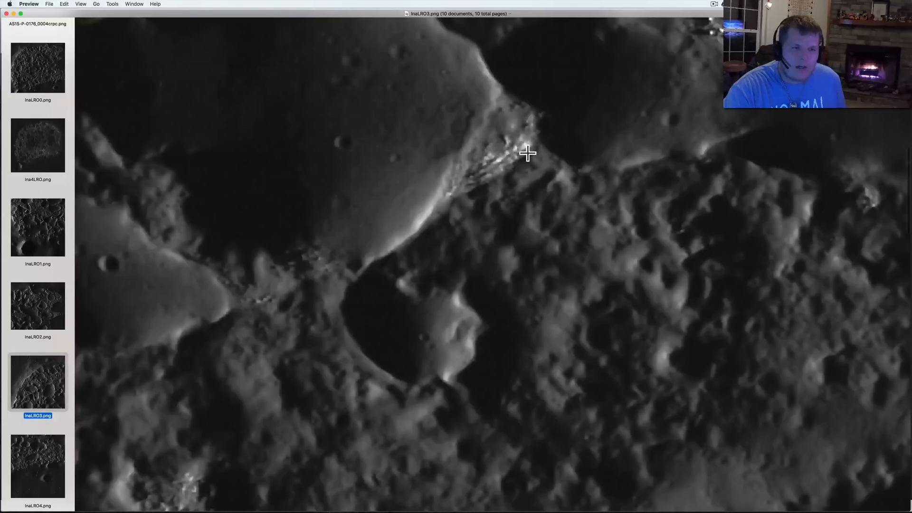
{"action": "mouse_move", "coordinate": [518, 153]}
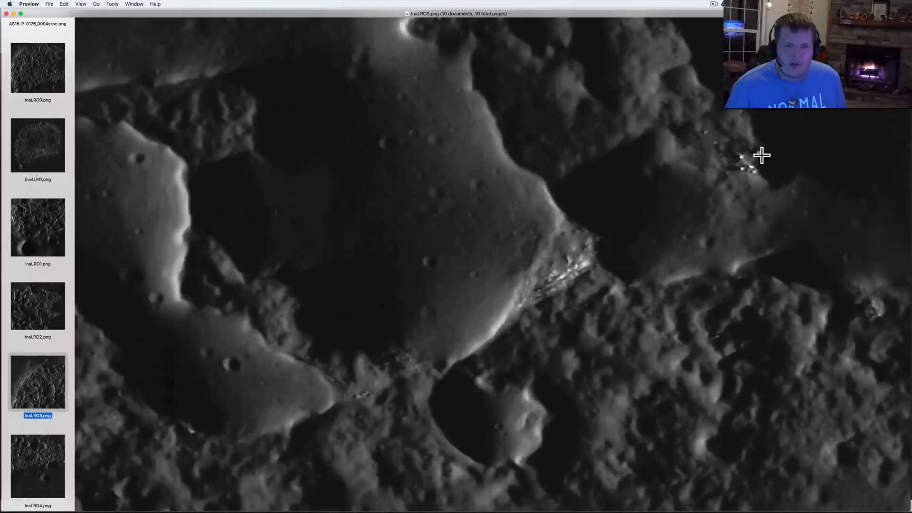
{"action": "mouse_move", "coordinate": [762, 178]}
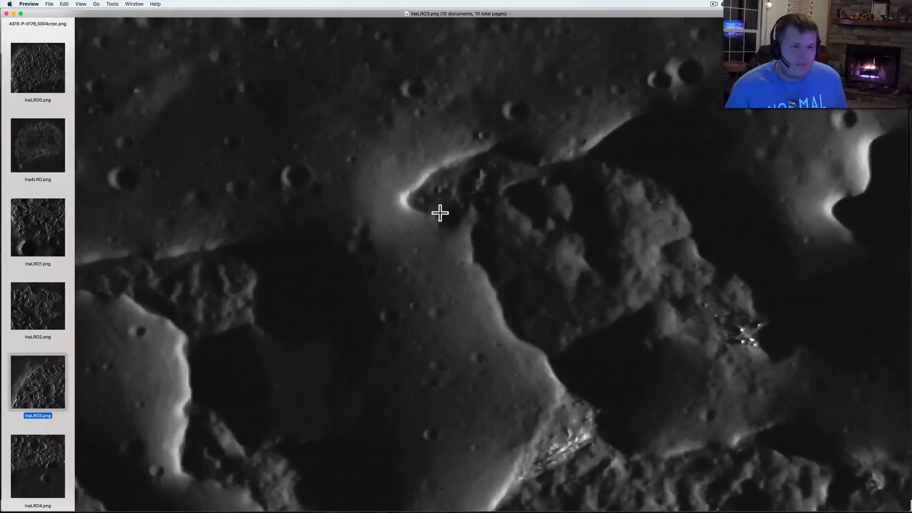
{"action": "mouse_move", "coordinate": [274, 210]}
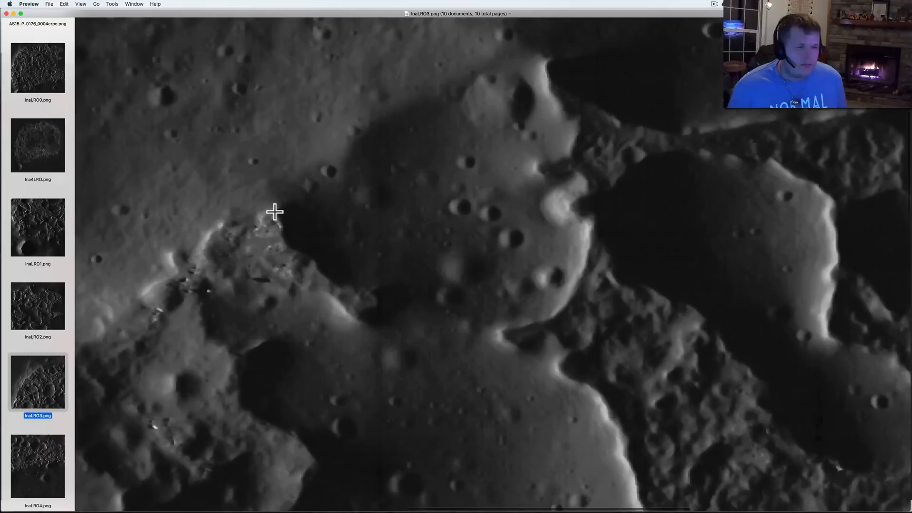
{"action": "mouse_move", "coordinate": [151, 428]}
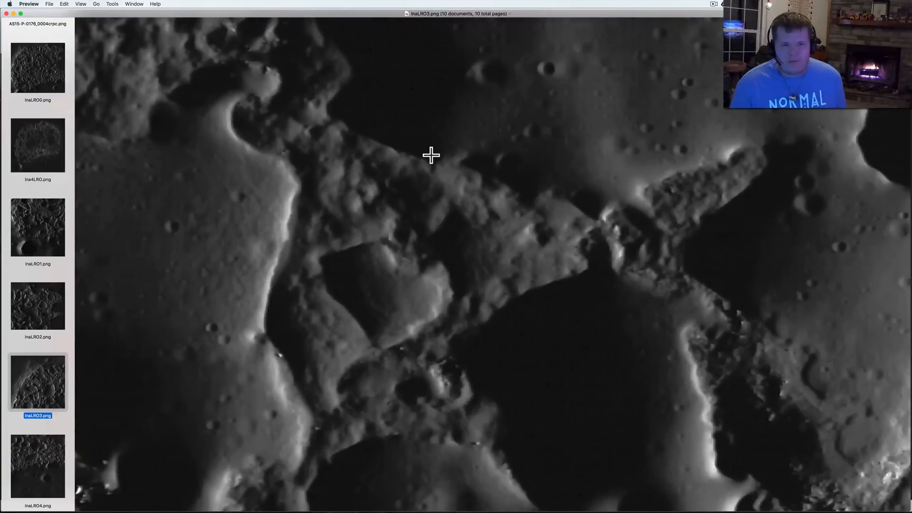
{"action": "mouse_move", "coordinate": [681, 254]}
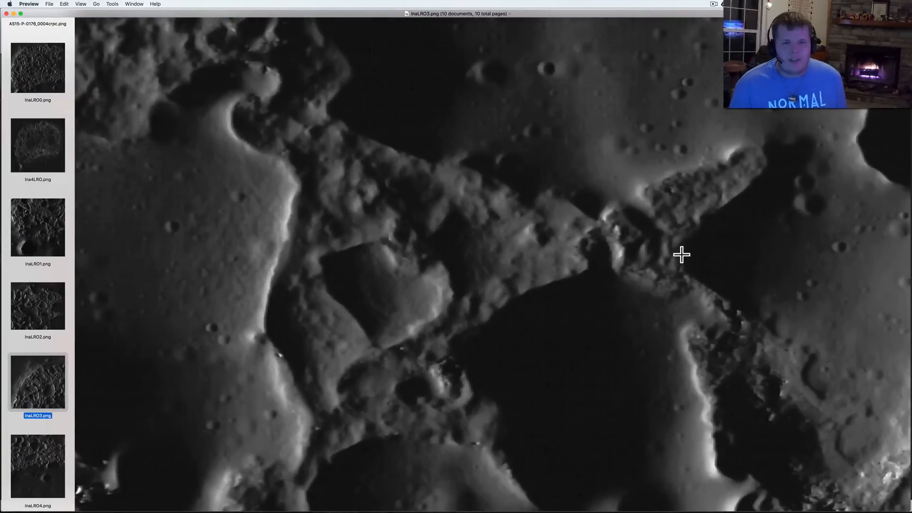
{"action": "mouse_move", "coordinate": [790, 167]}
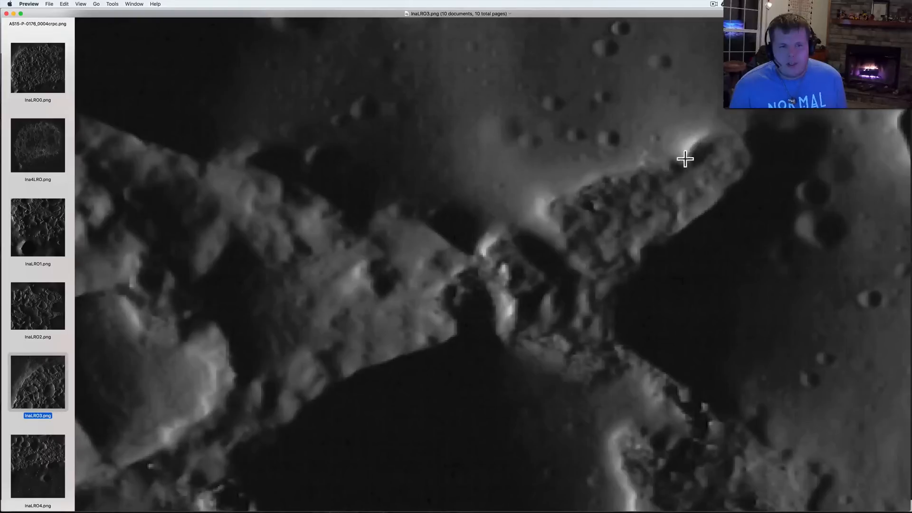
{"action": "mouse_move", "coordinate": [629, 271]}
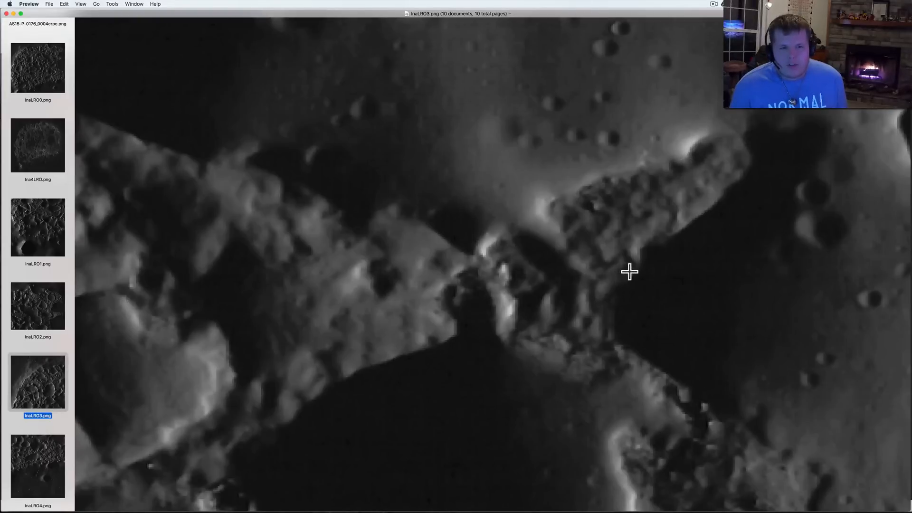
{"action": "mouse_move", "coordinate": [608, 292]}
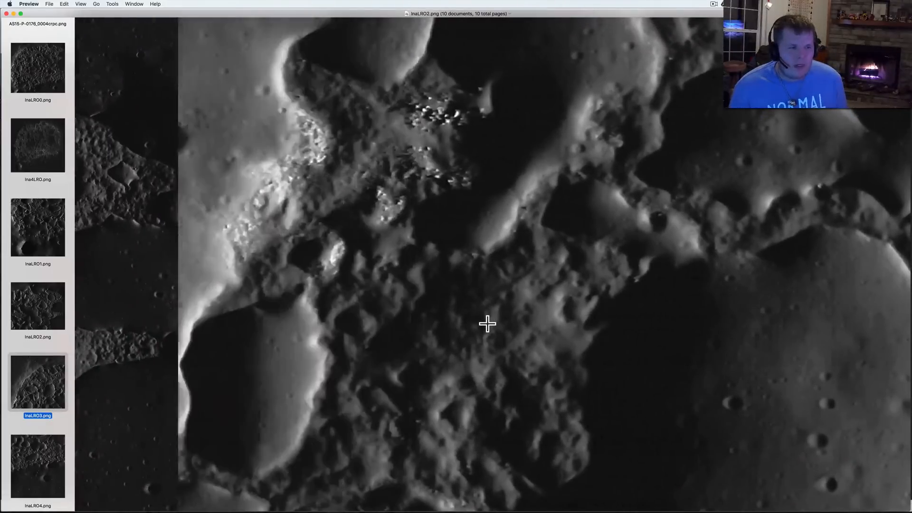
{"action": "left_click", "coordinate": [38, 304]}
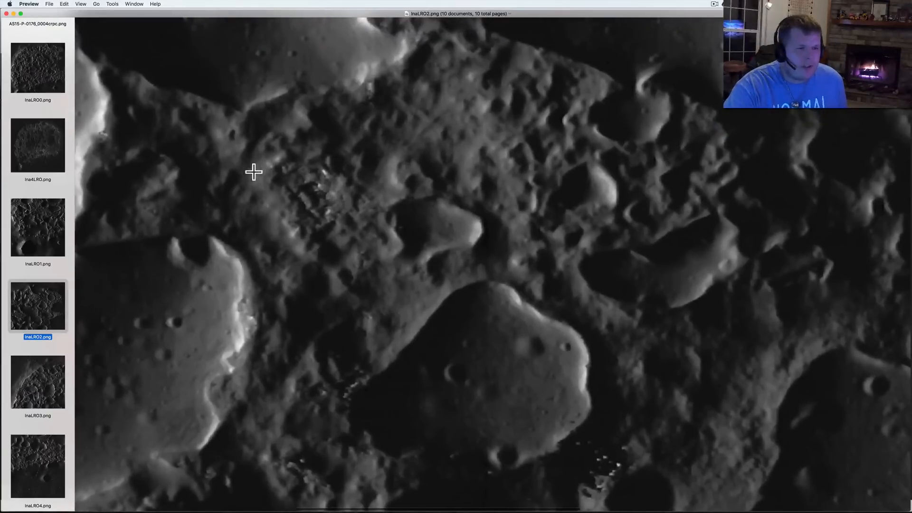
{"action": "mouse_move", "coordinate": [337, 203]}
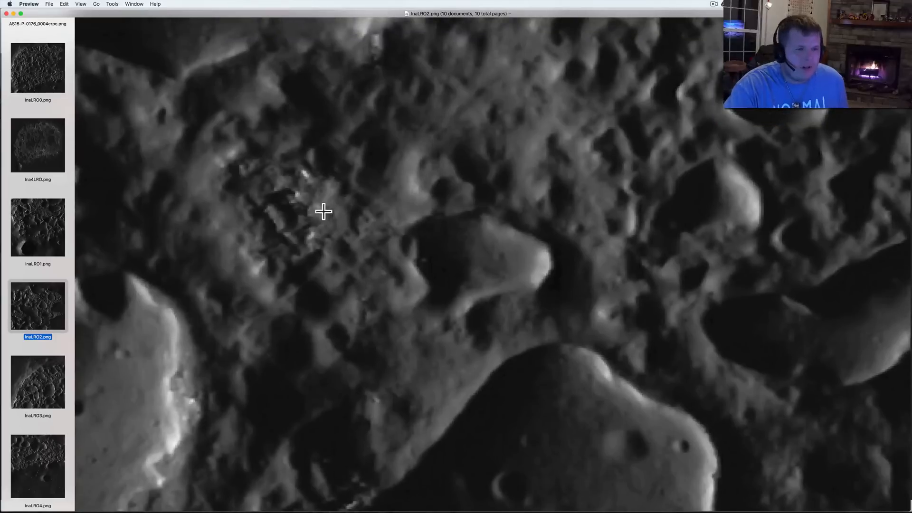
{"action": "mouse_move", "coordinate": [317, 212]}
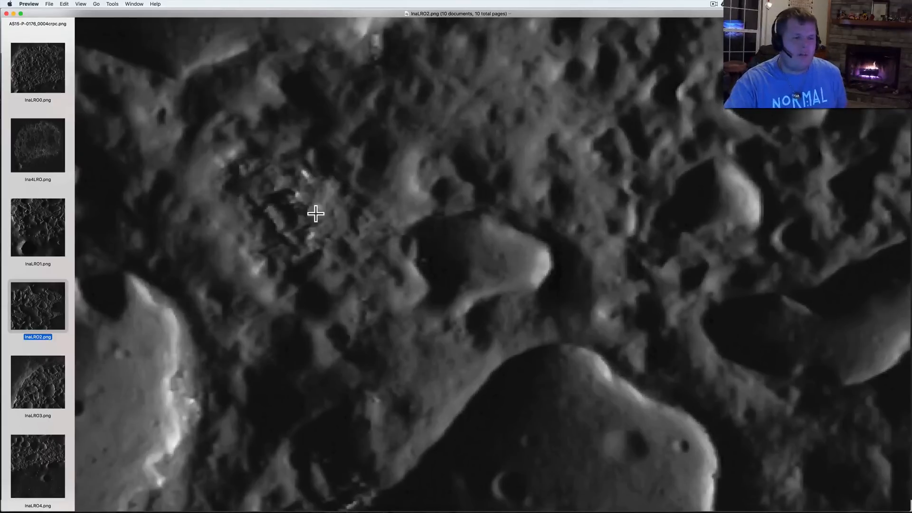
{"action": "mouse_move", "coordinate": [334, 235]}
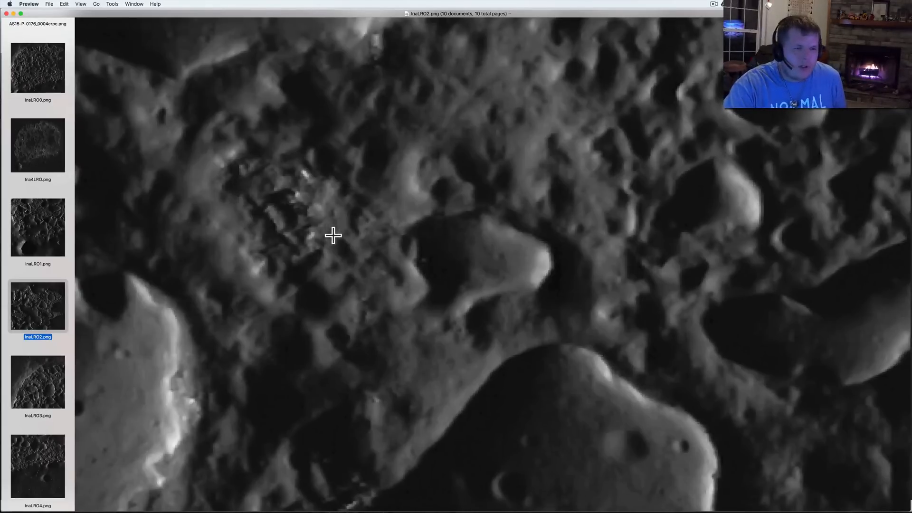
{"action": "mouse_move", "coordinate": [316, 213]}
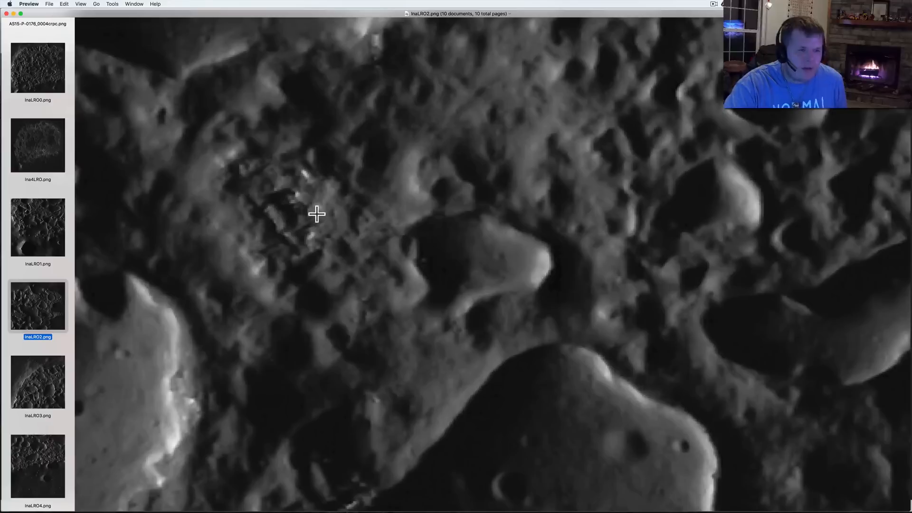
{"action": "mouse_move", "coordinate": [291, 229]}
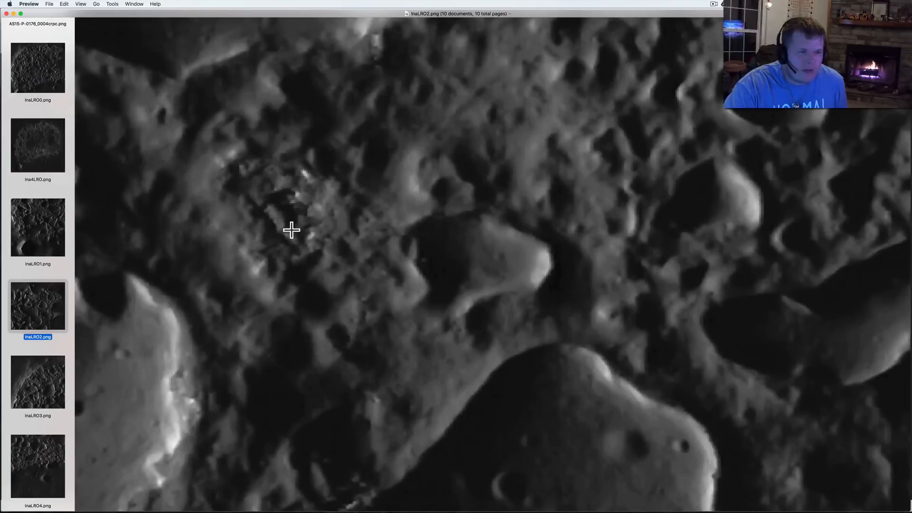
{"action": "mouse_move", "coordinate": [316, 226]}
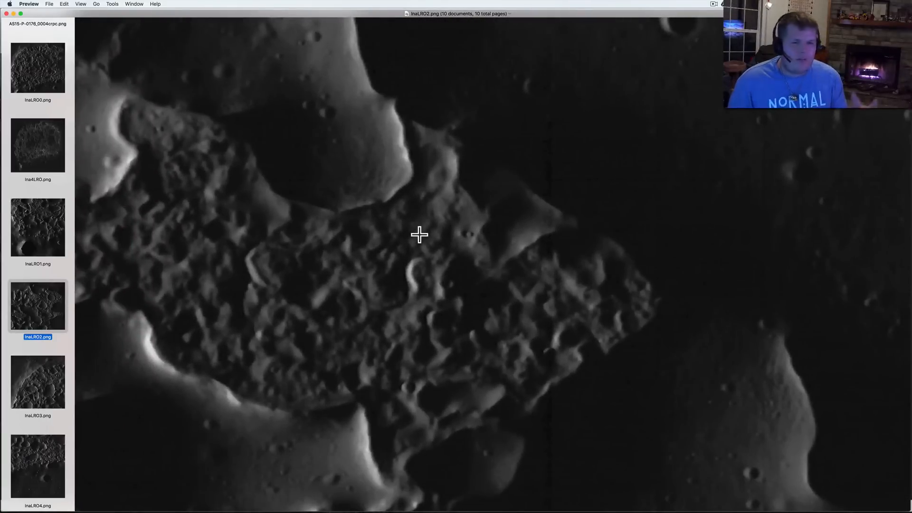
{"action": "mouse_move", "coordinate": [350, 294]}
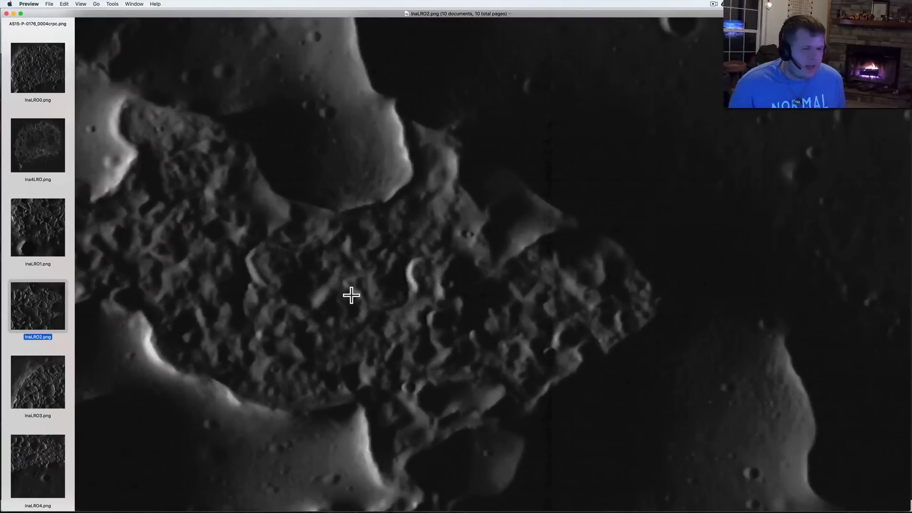
{"action": "mouse_move", "coordinate": [347, 299]}
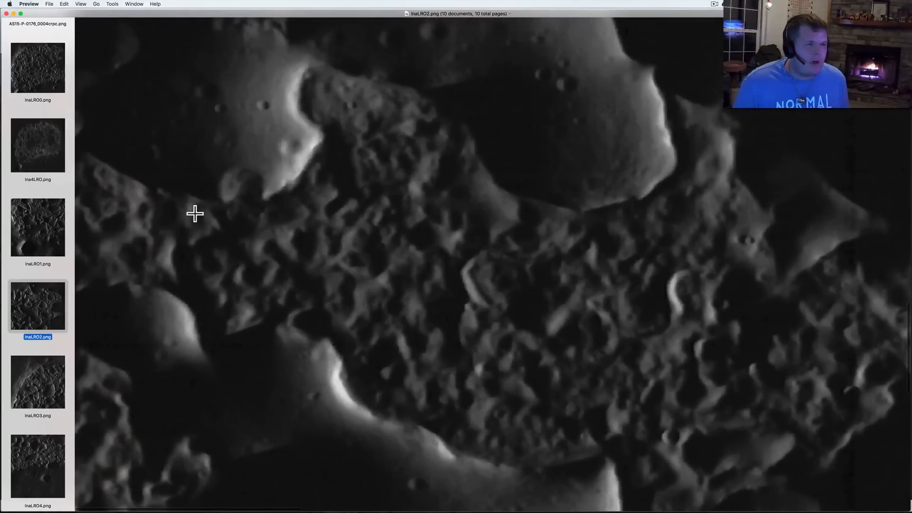
Show InaLRO1.png zoomed in on the smooth cratered mounds bordering Ina's rough floor.
{"action": "left_click", "coordinate": [37, 227]}
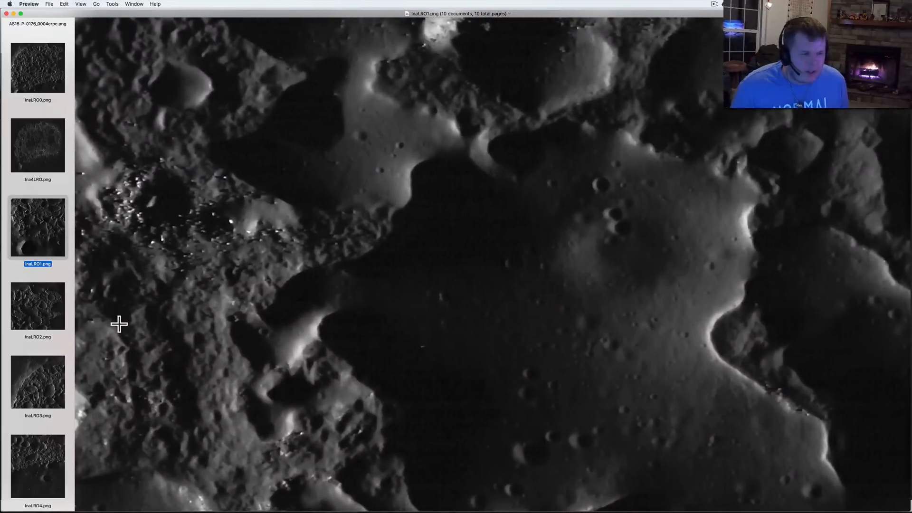
{"action": "mouse_move", "coordinate": [119, 318]}
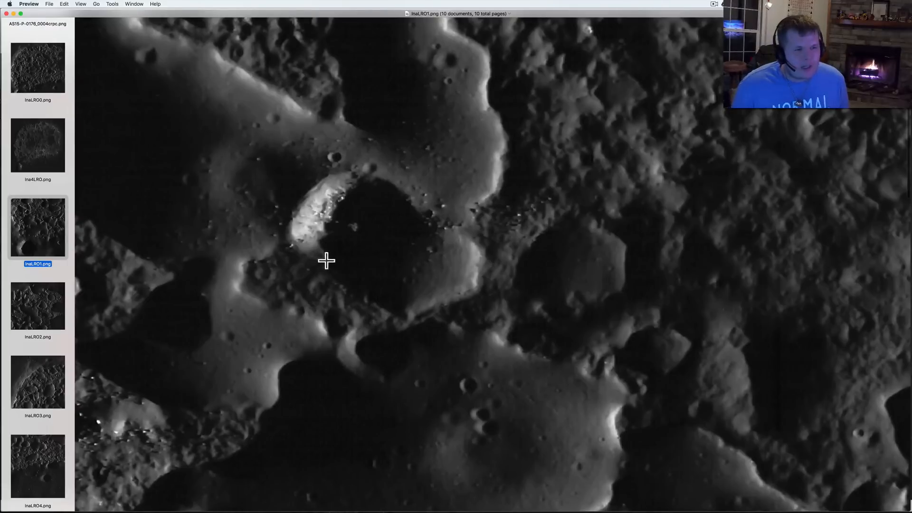
{"action": "mouse_move", "coordinate": [305, 239]}
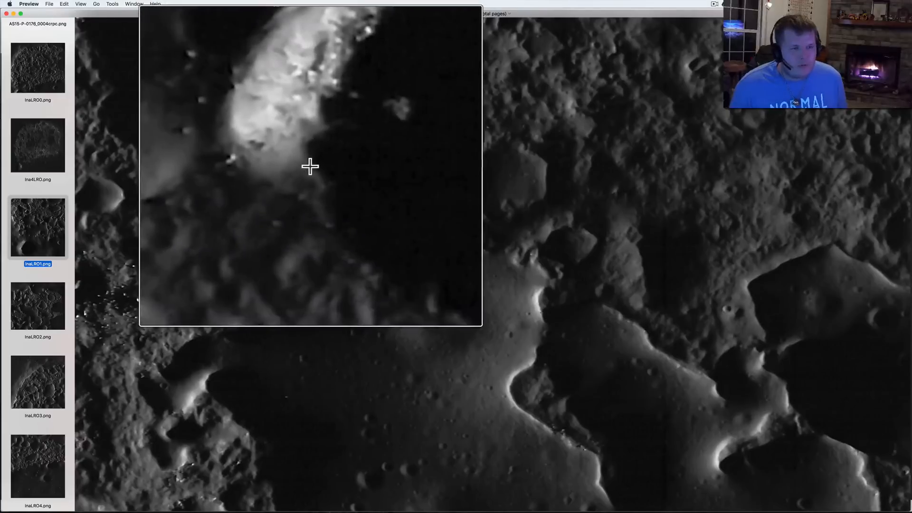
{"action": "left_click", "coordinate": [311, 167]}
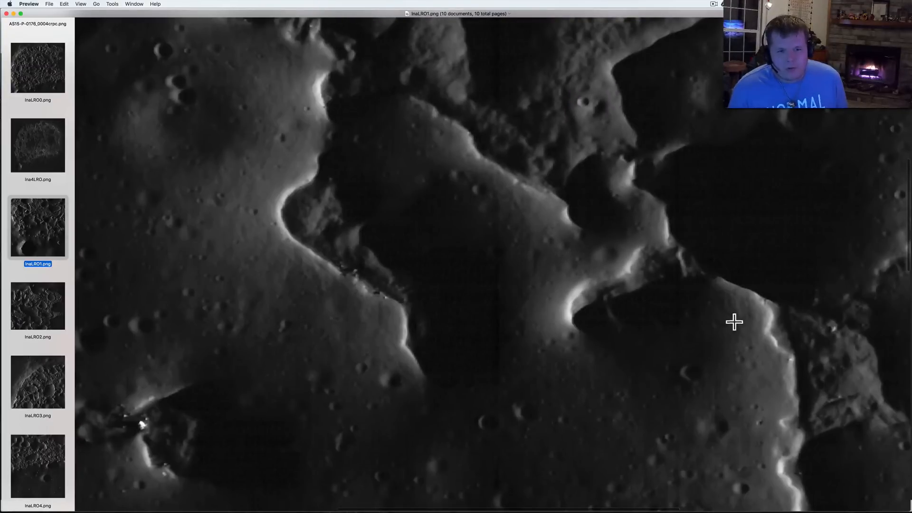
{"action": "mouse_move", "coordinate": [368, 294]}
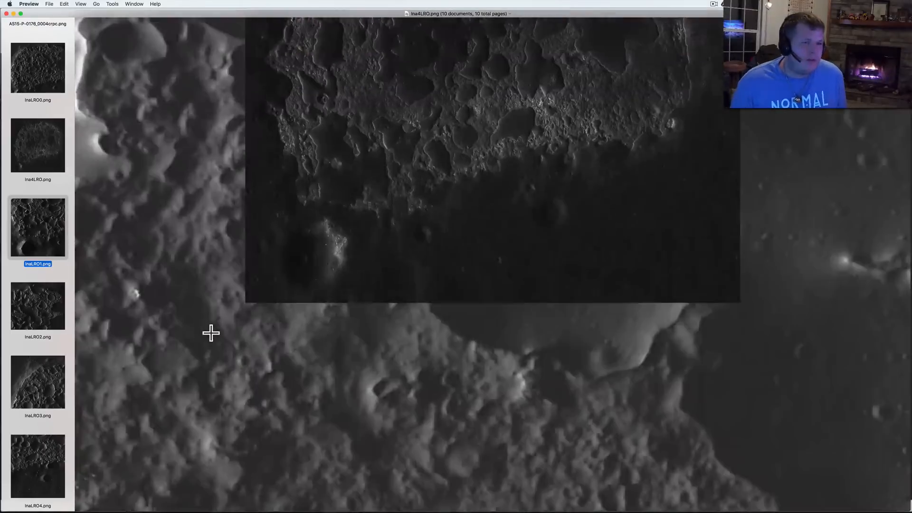
Show the full Ina4LRO.png image of the whole D-shaped Ina feature with its pitted floor.
{"action": "left_click", "coordinate": [37, 145]}
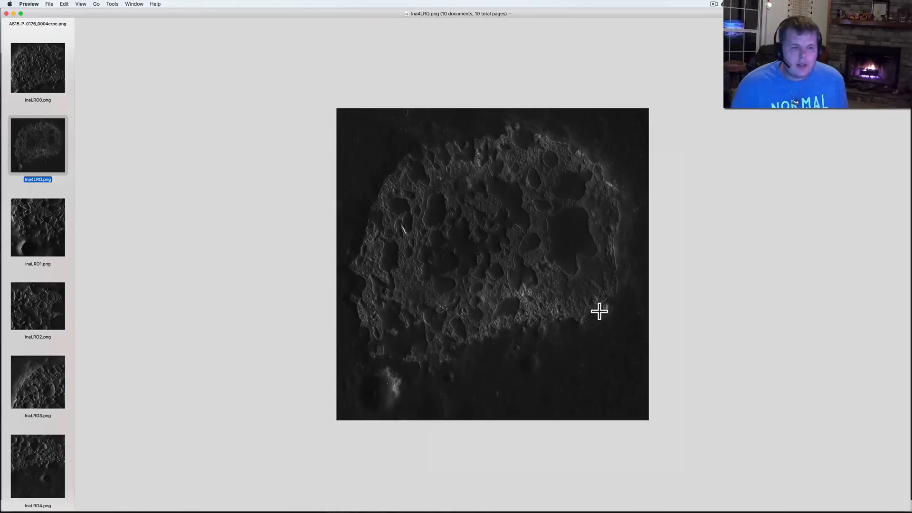
View the InaLRO1.png close-up, then move on to the InaLRO2.png close-up of Ina's floor.
{"action": "left_click", "coordinate": [37, 227]}
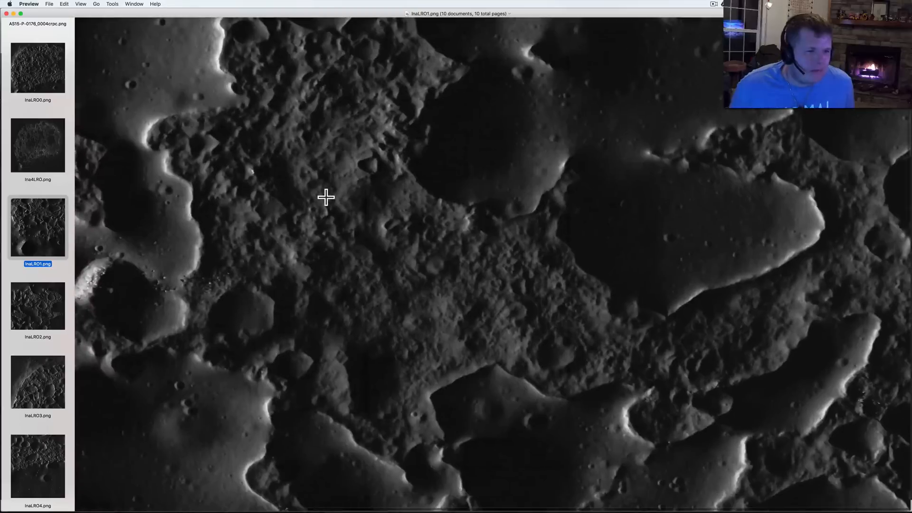
{"action": "mouse_move", "coordinate": [482, 356]}
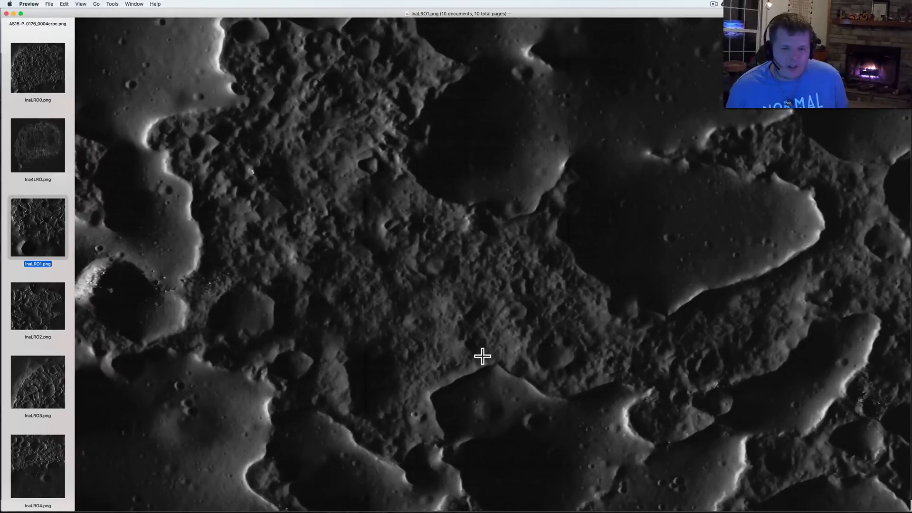
{"action": "left_click", "coordinate": [37, 306]}
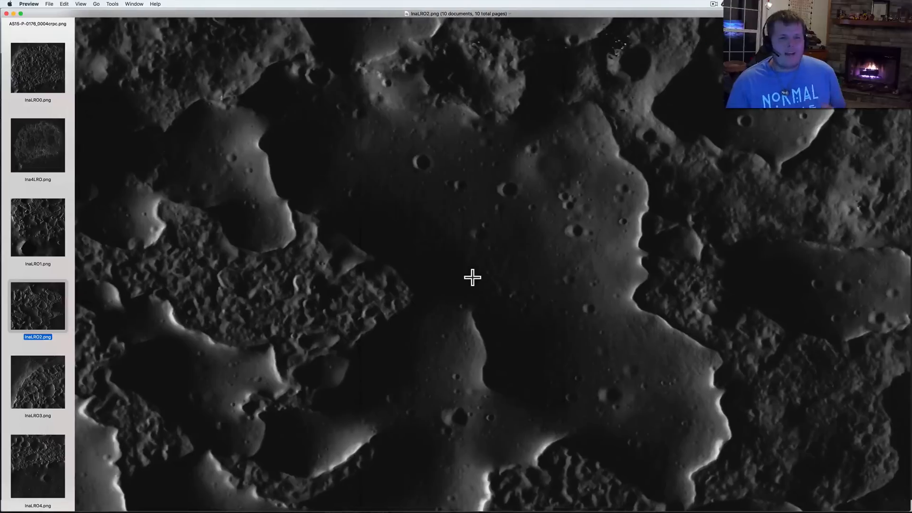
{"action": "mouse_move", "coordinate": [603, 337]}
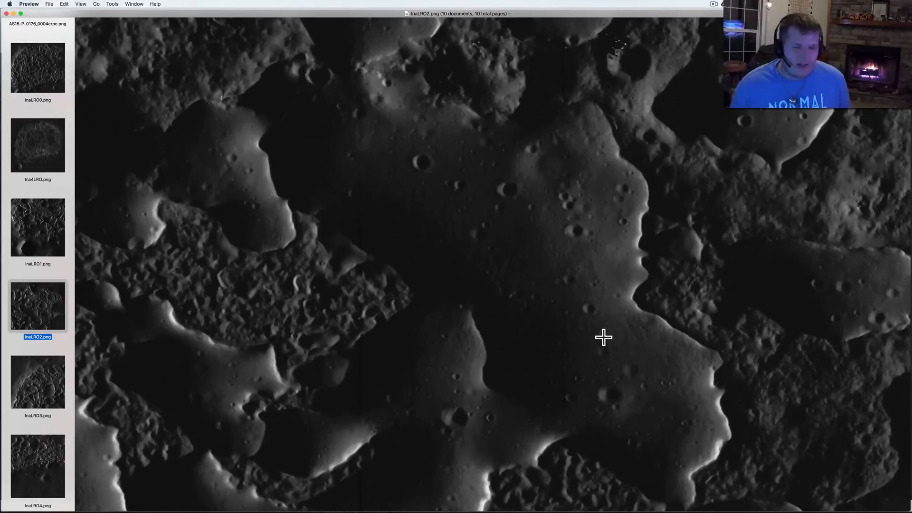
{"action": "mouse_move", "coordinate": [86, 359]}
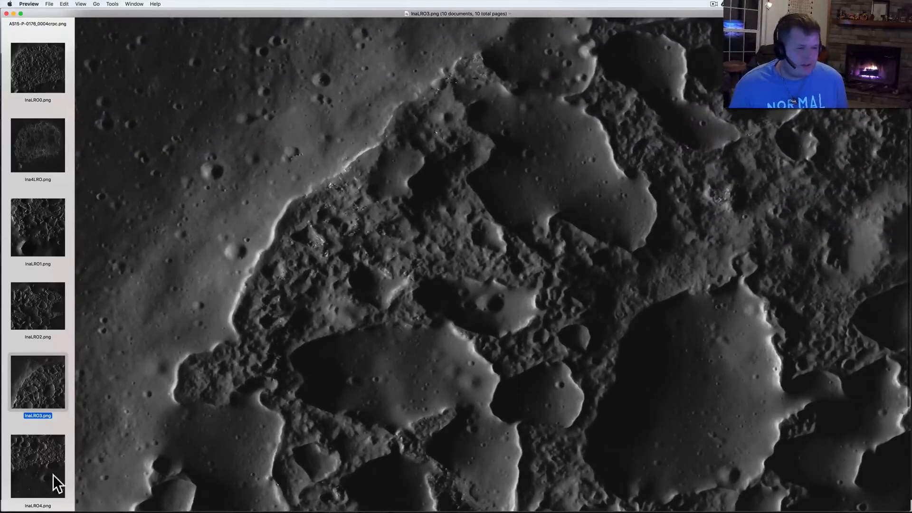
{"action": "left_click", "coordinate": [37, 464]}
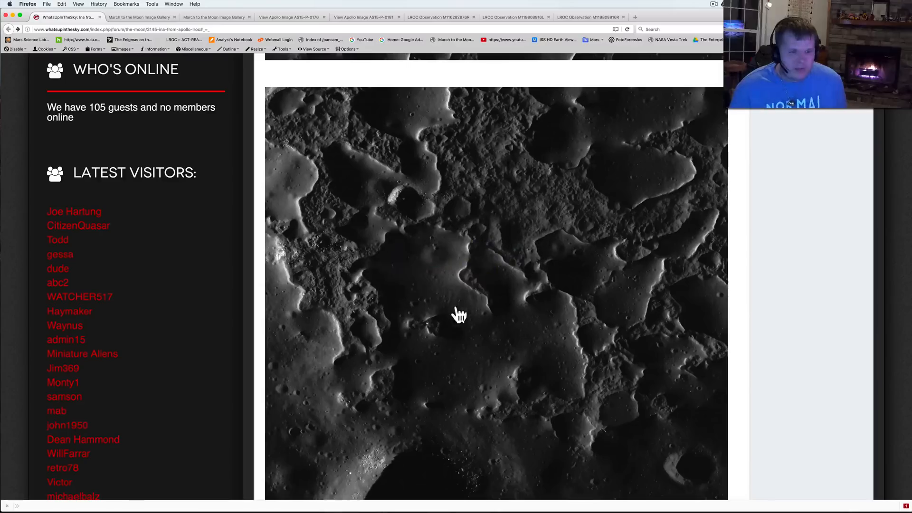
{"action": "mouse_move", "coordinate": [419, 306]}
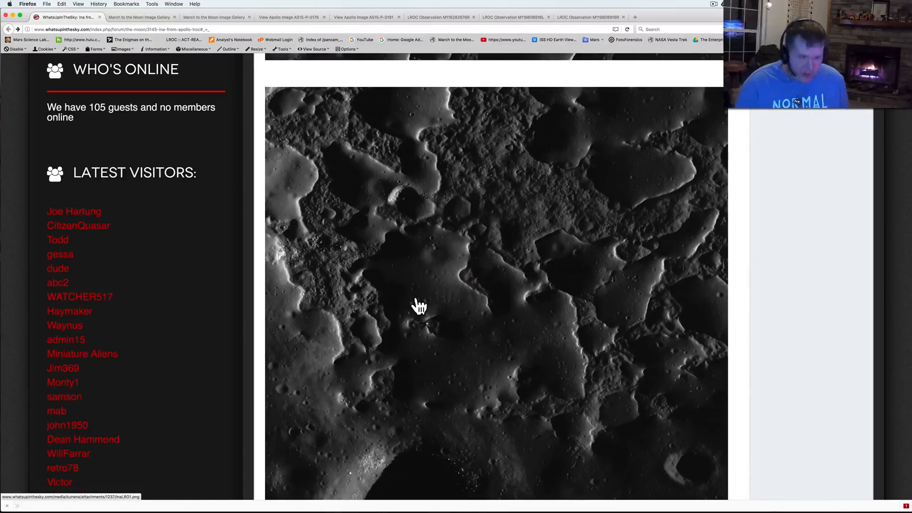
Enlarge the last LROC image of the Ina post in the lightbox, then dismiss it.
{"action": "scroll", "scroll_direction": "down", "scroll_amount": 3}
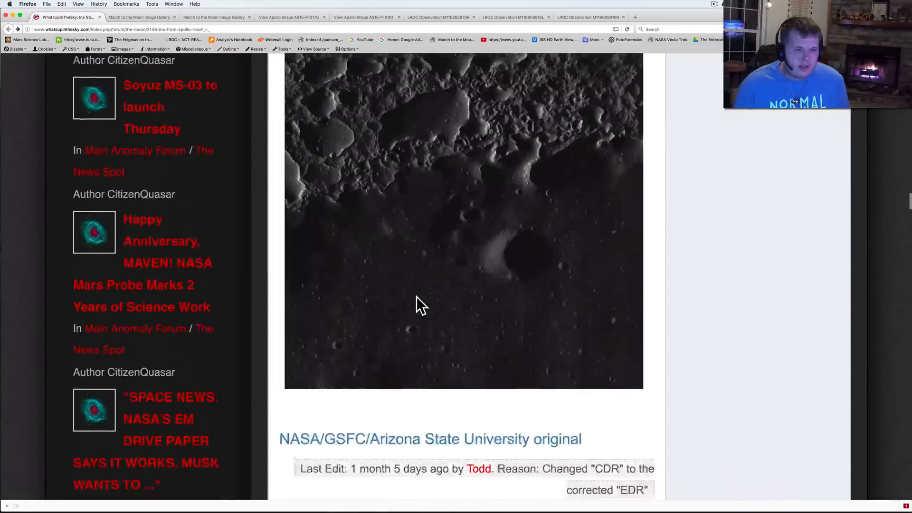
{"action": "left_click", "coordinate": [419, 302]}
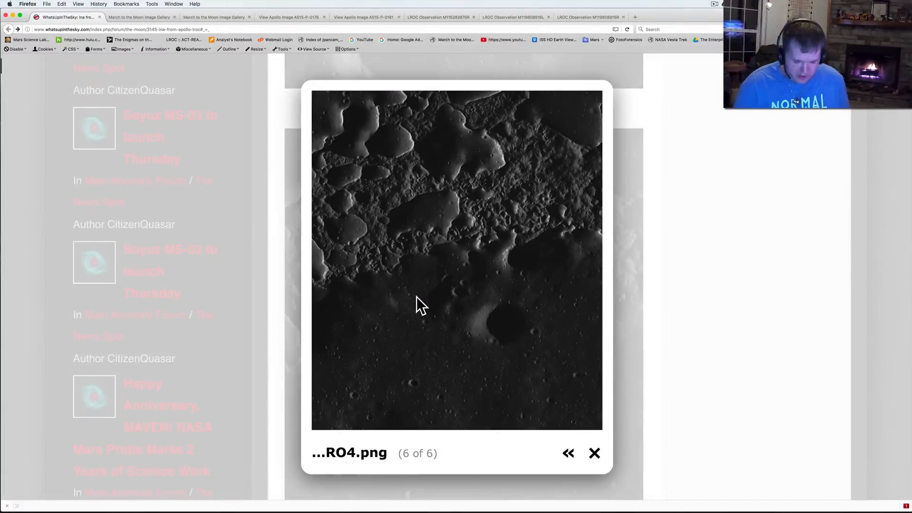
{"action": "mouse_move", "coordinate": [667, 469]}
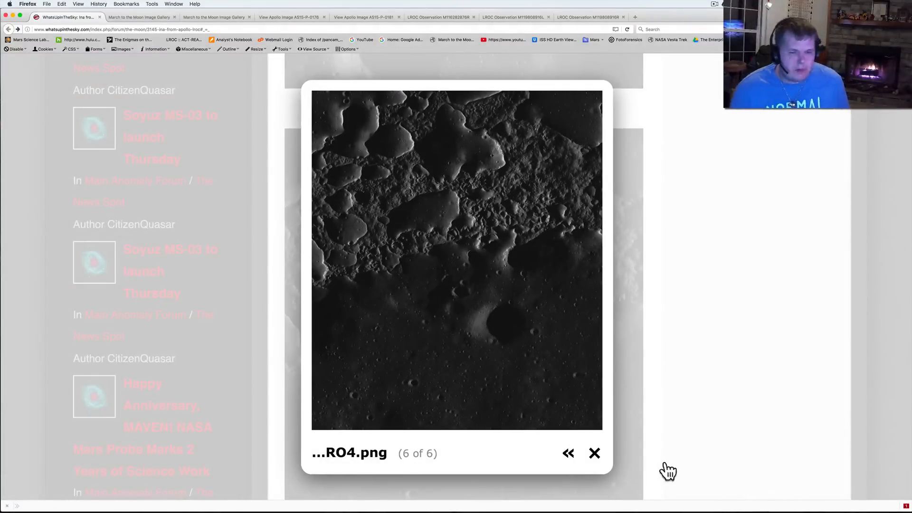
{"action": "left_click", "coordinate": [594, 453]}
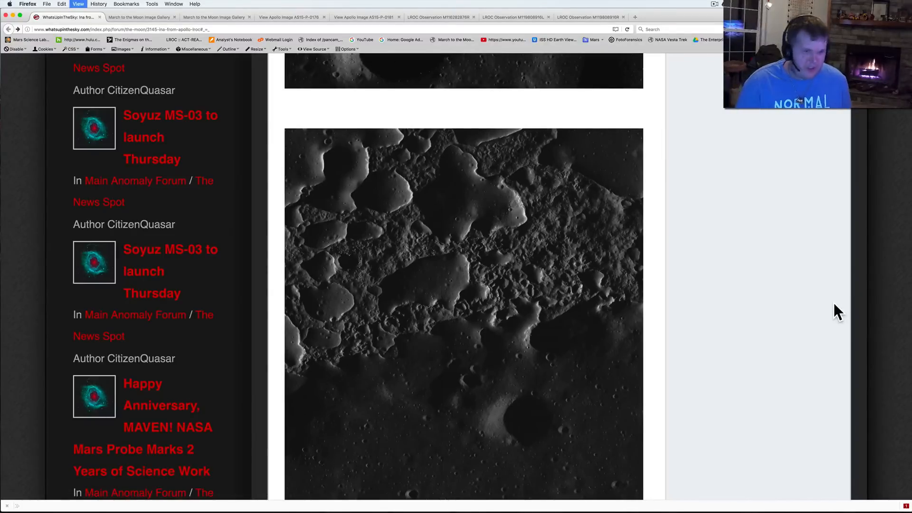
Scroll the Ina thread back to the blue Apollo image and M116282876R description.
{"action": "scroll", "scroll_direction": "down", "scroll_amount": 3}
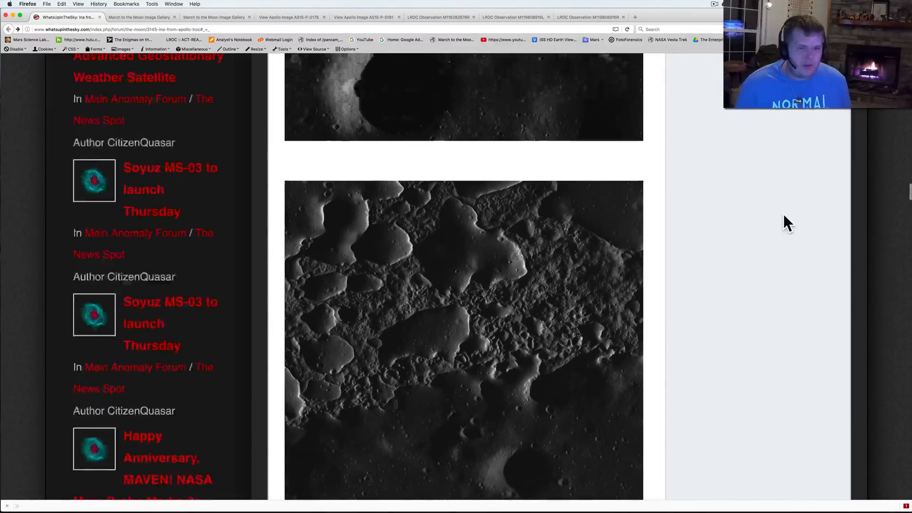
{"action": "scroll", "scroll_direction": "down", "scroll_amount": 3}
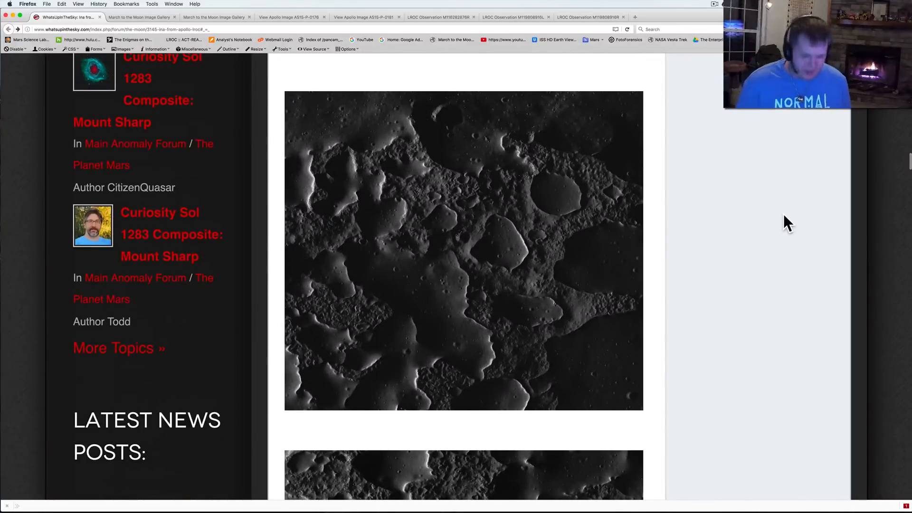
{"action": "scroll", "scroll_direction": "down", "scroll_amount": 3}
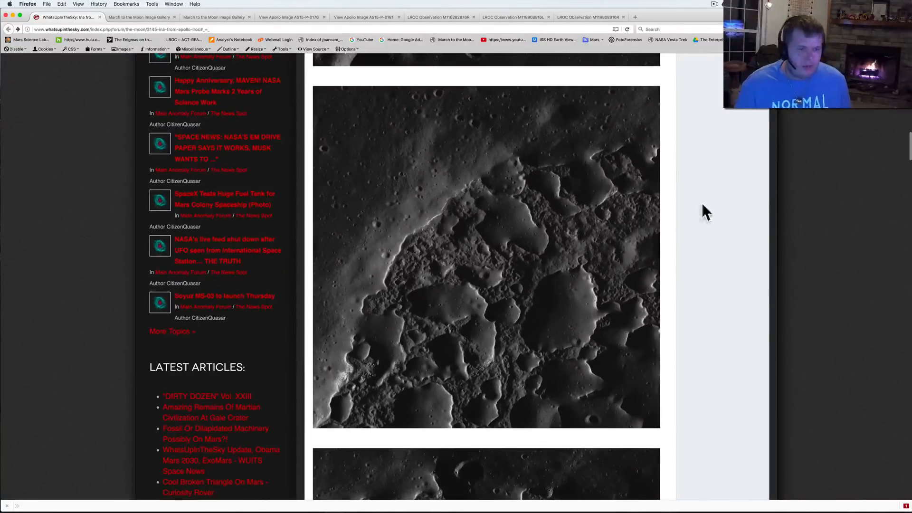
{"action": "scroll", "scroll_direction": "up", "scroll_amount": 3}
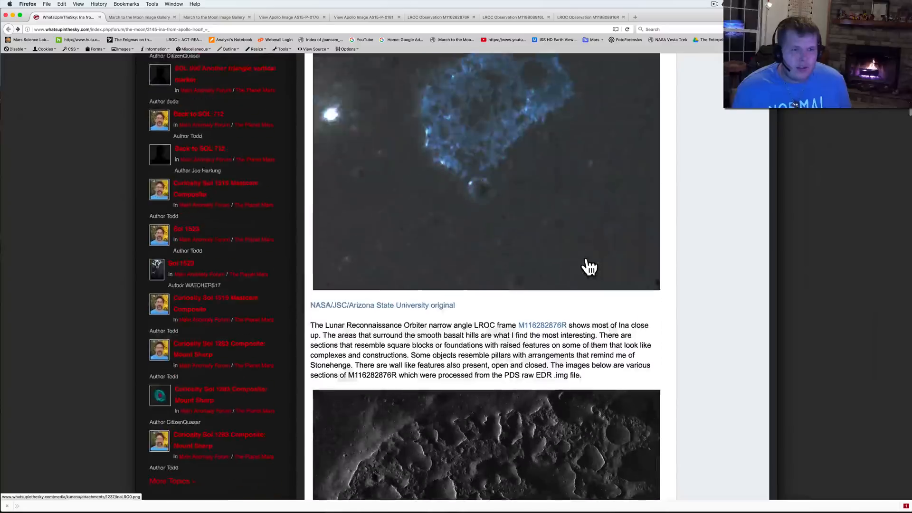
{"action": "scroll", "scroll_direction": "up", "scroll_amount": 3}
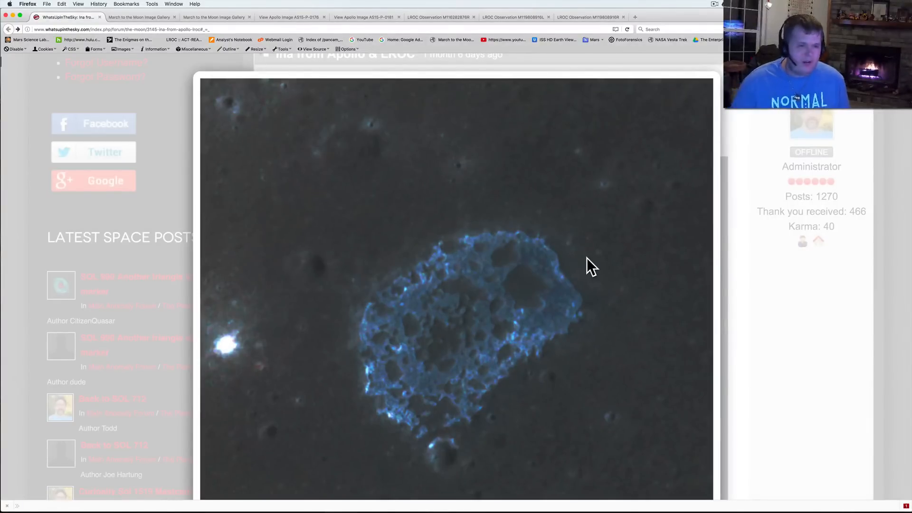
{"action": "mouse_move", "coordinate": [577, 262]}
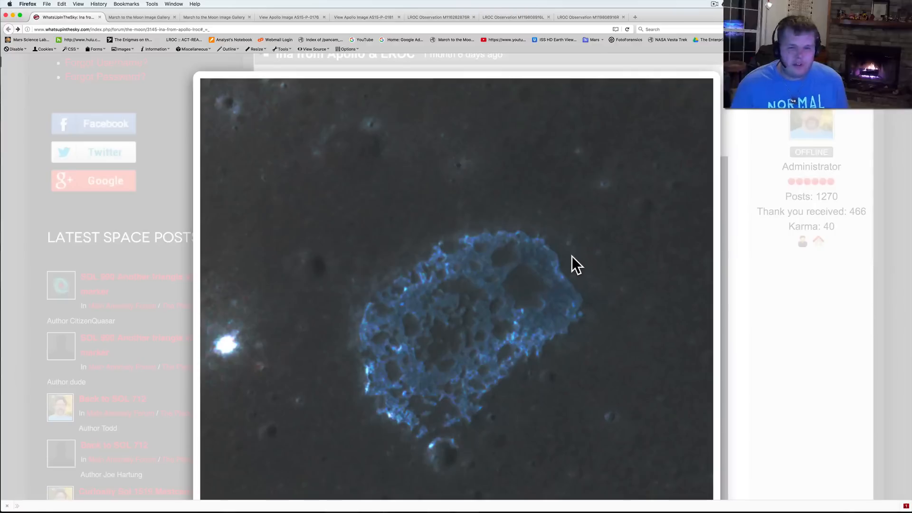
{"action": "mouse_move", "coordinate": [599, 259]}
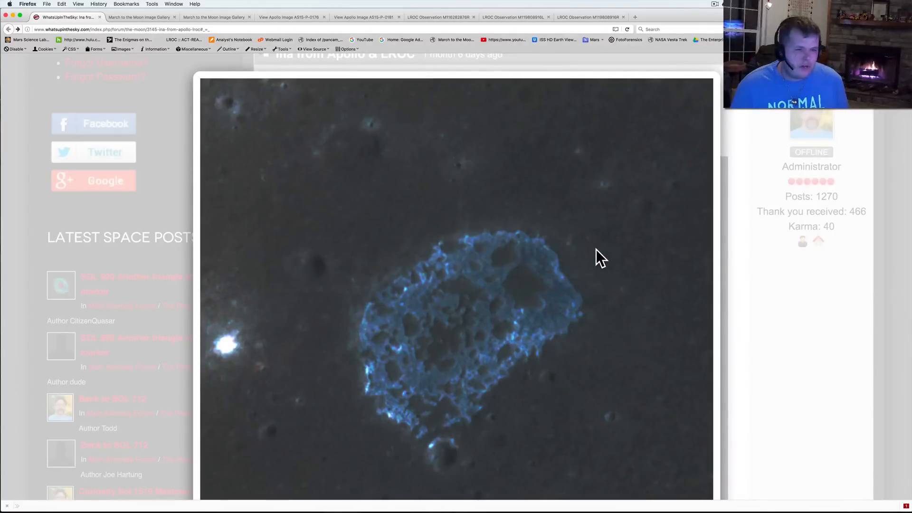
{"action": "mouse_move", "coordinate": [549, 389]}
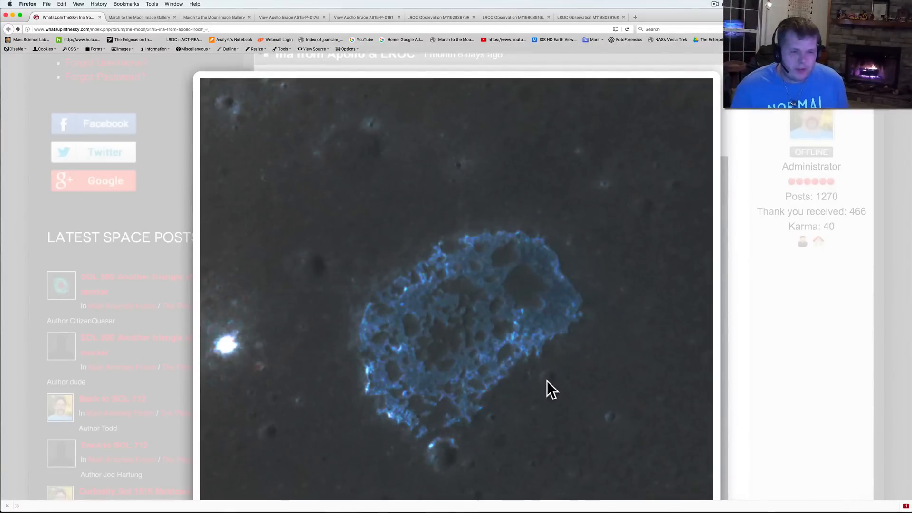
{"action": "mouse_move", "coordinate": [780, 332]}
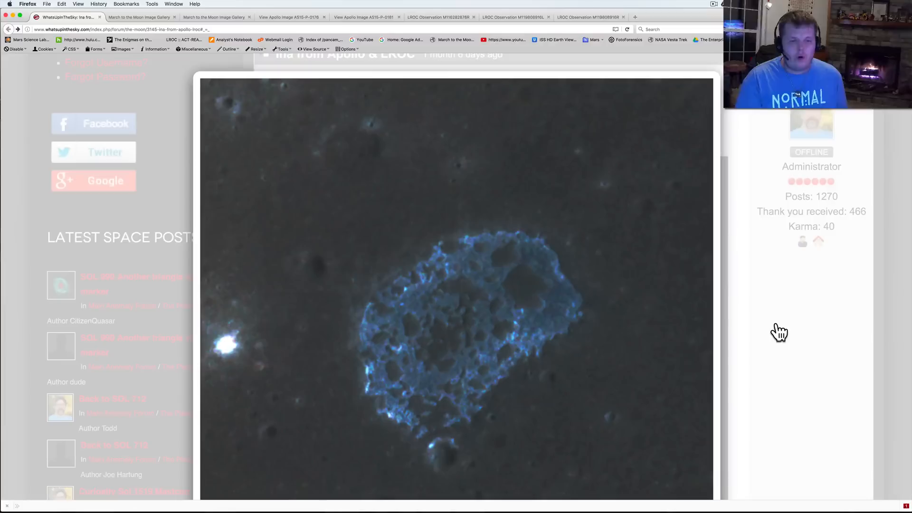
{"action": "mouse_move", "coordinate": [832, 325]}
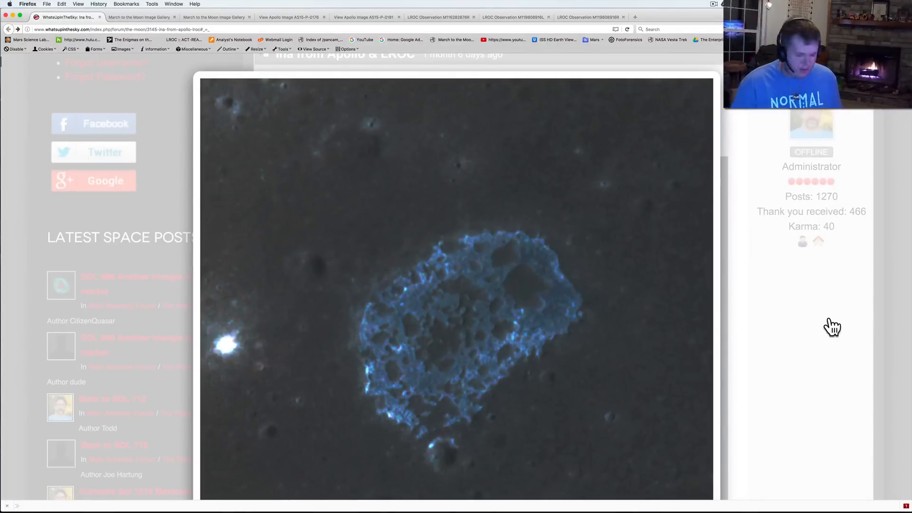
{"action": "mouse_move", "coordinate": [827, 329]}
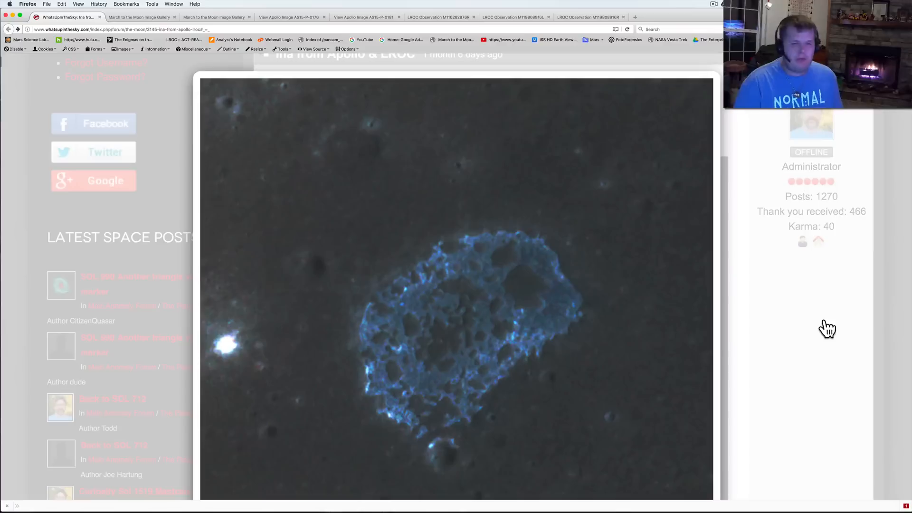
{"action": "mouse_move", "coordinate": [807, 397]}
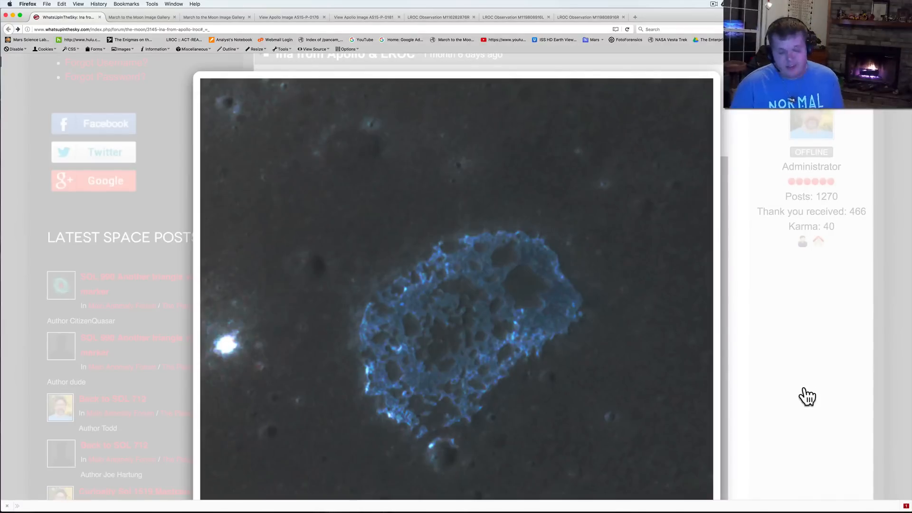
{"action": "mouse_move", "coordinate": [814, 364]}
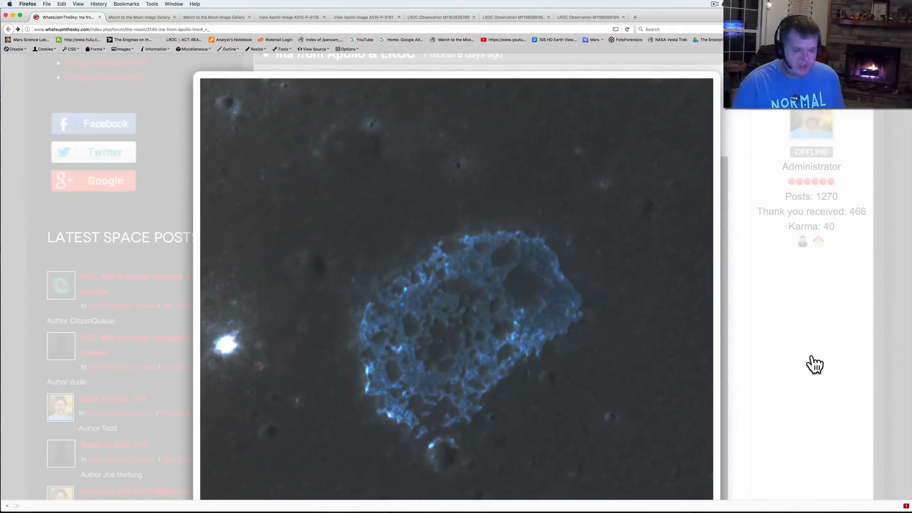
{"action": "mouse_move", "coordinate": [803, 362]}
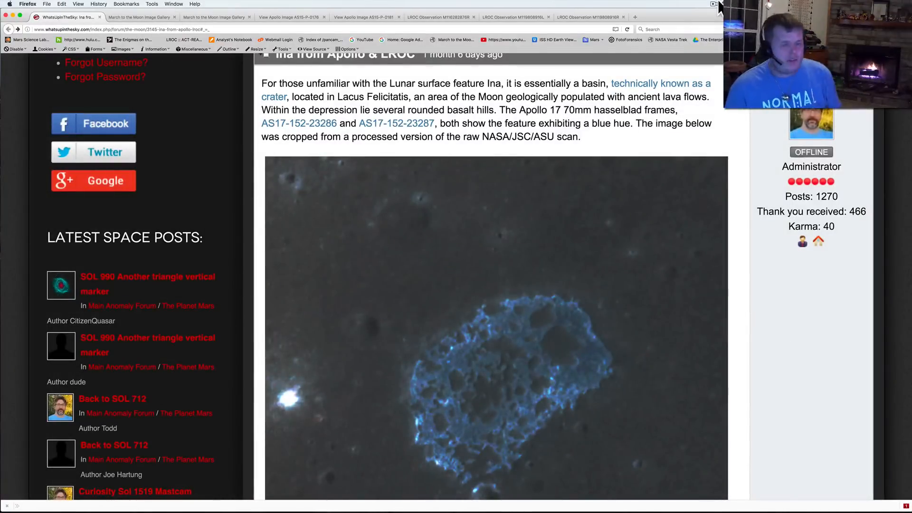
{"action": "mouse_move", "coordinate": [680, 9]}
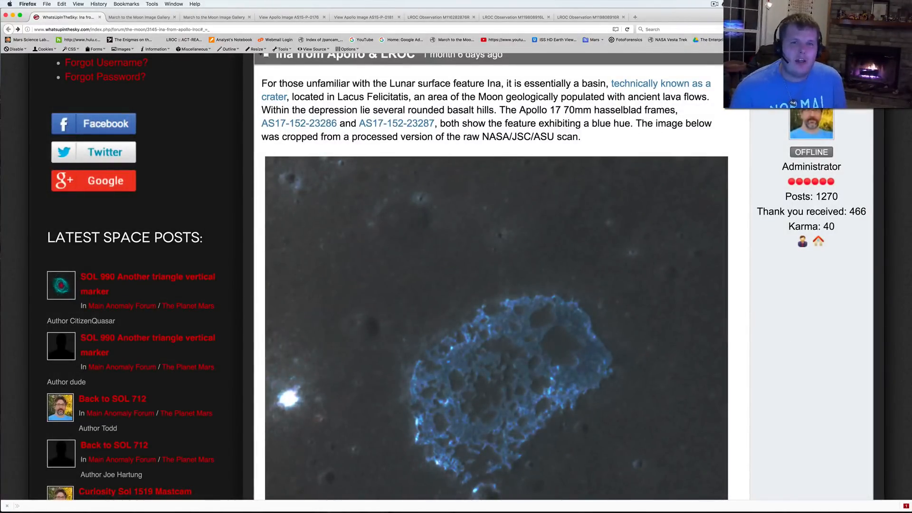
{"action": "mouse_move", "coordinate": [714, 8]}
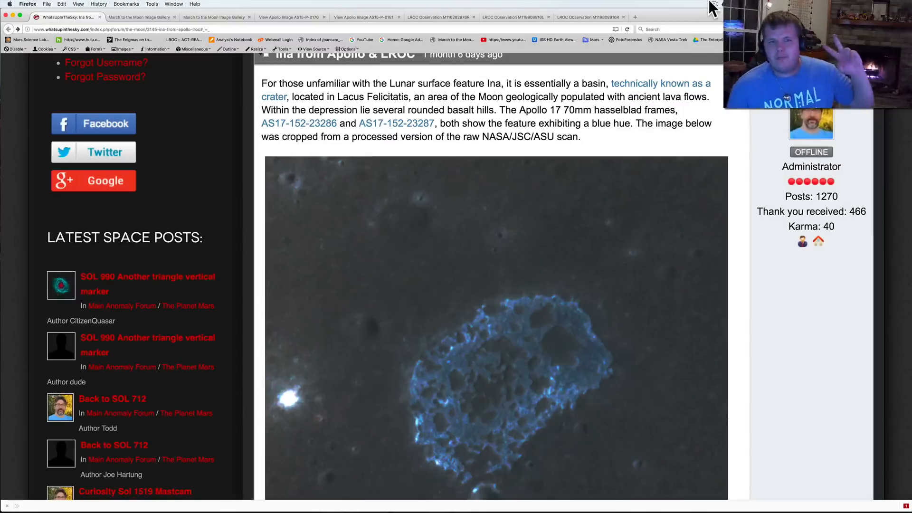